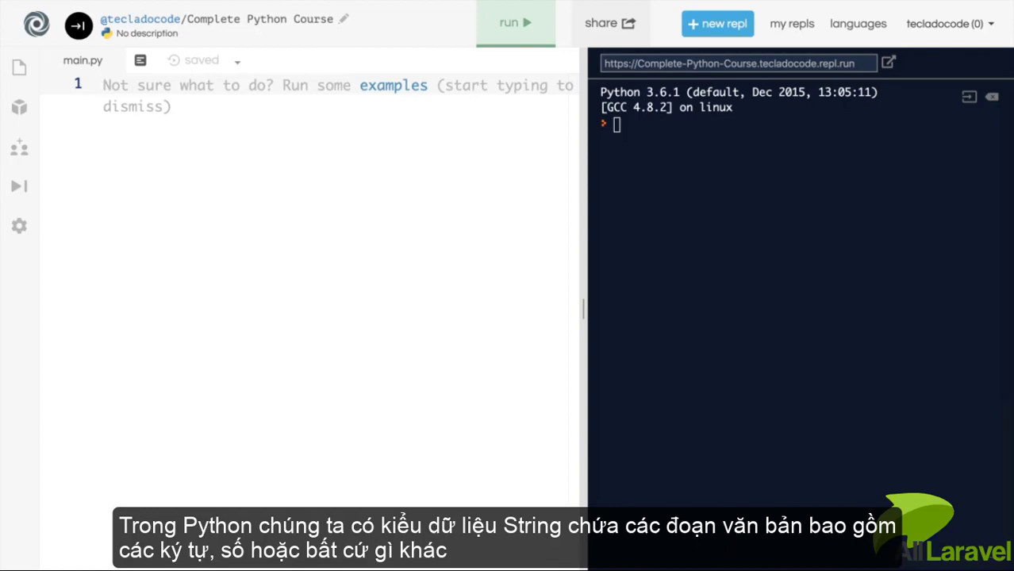
# Assign my_string = "Hello, world!" in double quotes on line 1.
pyautogui.write('my_string =')
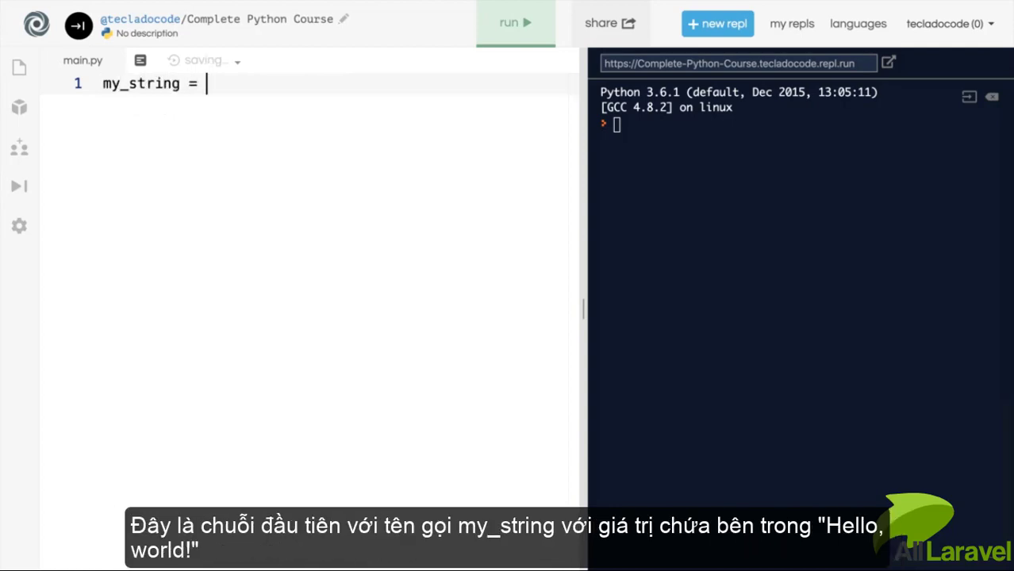
pyautogui.write('"Hel')
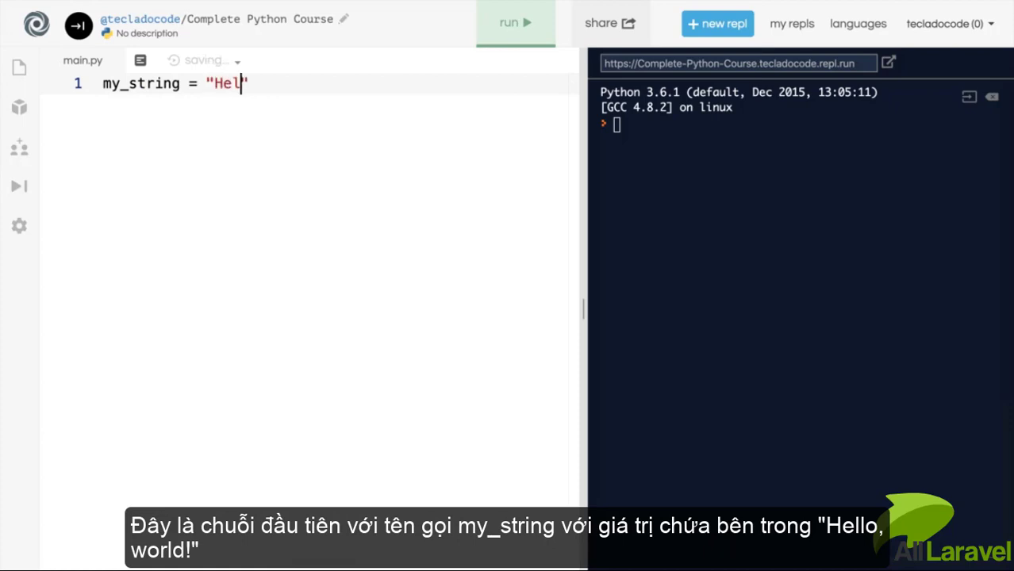
pyautogui.write("lo, world!'")
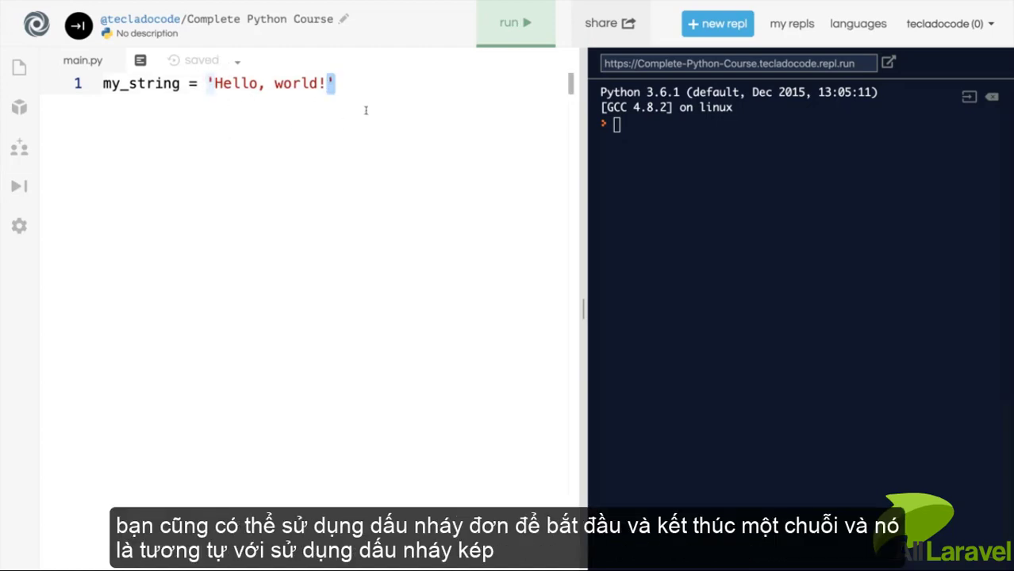
pyautogui.moveTo(371, 91)
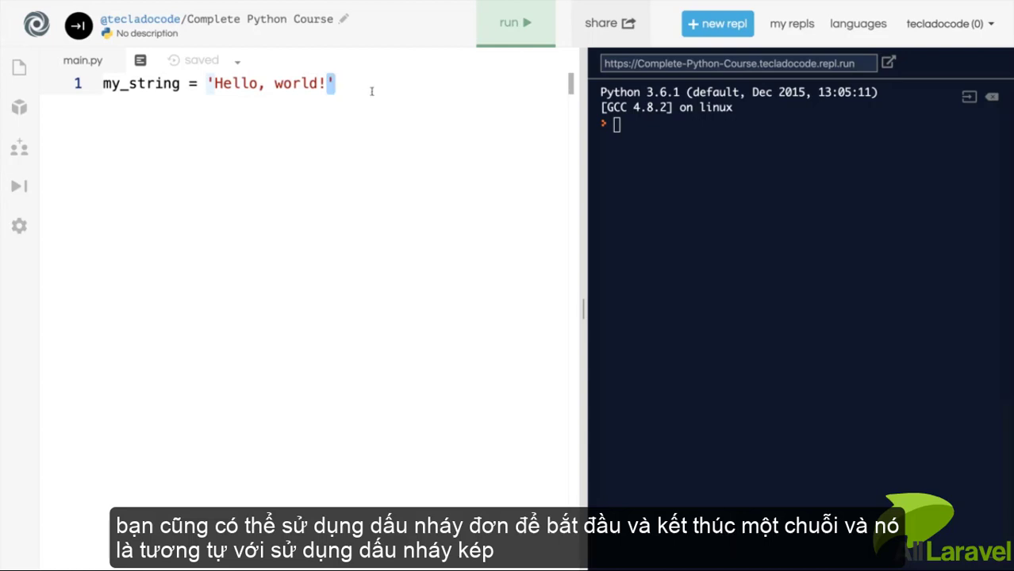
pyautogui.write('"')
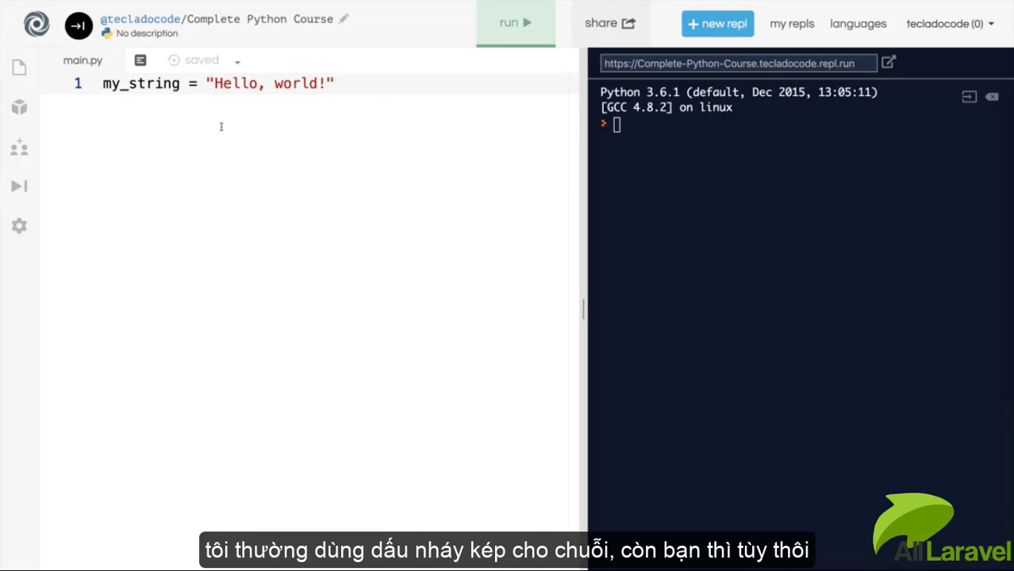
pyautogui.moveTo(213, 139)
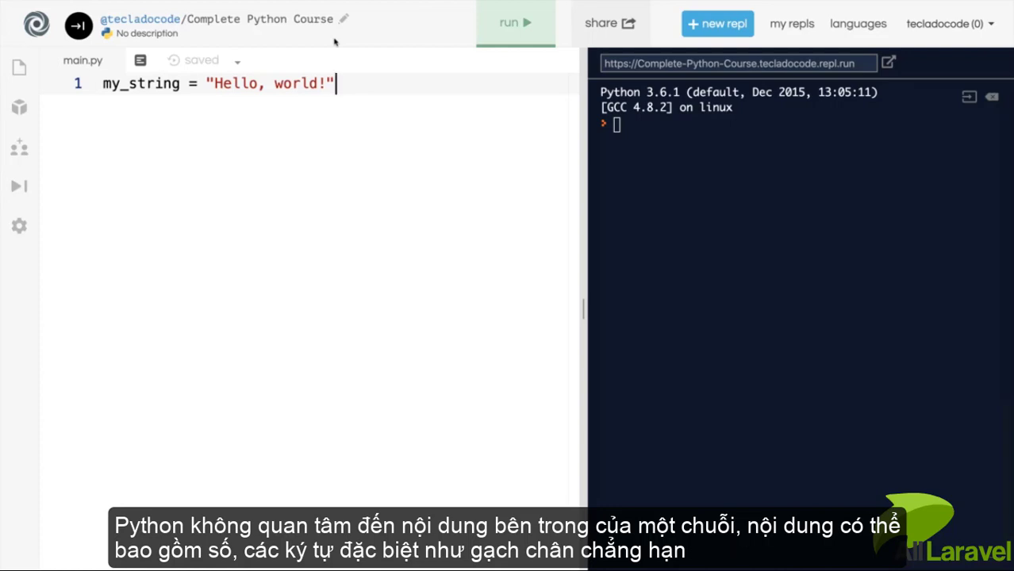
pyautogui.moveTo(292, 97)
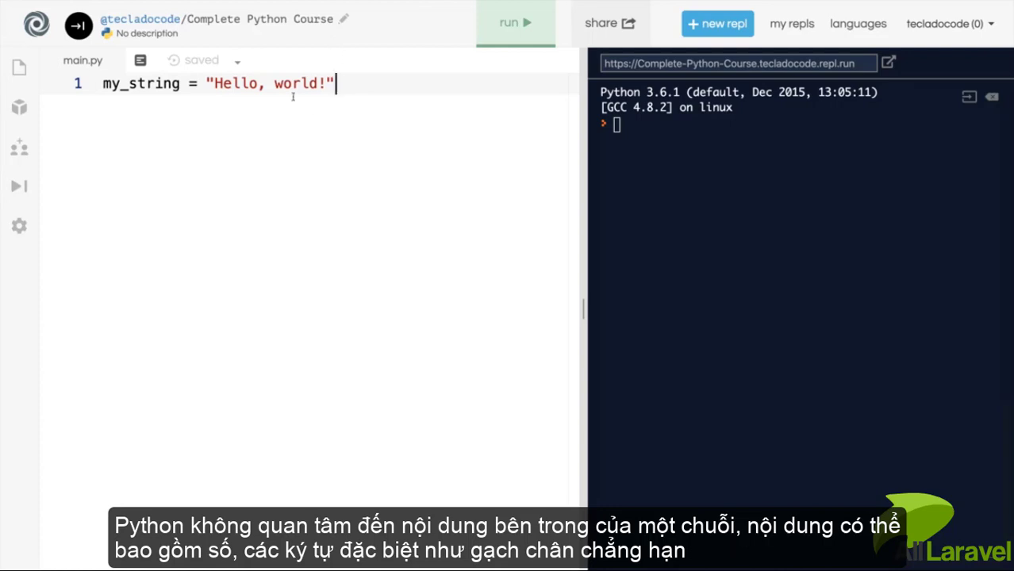
pyautogui.moveTo(425, 95)
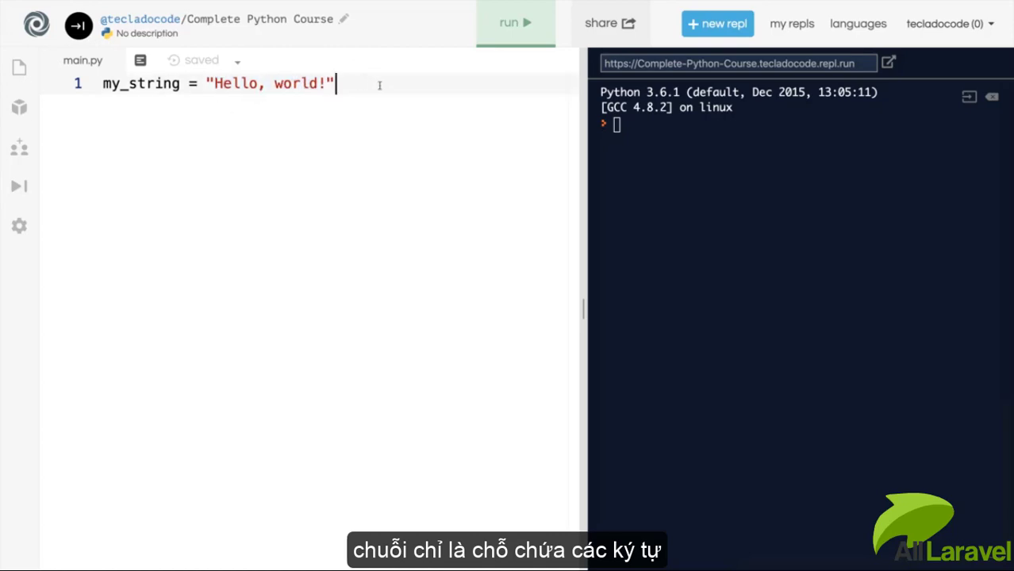
# Add print(my_string), run it to show Hello, world!, then clear main.py.
pyautogui.write('print()')
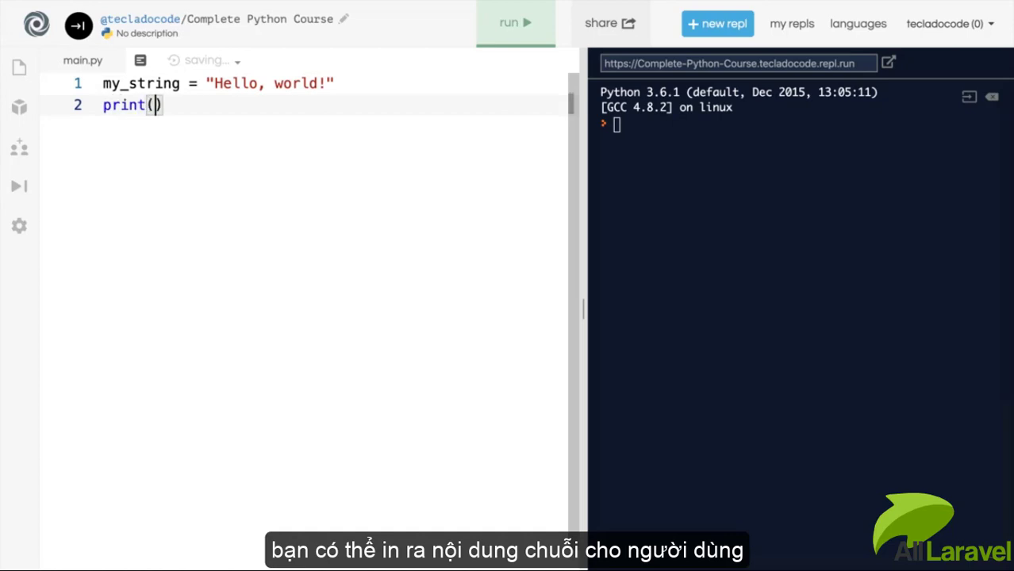
pyautogui.write('my_string')
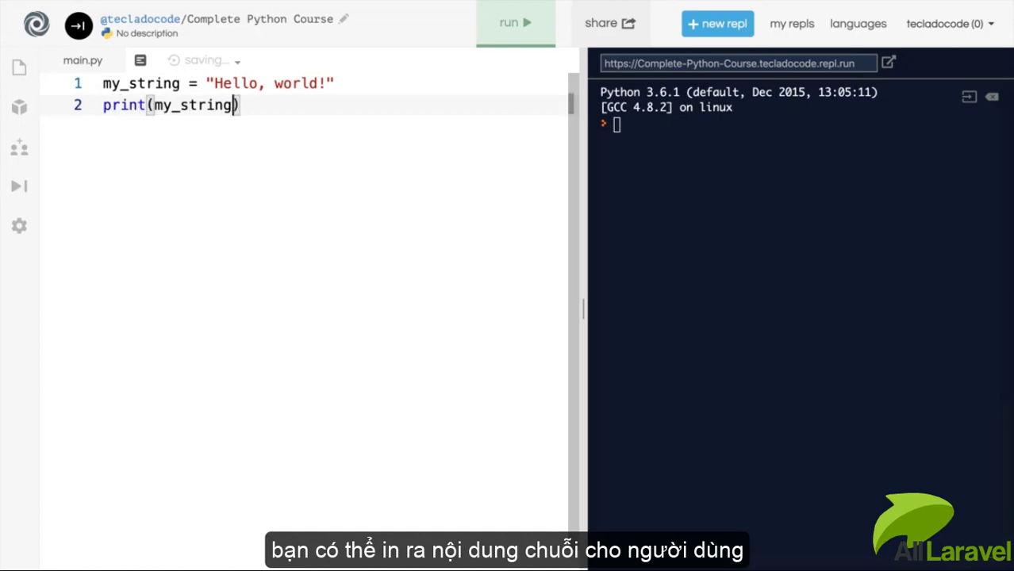
pyautogui.click(514, 22)
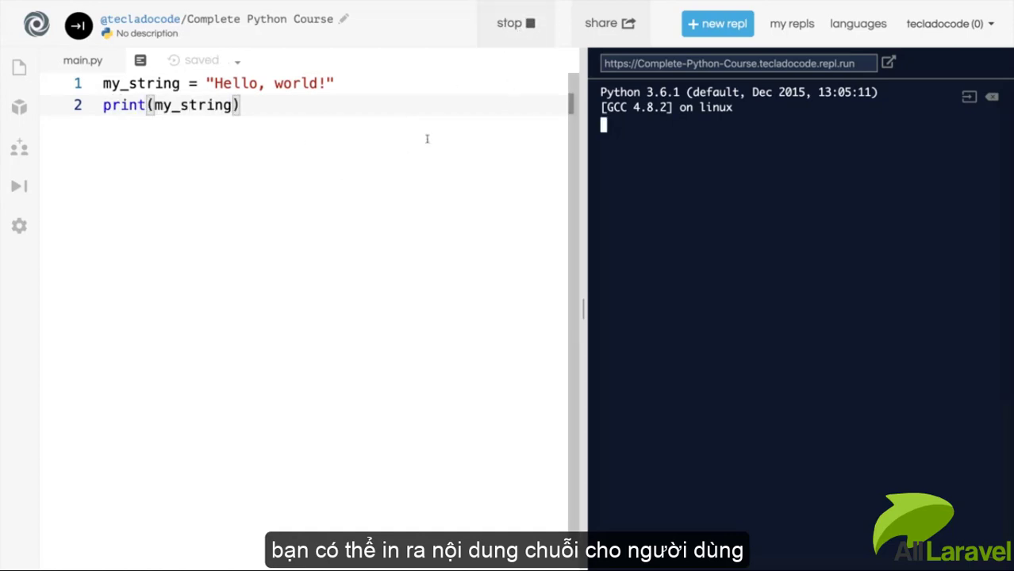
pyautogui.click(515, 22)
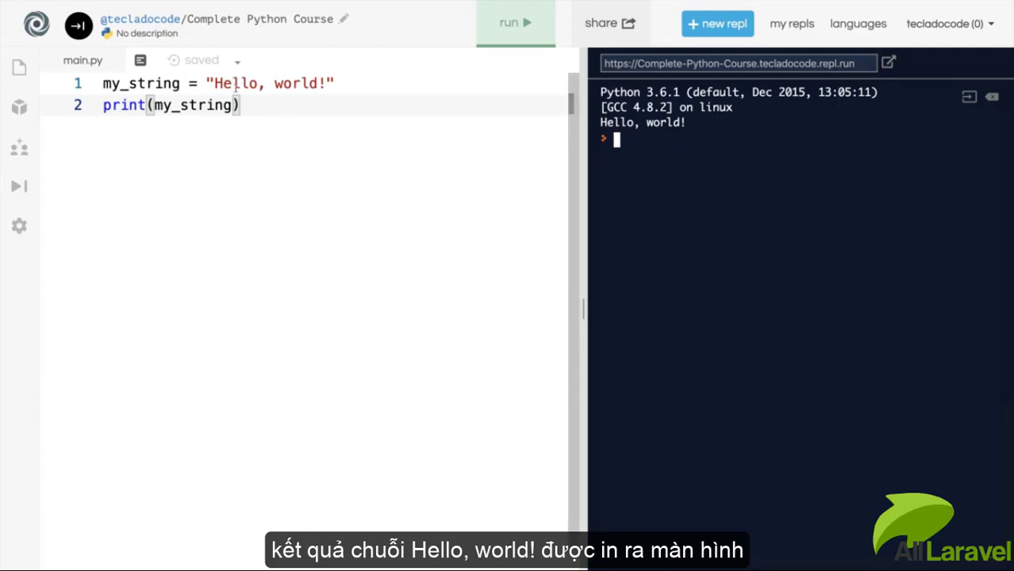
pyautogui.moveTo(355, 121)
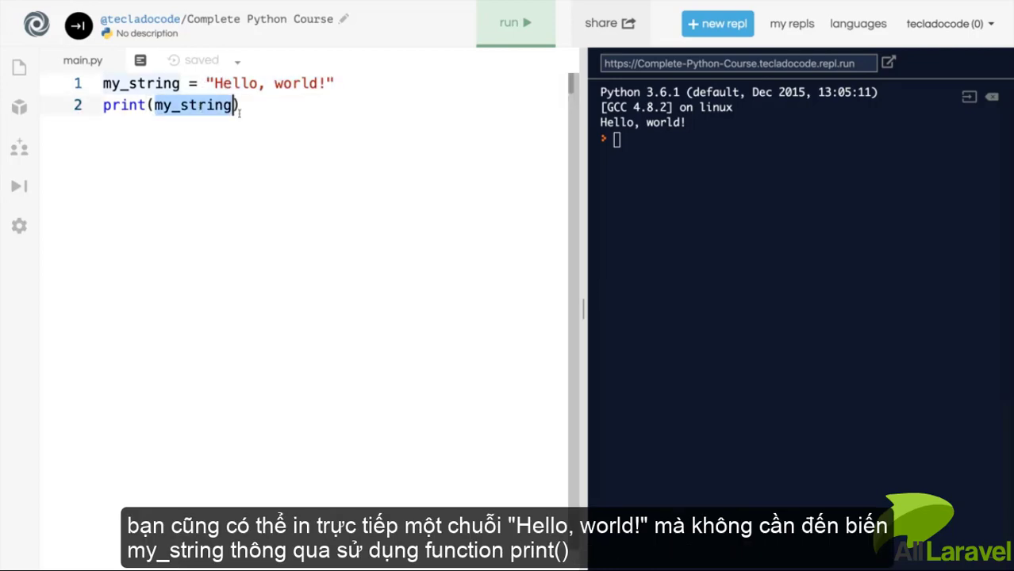
pyautogui.write('"Hello, world!"')
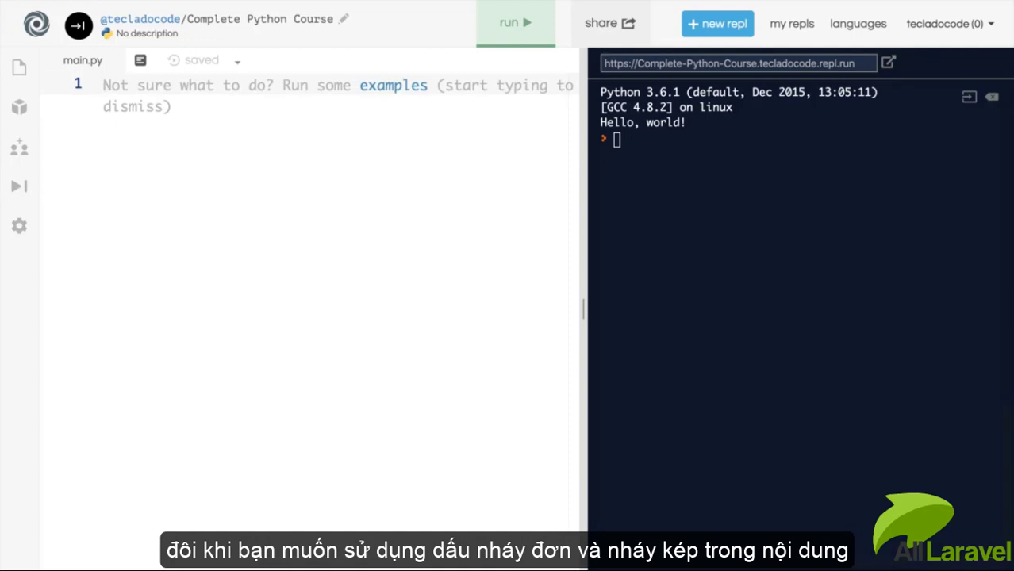
# Assign string_with_quotes = "Hello, it's me." and move to a new line.
pyautogui.write('string_with')
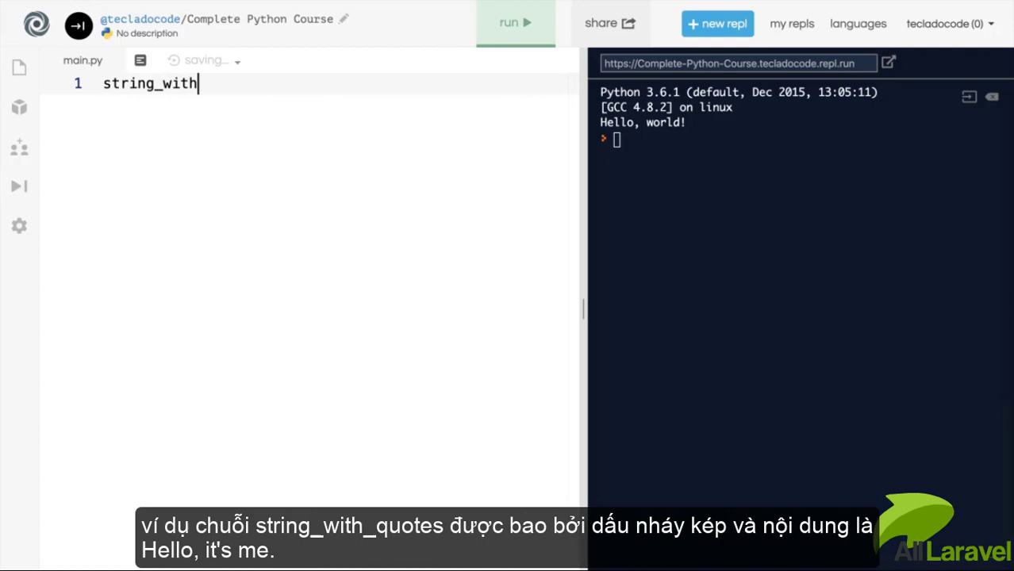
pyautogui.write('_quotes = ""')
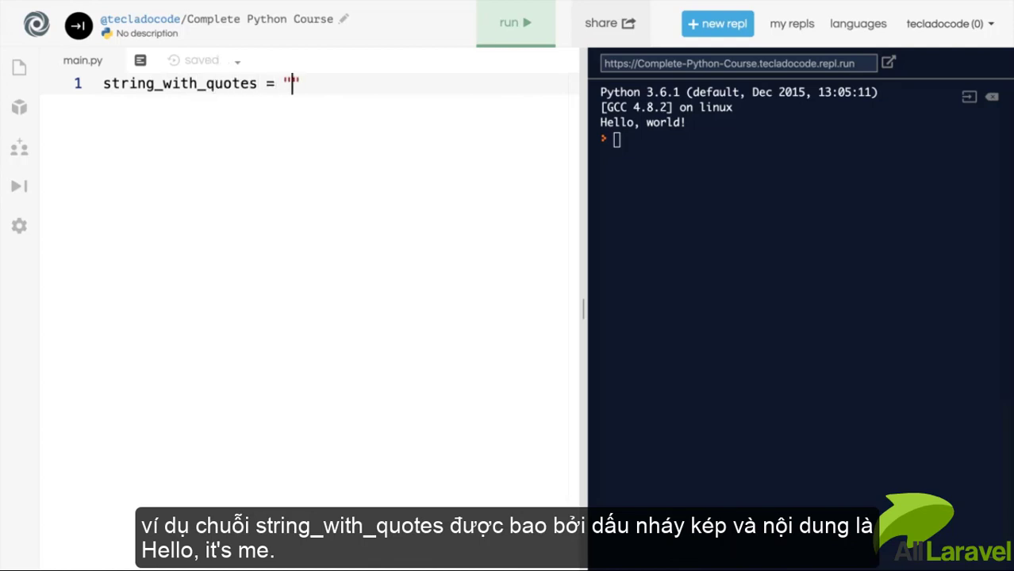
pyautogui.write("Hello, it's me.")
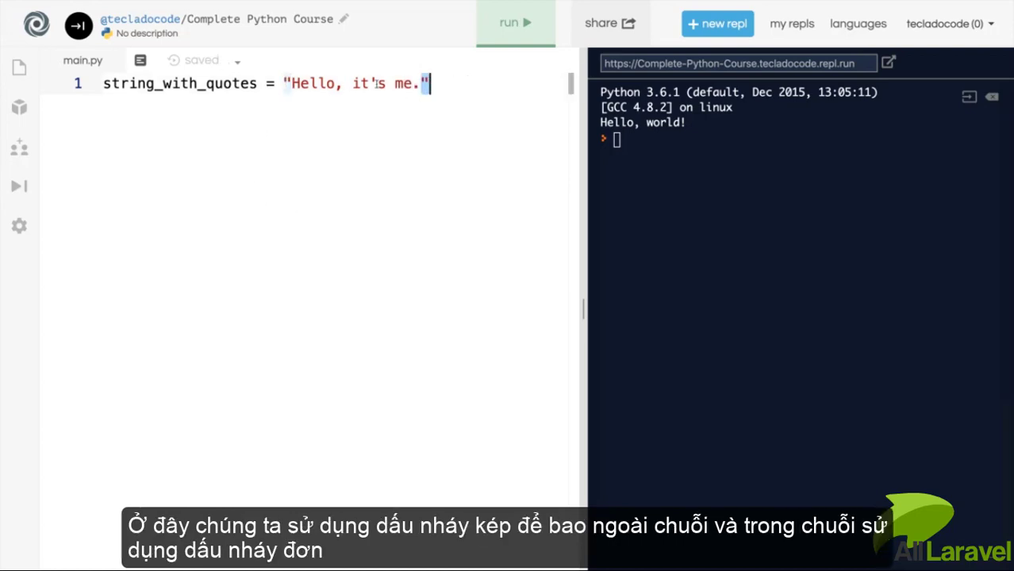
pyautogui.click(371, 83)
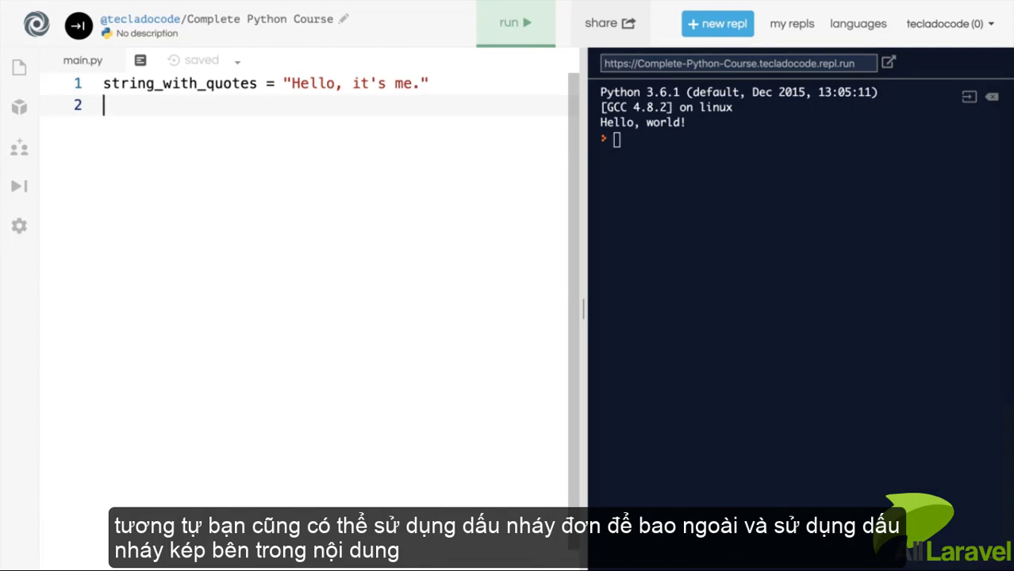
# Assign another_with_quotes = 'He said "You are amazing!" yesterday.' and widen the console.
pyautogui.write('another_with_quotes = \'He said "You are amazing!" yesterday.')
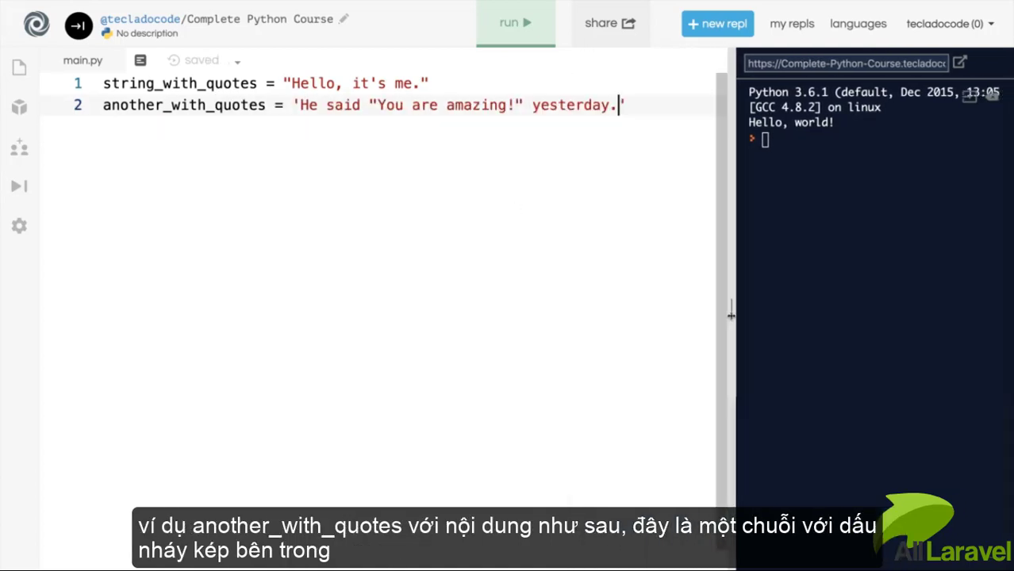
pyautogui.write("'")
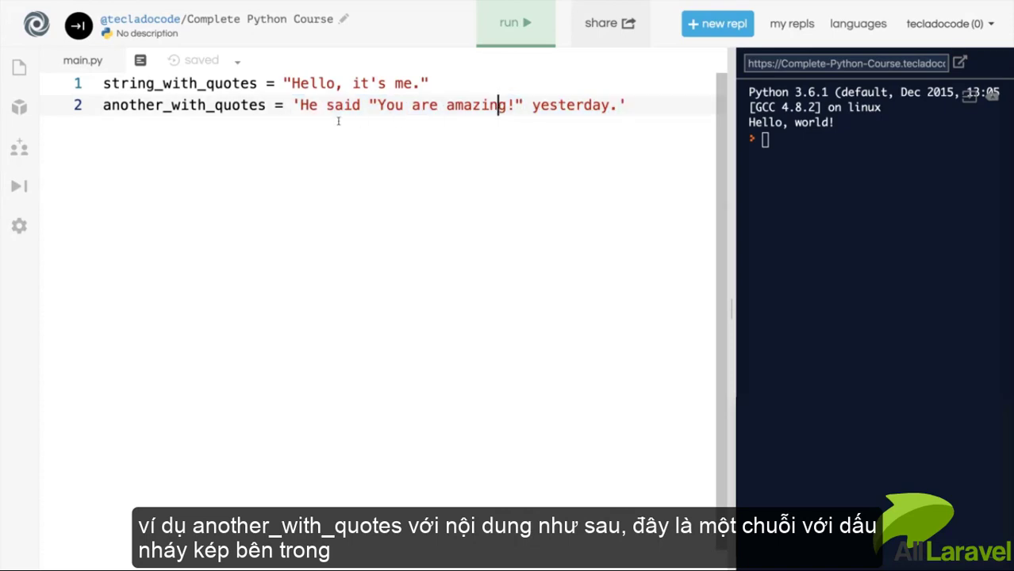
pyautogui.moveTo(298, 105); pyautogui.dragTo(625, 105)
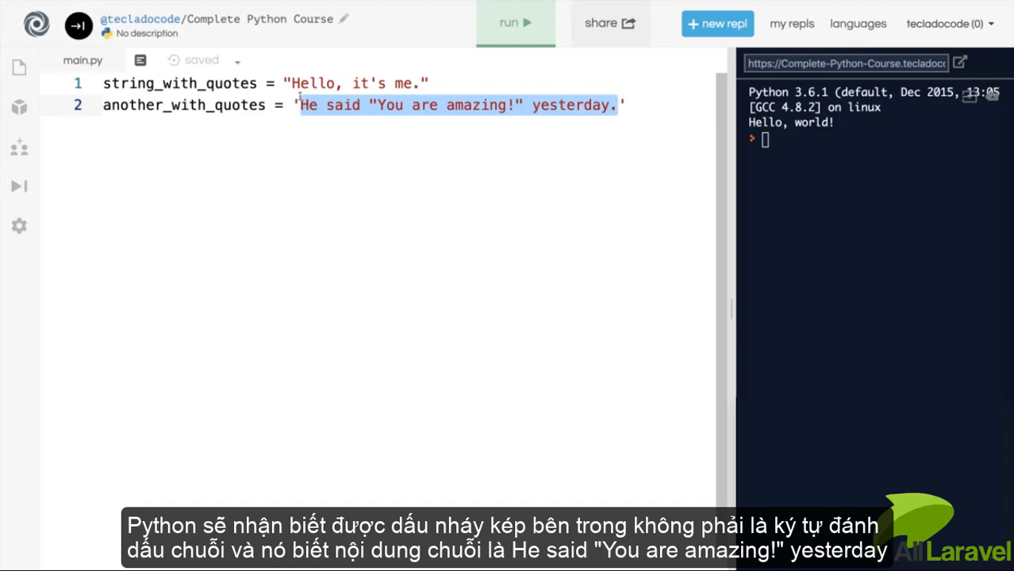
pyautogui.moveTo(378, 108)
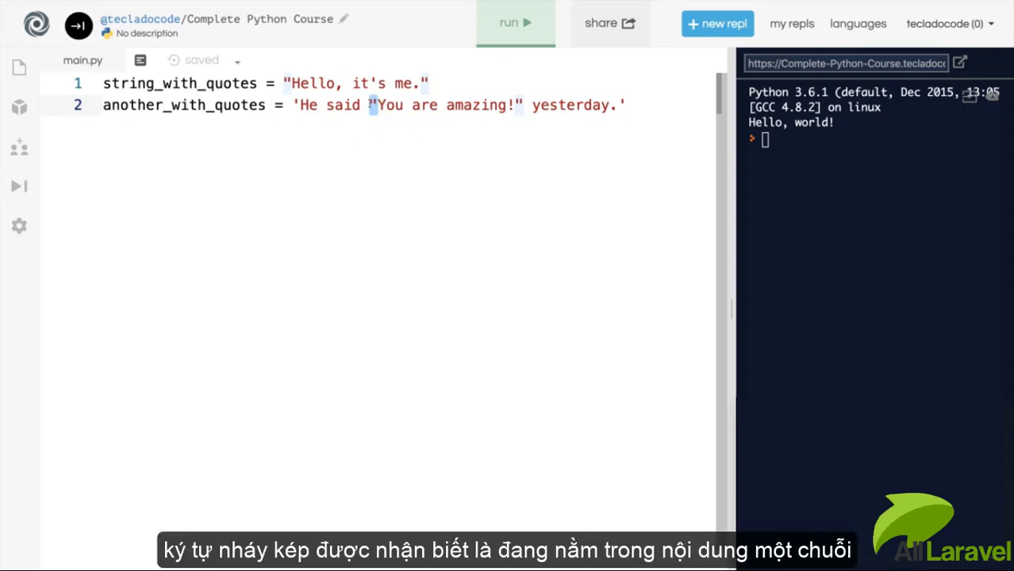
pyautogui.moveTo(536, 79)
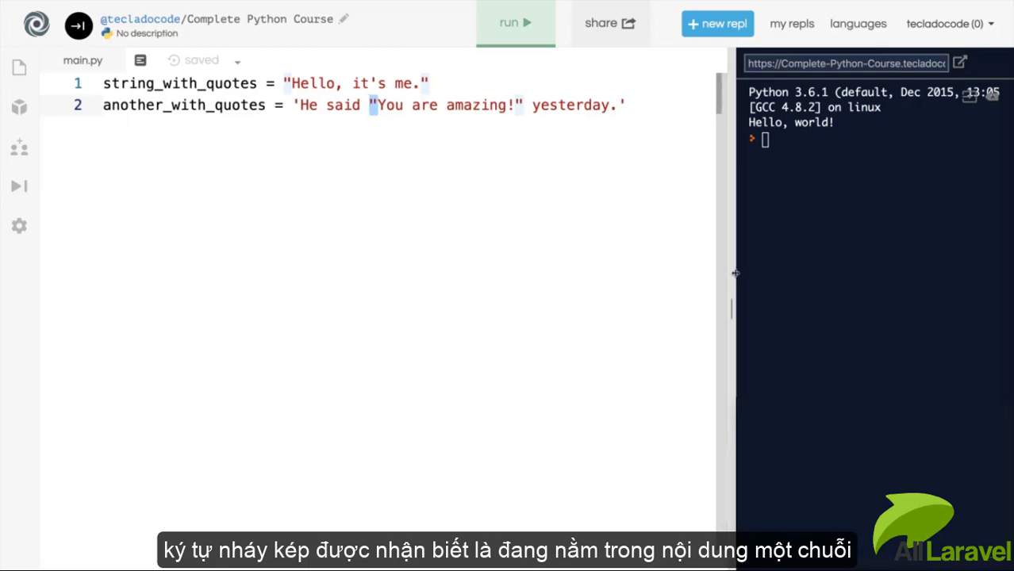
pyautogui.moveTo(733, 273); pyautogui.dragTo(543, 273)
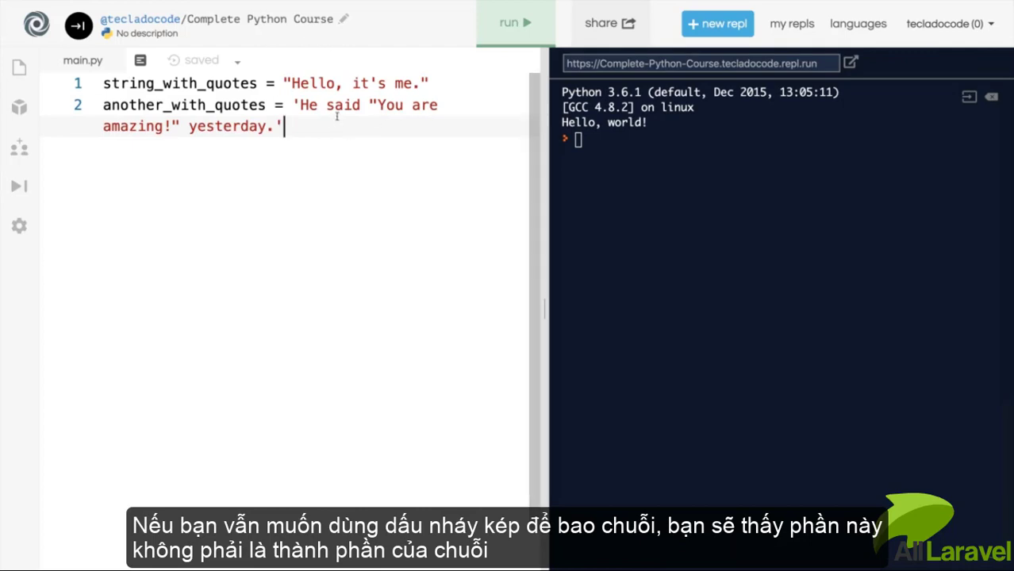
# Escape the inner double quotes with backslashes on line 2, then clear the editor.
pyautogui.click(298, 105)
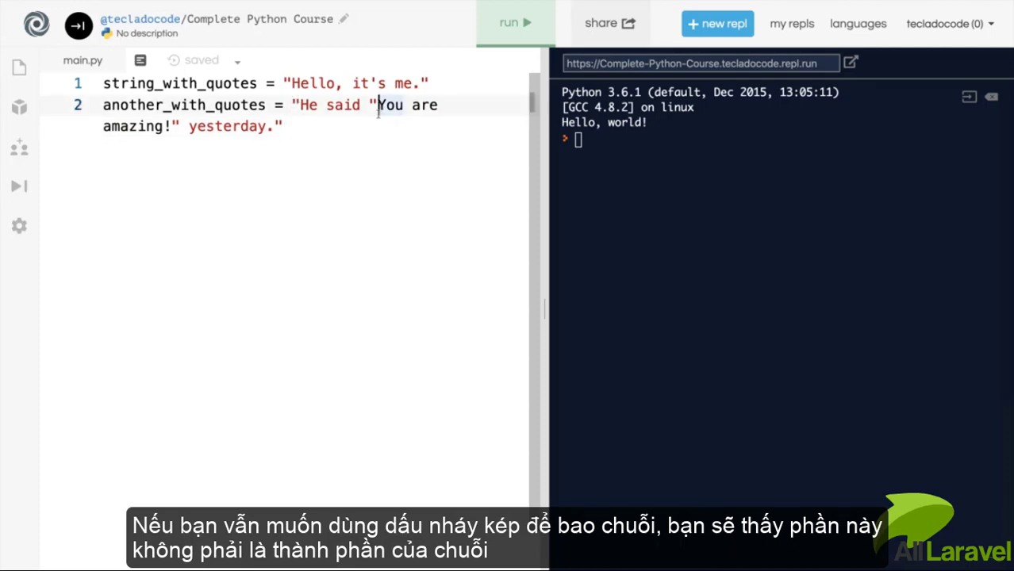
pyautogui.click(282, 127)
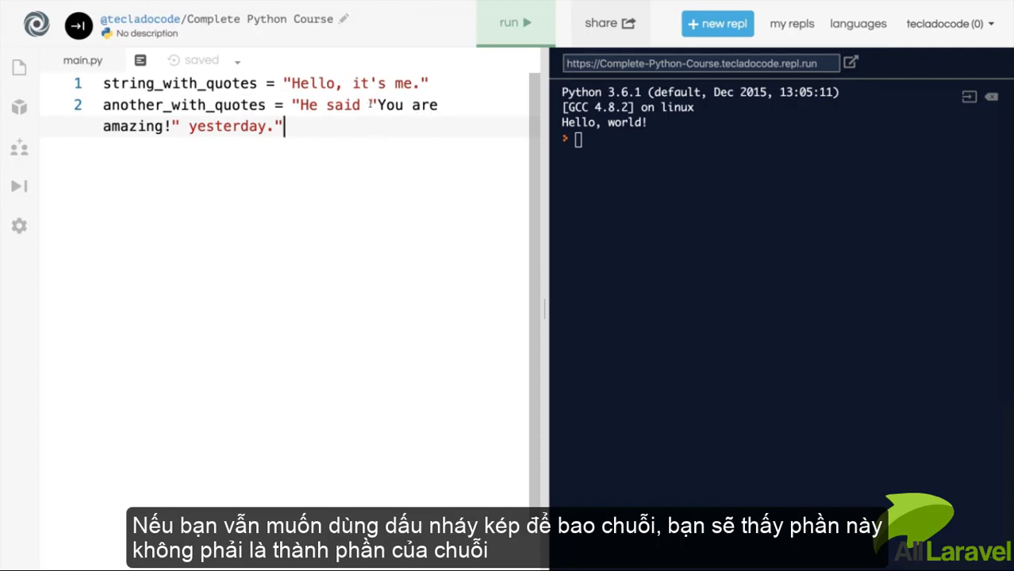
pyautogui.write('\\')
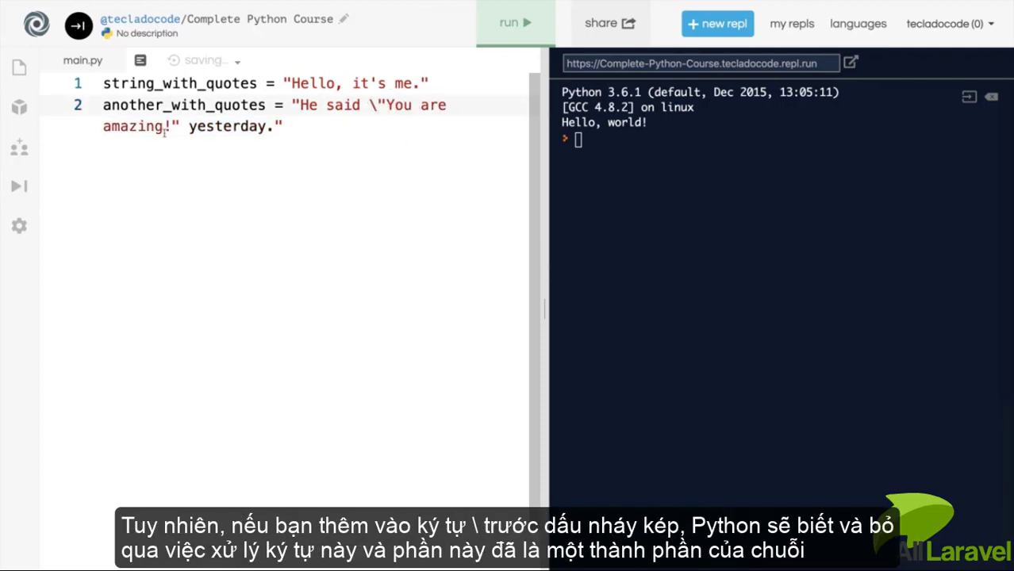
pyautogui.write('\\')
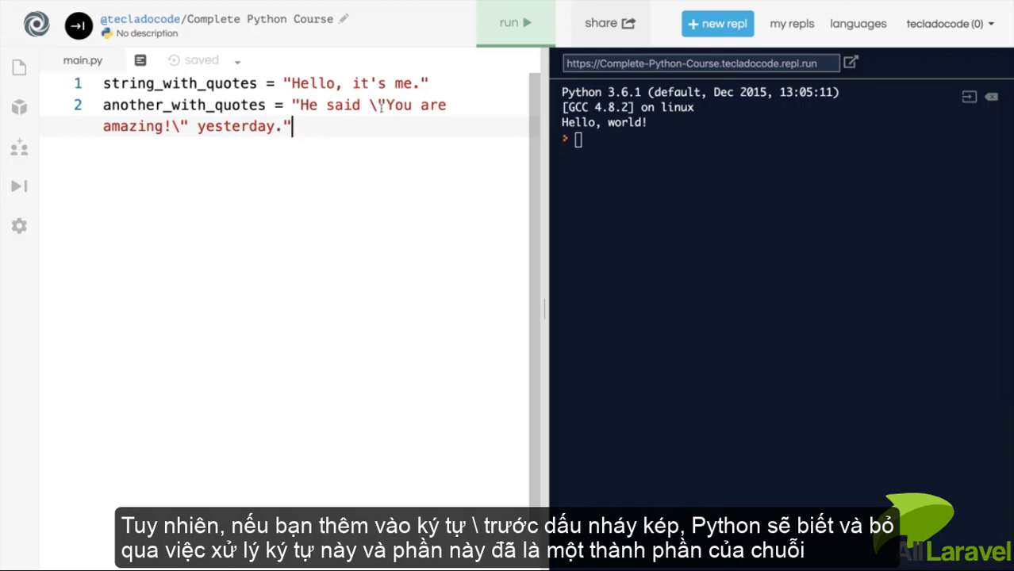
pyautogui.moveTo(345, 175)
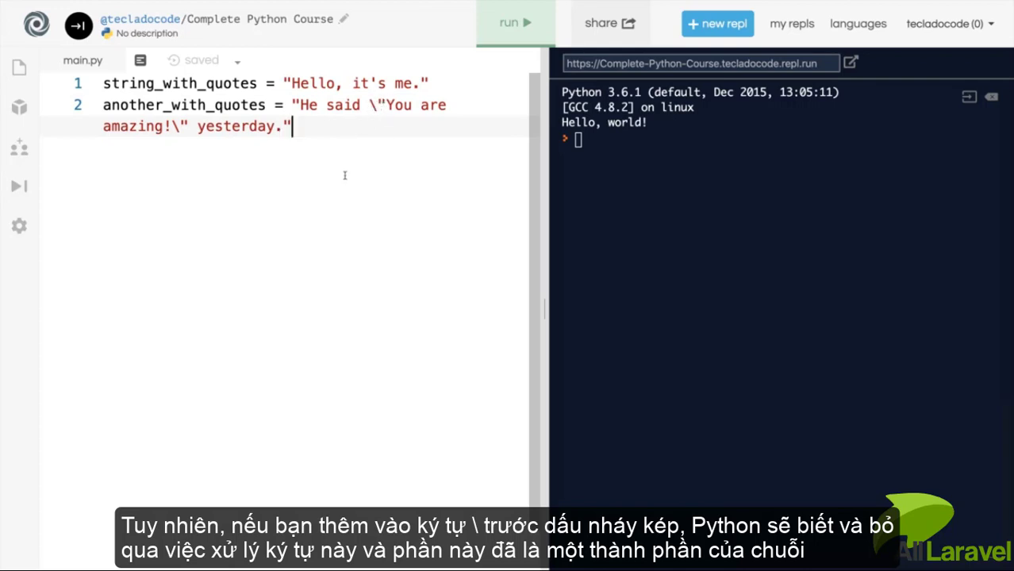
pyautogui.moveTo(378, 117)
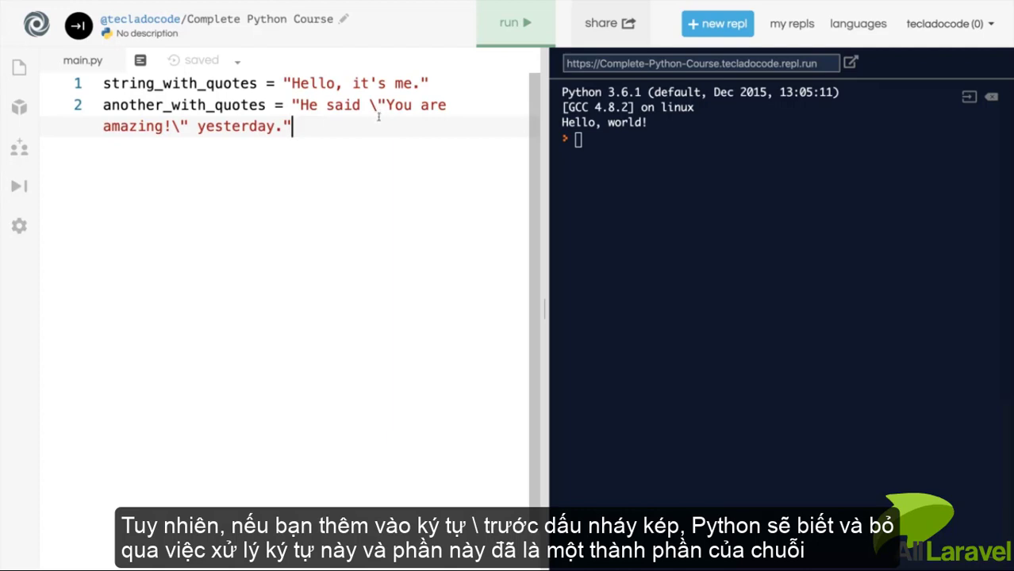
pyautogui.moveTo(370, 164)
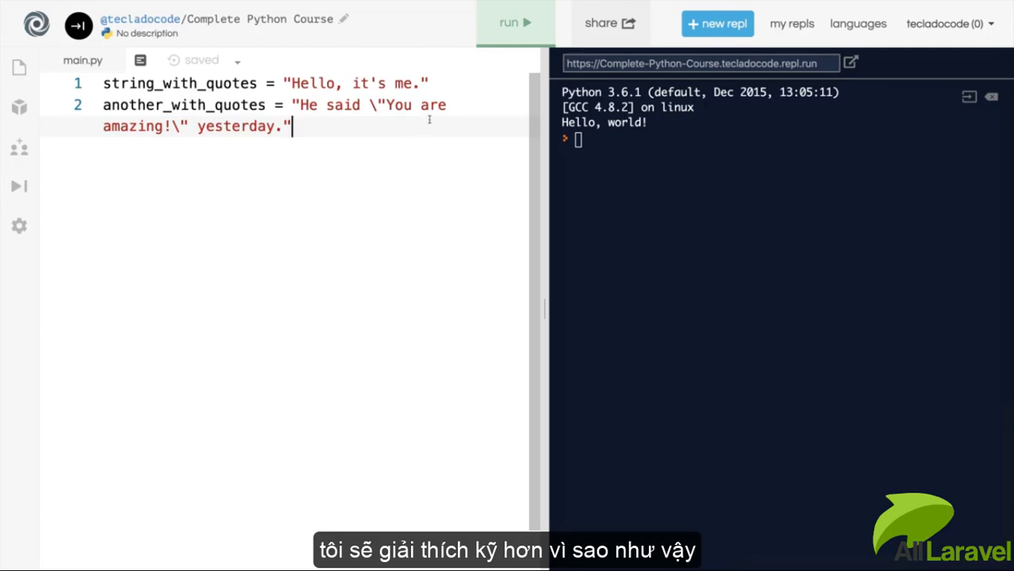
pyautogui.moveTo(374, 115)
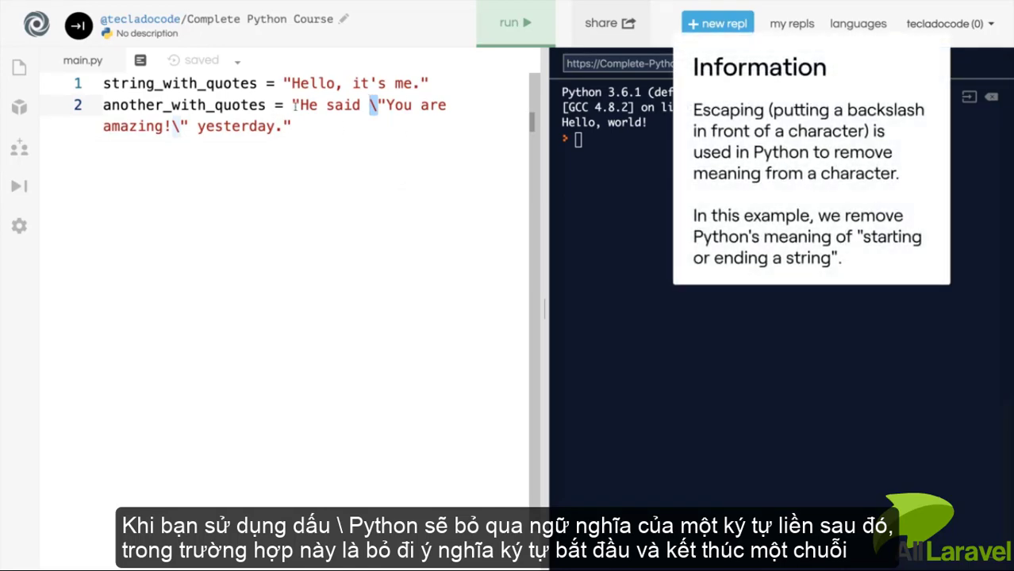
pyautogui.click(366, 130)
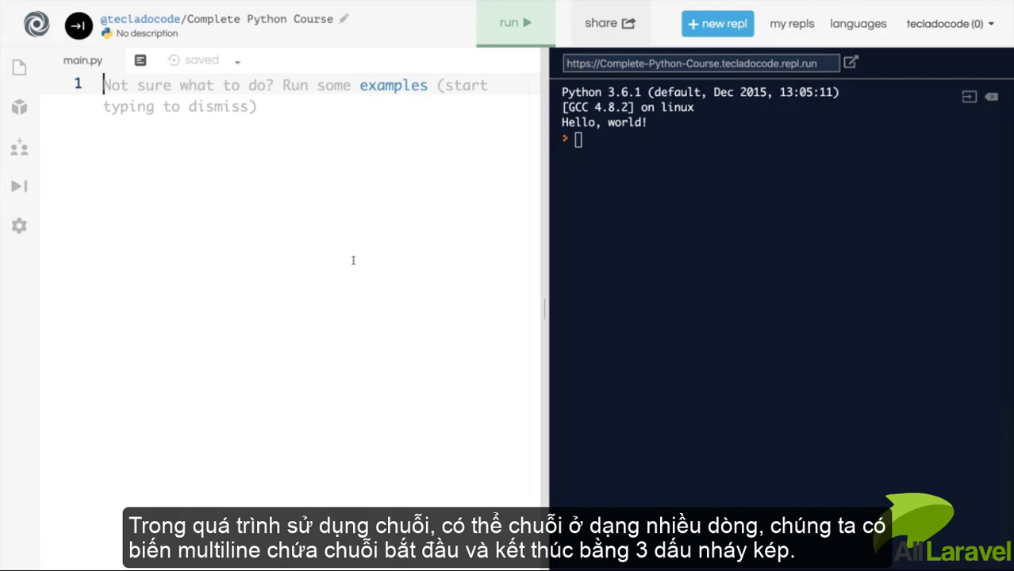
# Define multiline = """Hello, world. / My name is Jose. Welcome to my program.""".
pyautogui.write('multilin')
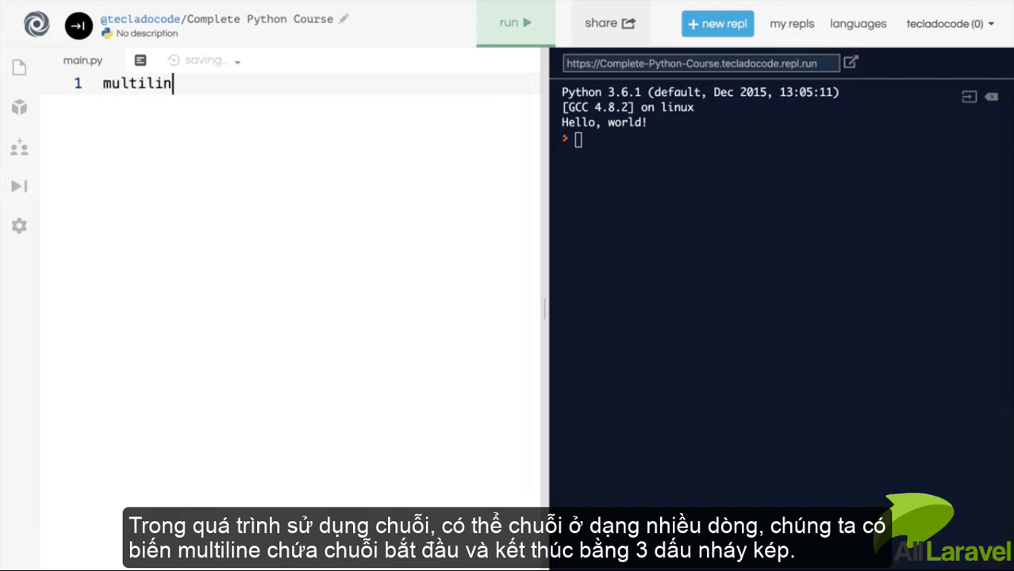
pyautogui.write('e = """')
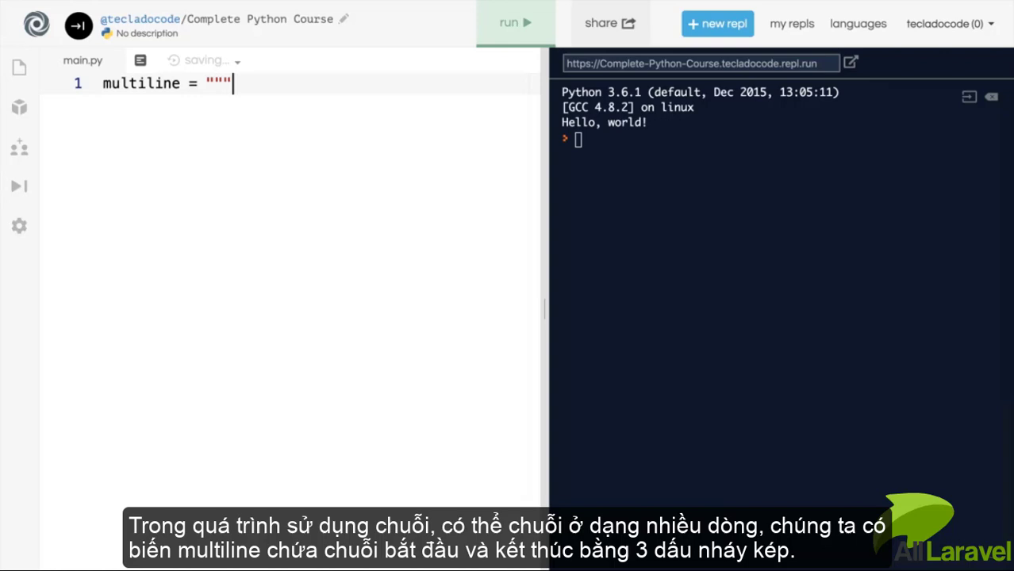
pyautogui.press('enter')
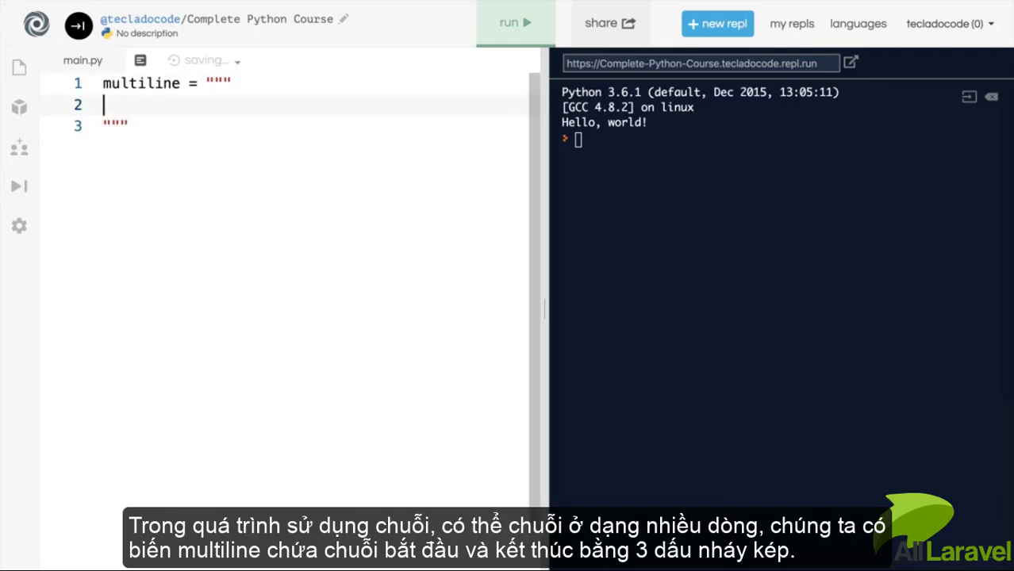
pyautogui.write('Hell')
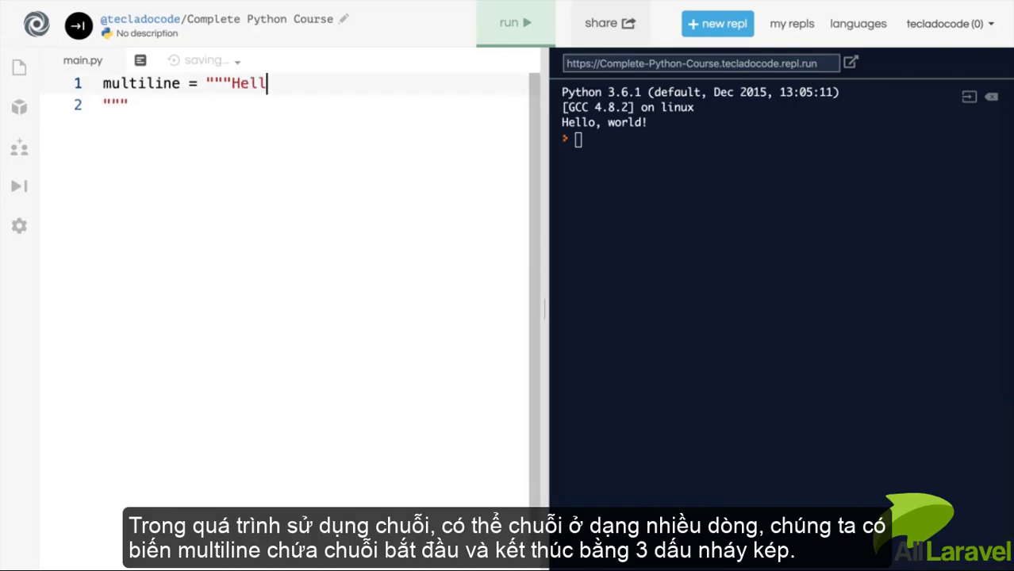
pyautogui.write('o, world.')
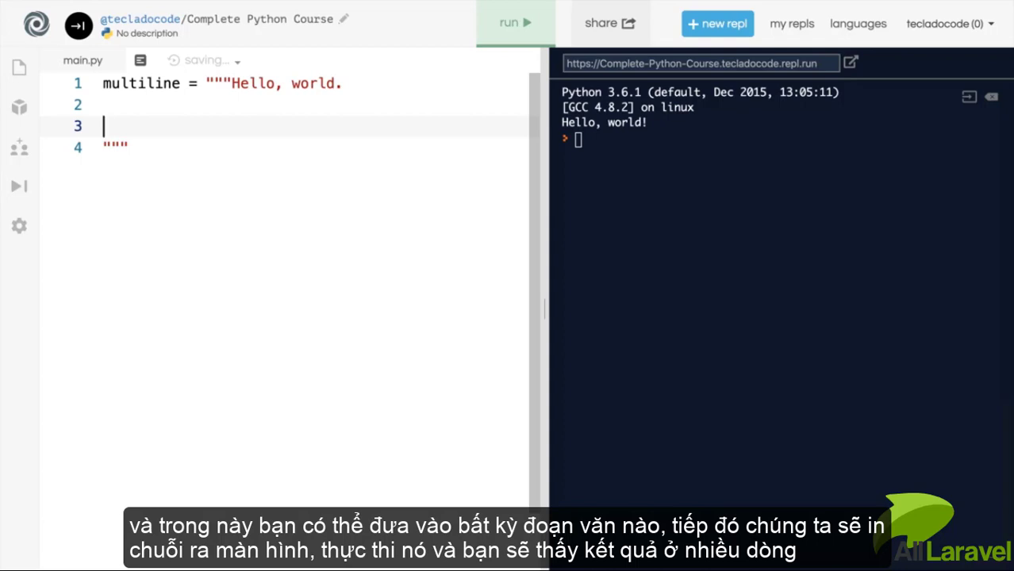
pyautogui.write('My name is Jose. Welcome to my program.')
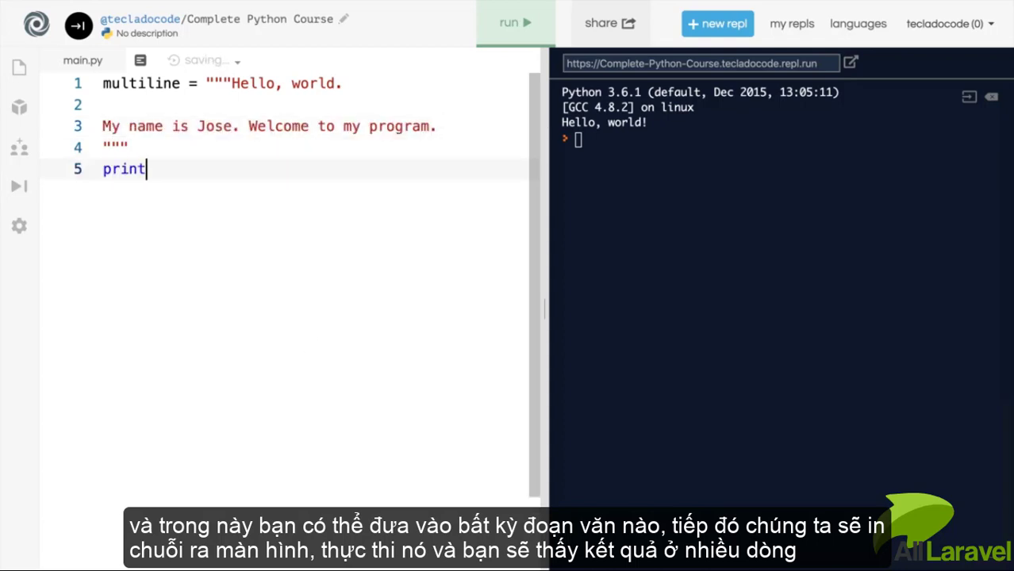
# Add print(multiline) and run to show both lines in the console.
pyautogui.write('(multiline)')
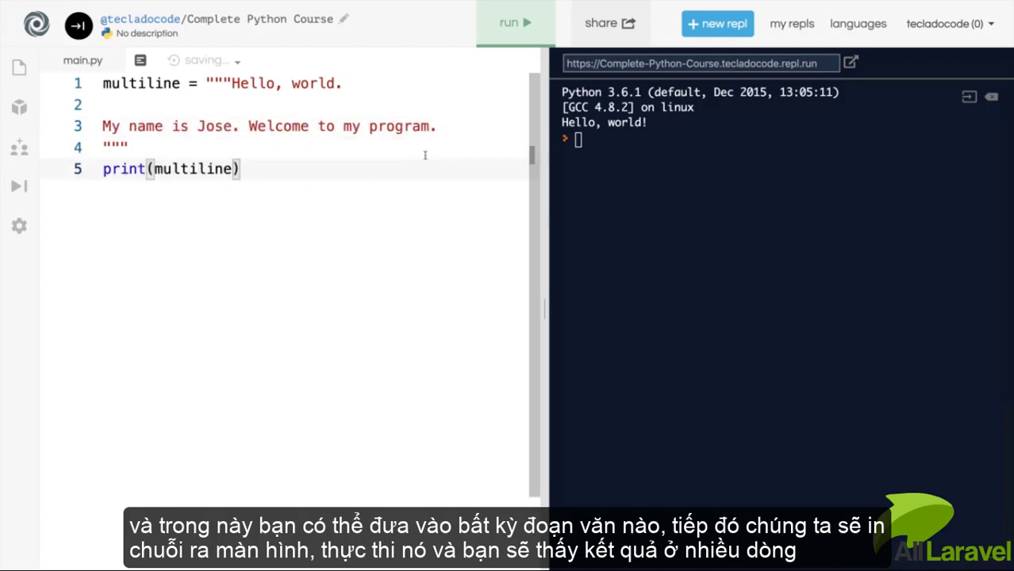
pyautogui.click(514, 22)
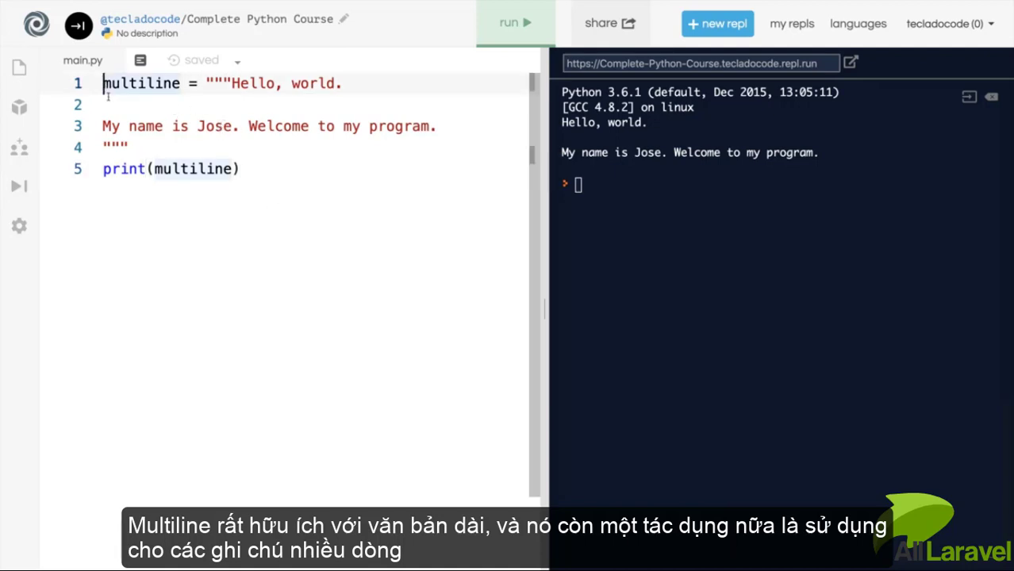
# Head the file with a """Strings / This file talks about strings.""" description block, then clear the editor.
pyautogui.press('Enter')
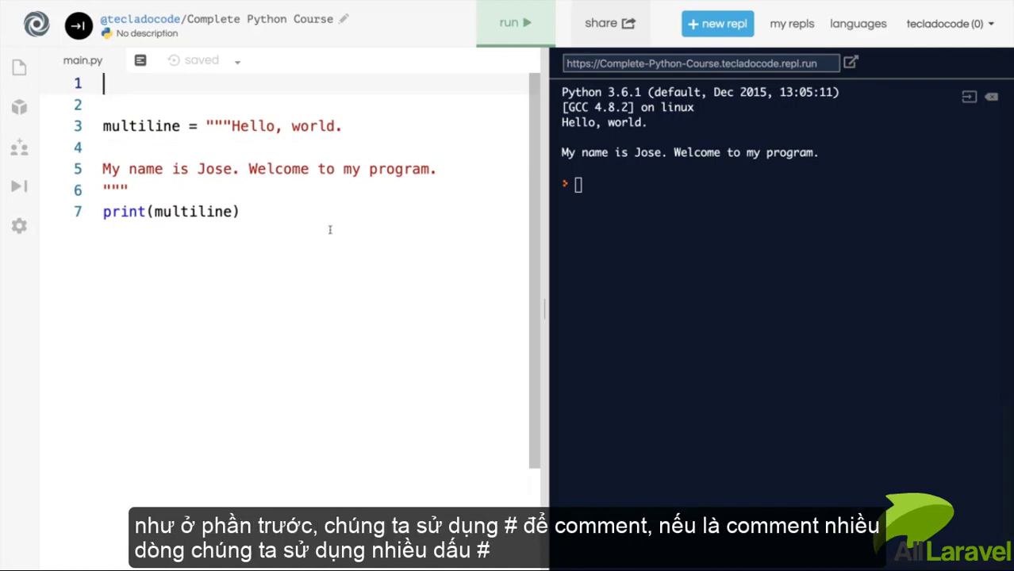
pyautogui.write('#')
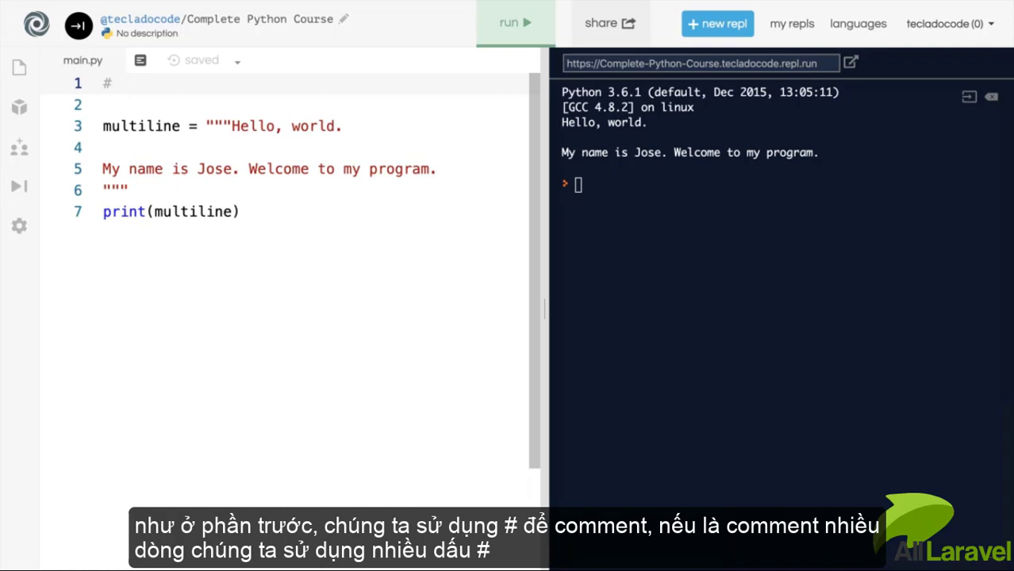
pyautogui.write('Strings')
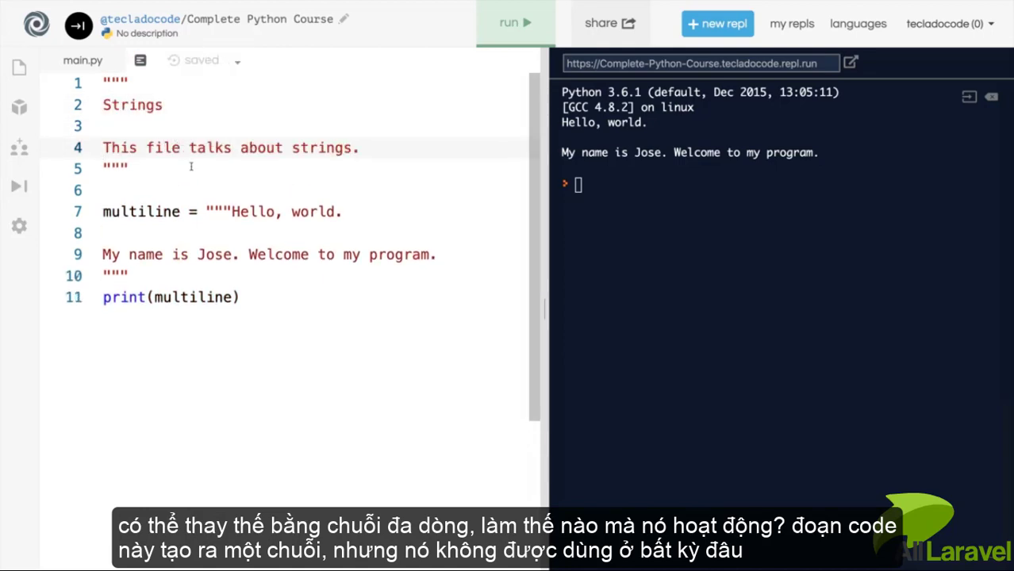
pyautogui.moveTo(103, 82); pyautogui.dragTo(127, 166)
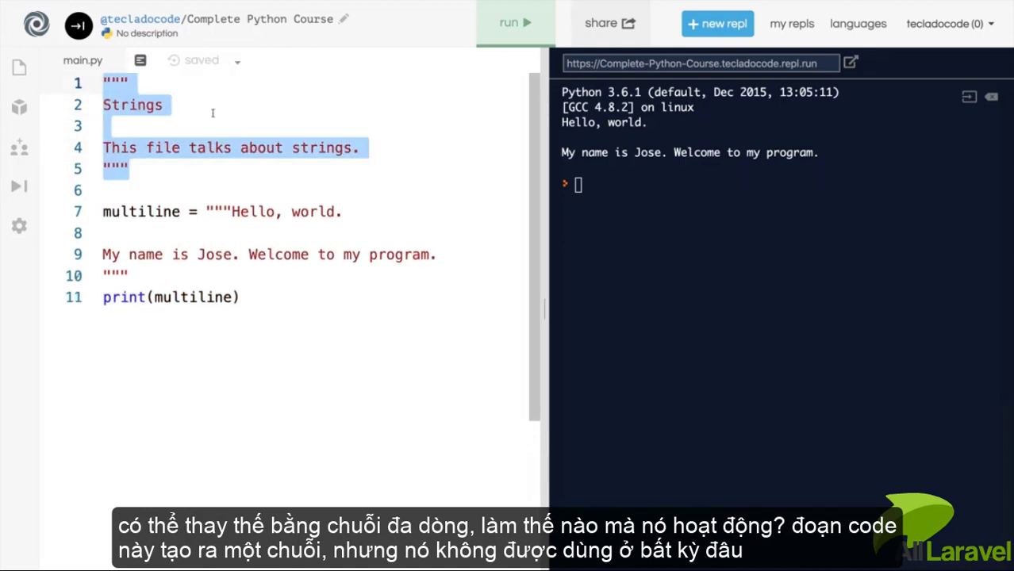
pyautogui.click(135, 168)
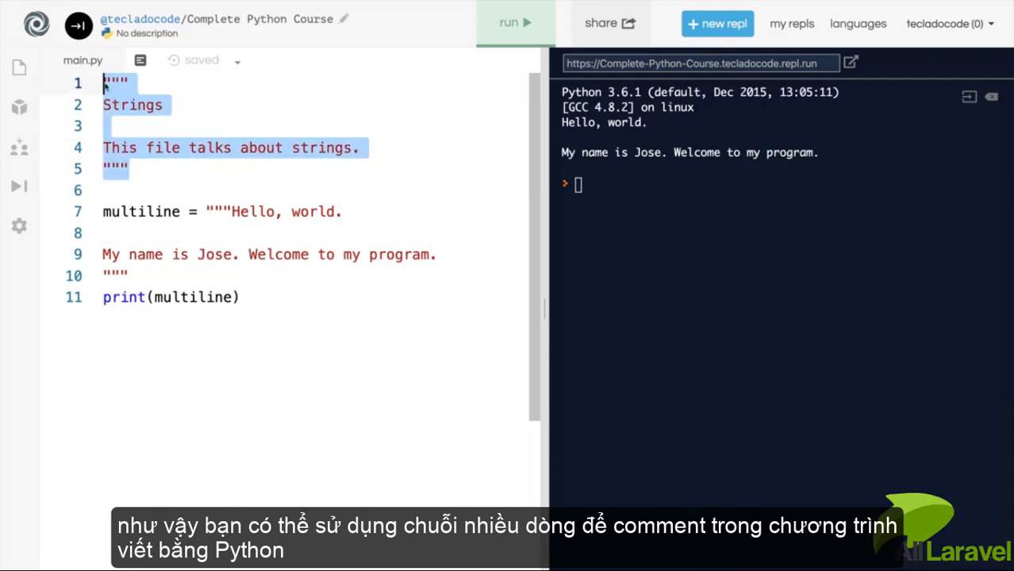
pyautogui.click(158, 120)
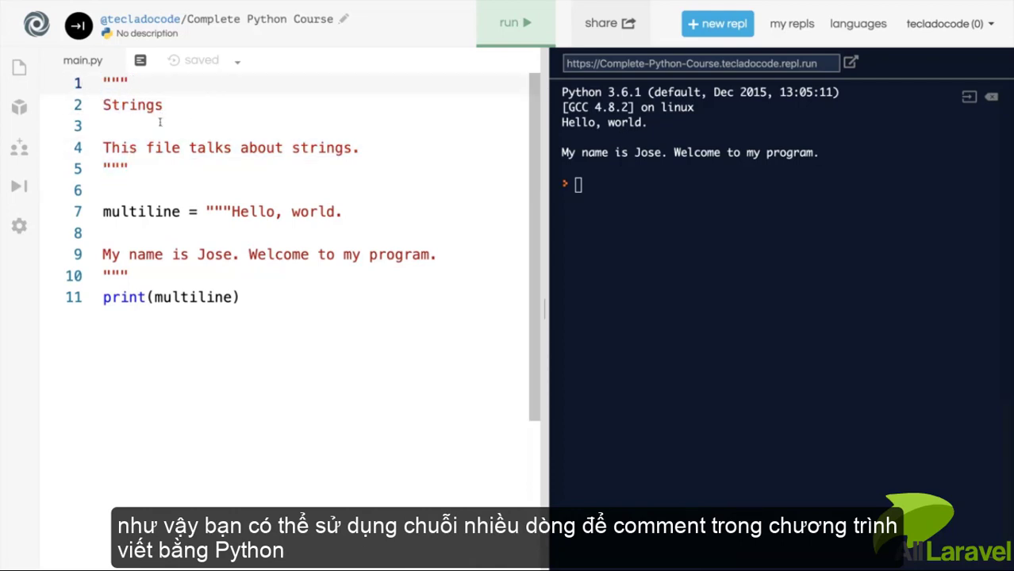
pyautogui.moveTo(178, 136)
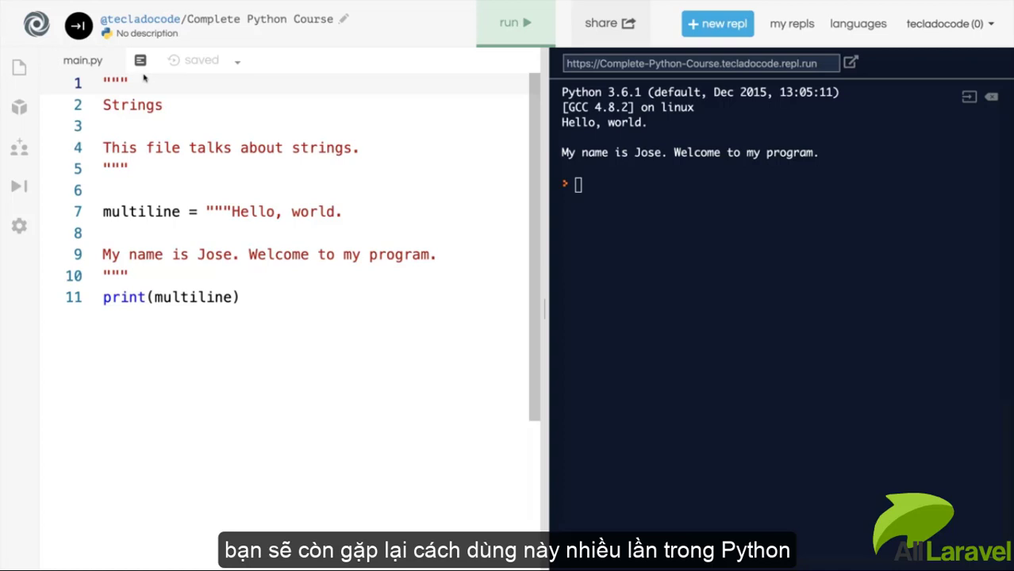
pyautogui.moveTo(140, 179)
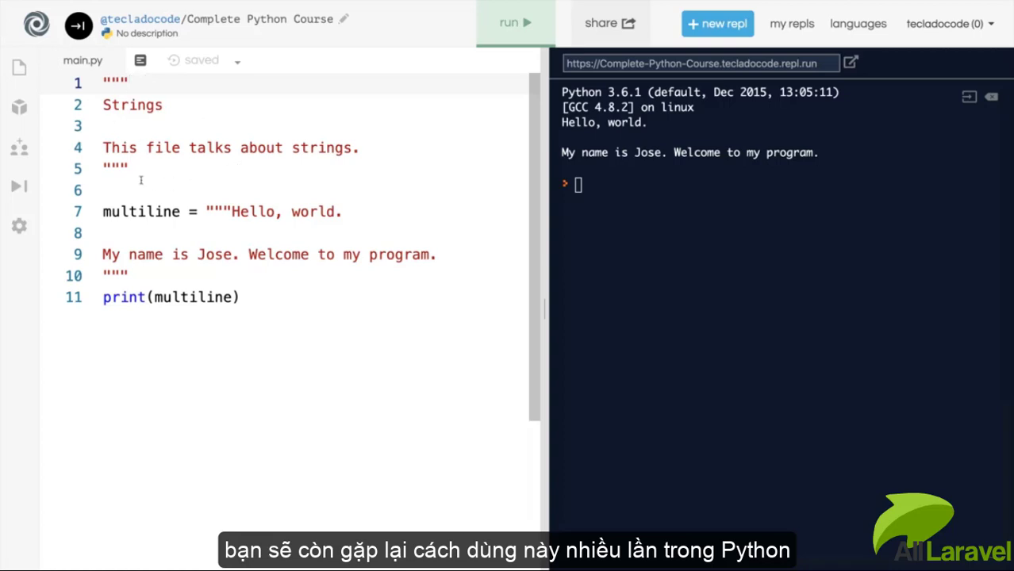
pyautogui.moveTo(212, 177)
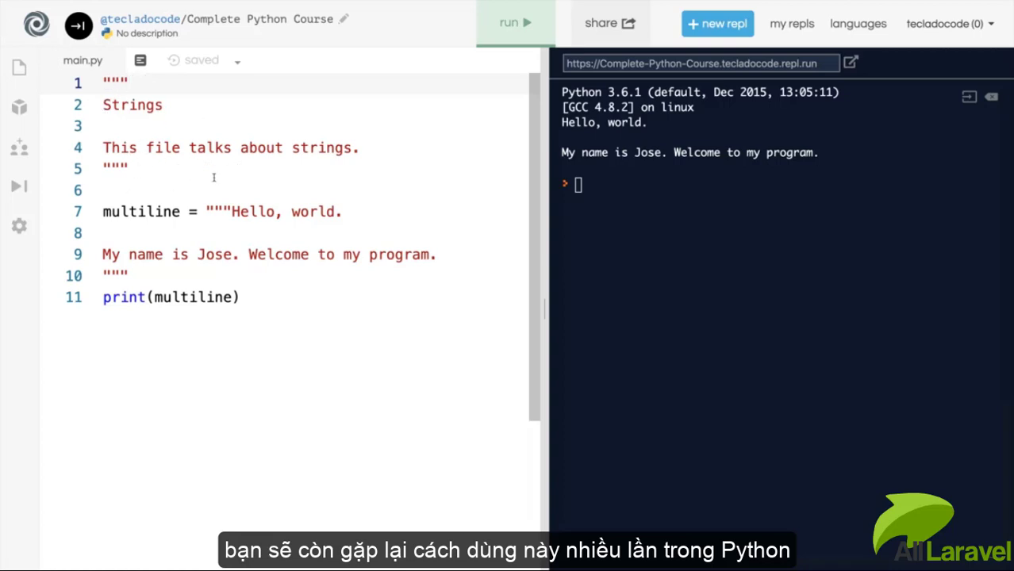
pyautogui.moveTo(172, 171)
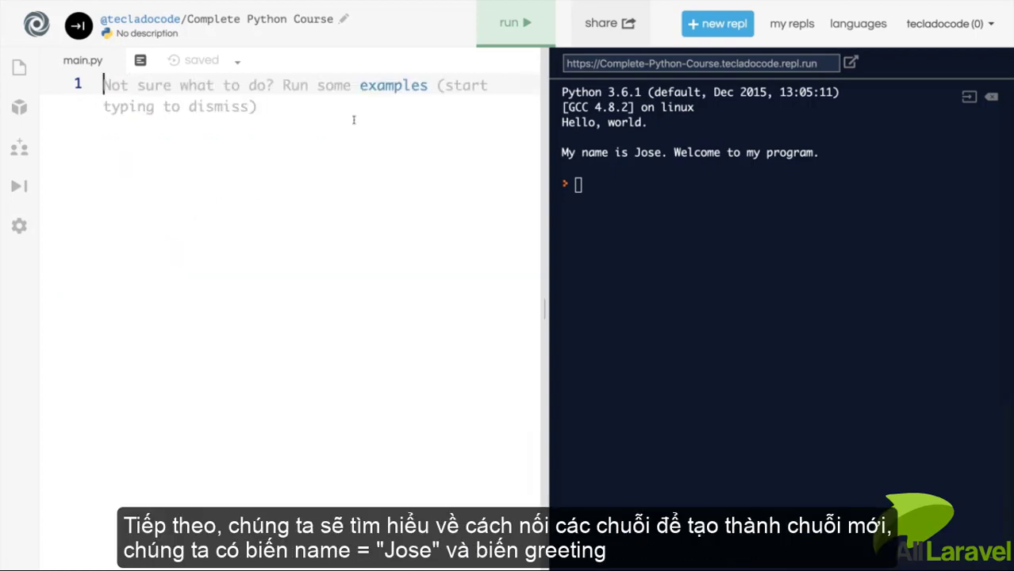
# Set name = "Jose", build greeting = "Hello, " + name, and print it to get Hello, Jose.
pyautogui.write('name = "Jose')
pyautogui.write('greeting = "Hello, ')
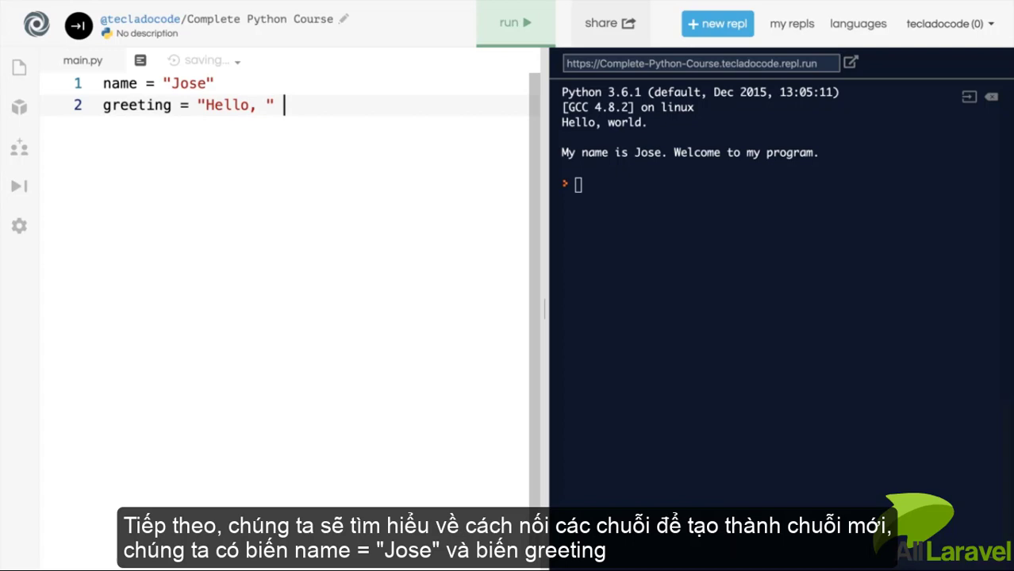
pyautogui.write('+ name')
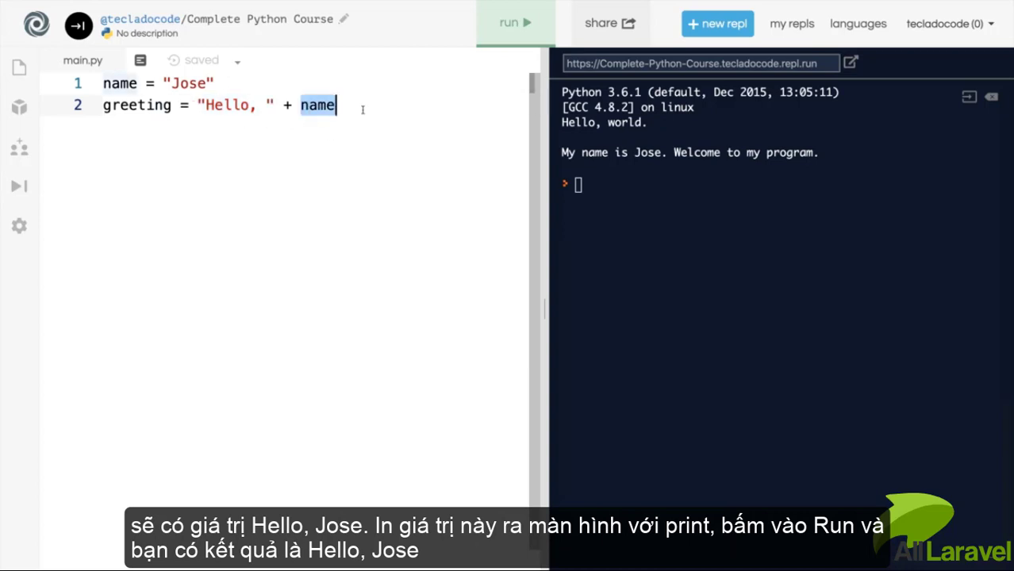
pyautogui.press('Return')
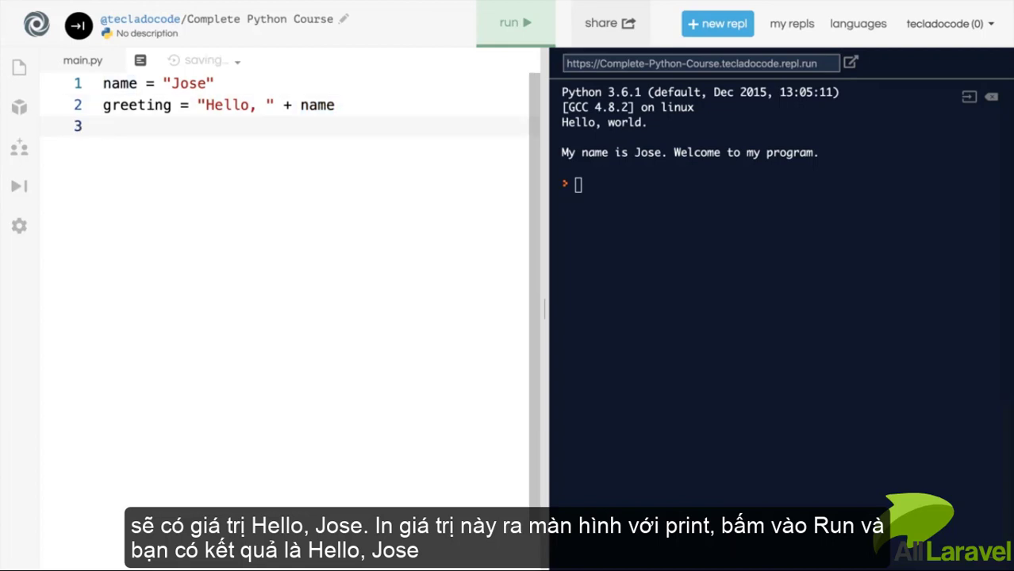
pyautogui.write('print(greeting)')
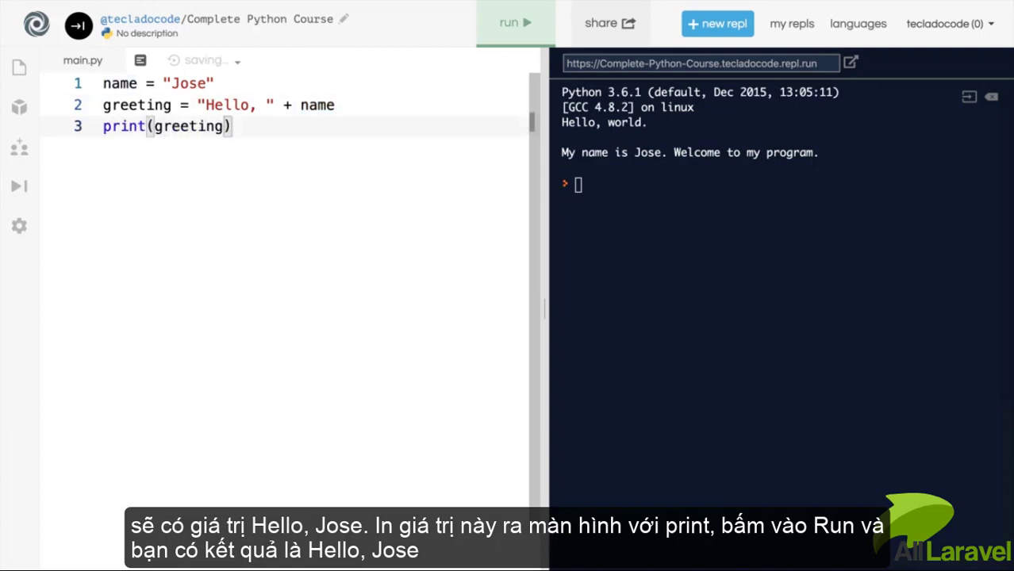
pyautogui.click(514, 22)
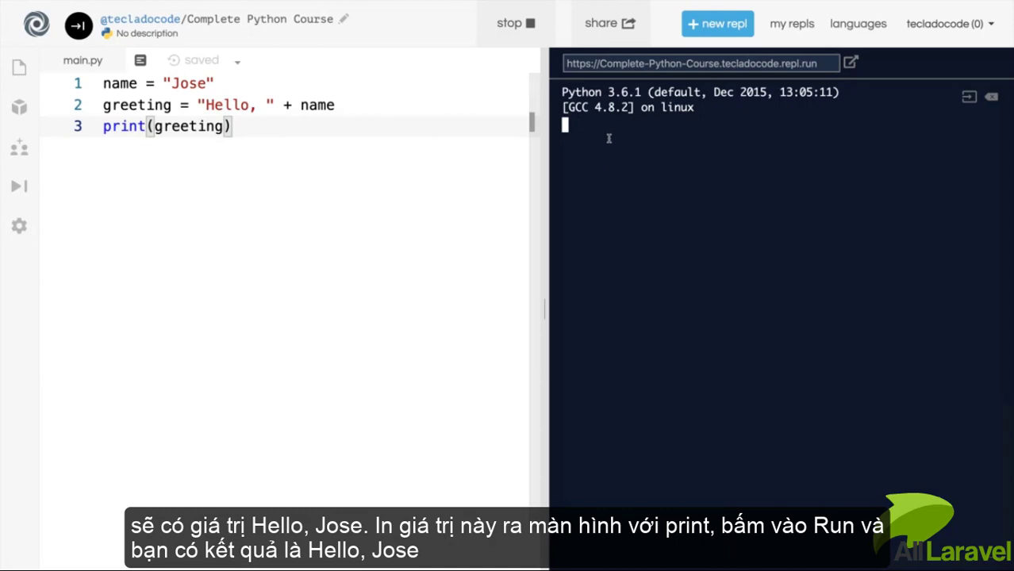
pyautogui.click(514, 22)
pyautogui.write('age = 3')
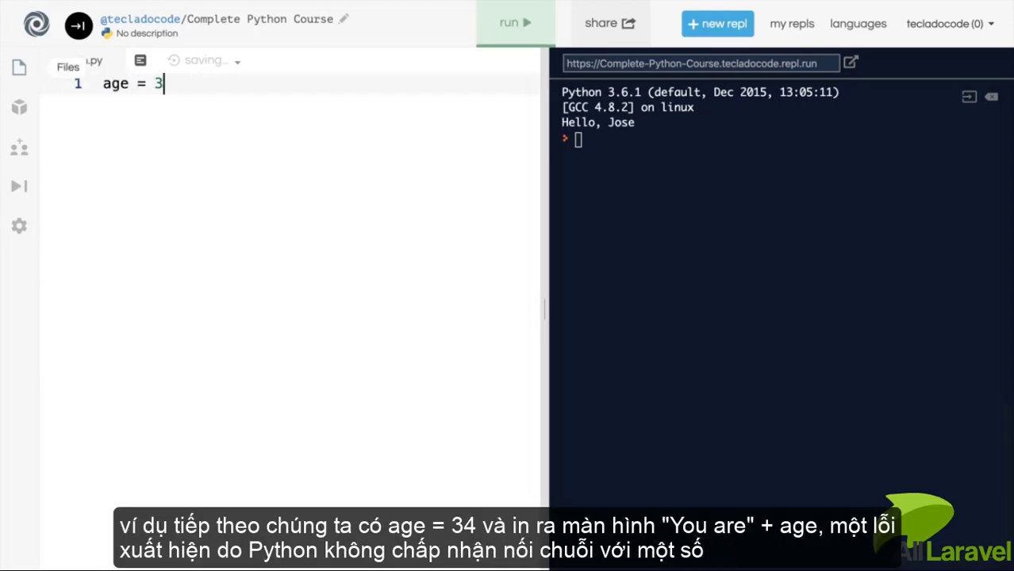
# Print "You are " + age with age = 34, get a TypeError, then quote 34 to print You are 34.
pyautogui.write('4')
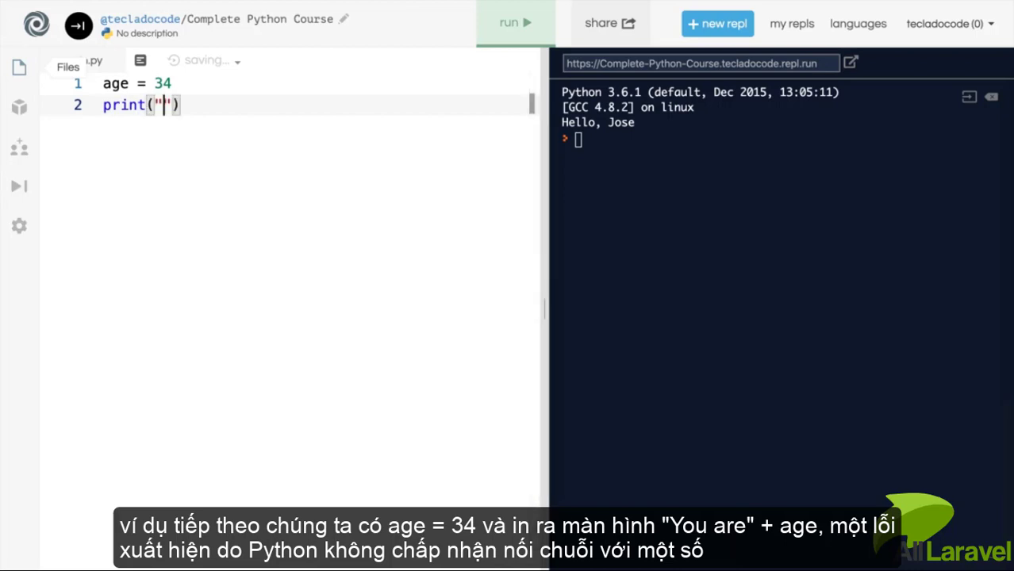
pyautogui.write('You are " + age')
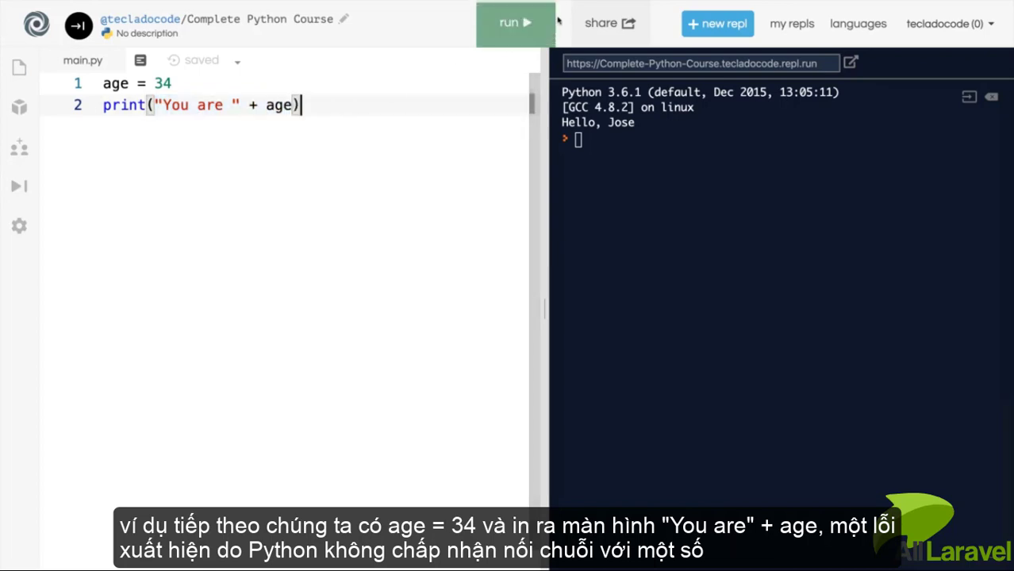
pyautogui.click(514, 22)
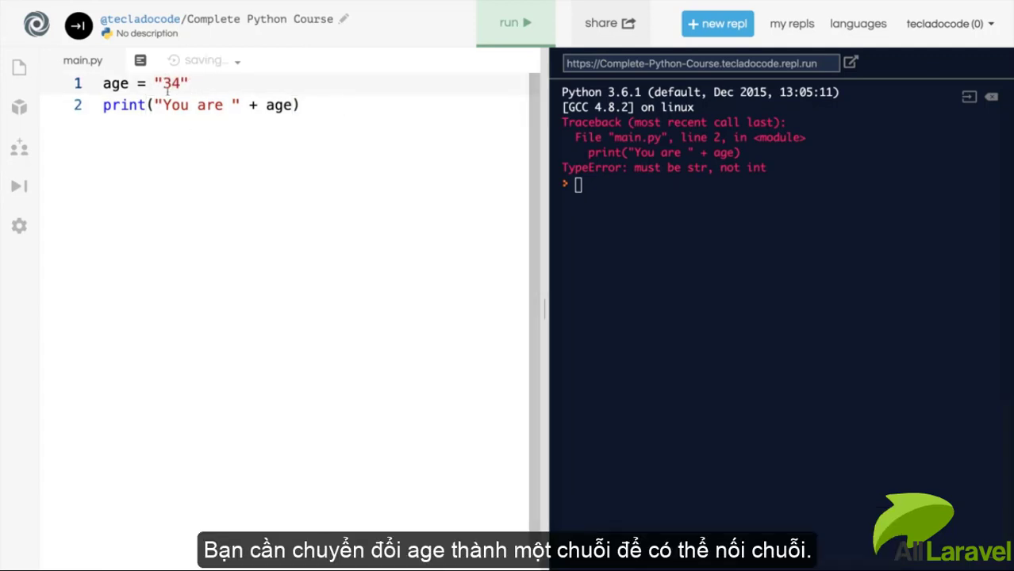
pyautogui.click(514, 22)
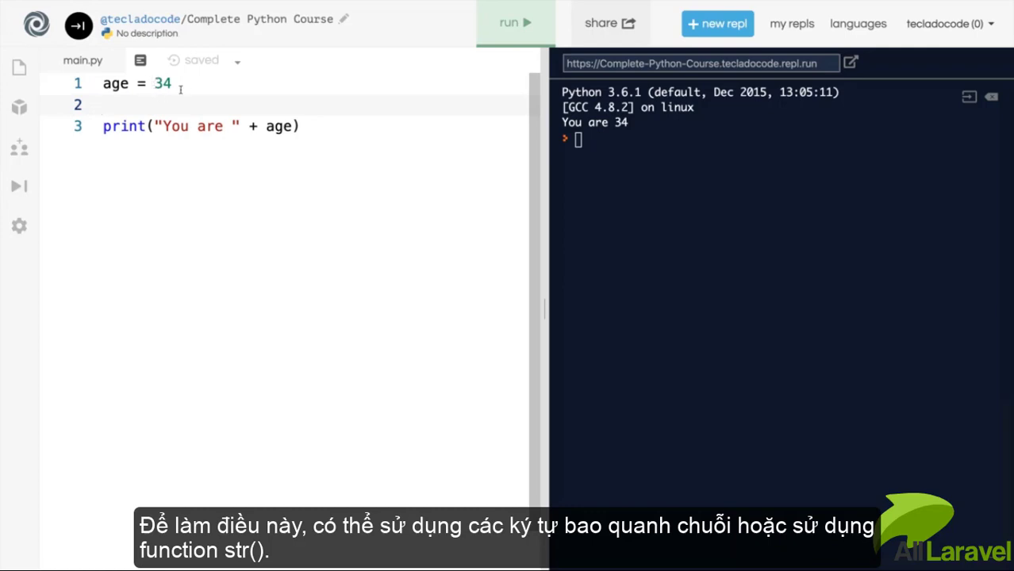
# Convert age with age_as_str = str(age) and concatenate age_as_str into the printed message.
pyautogui.write('age_as_str')
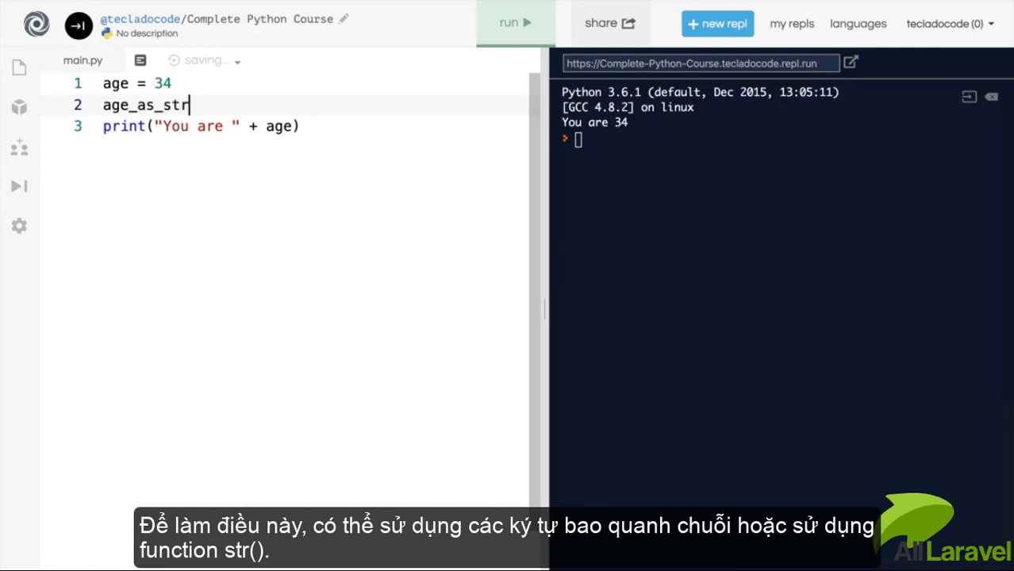
pyautogui.write('= str(age)')
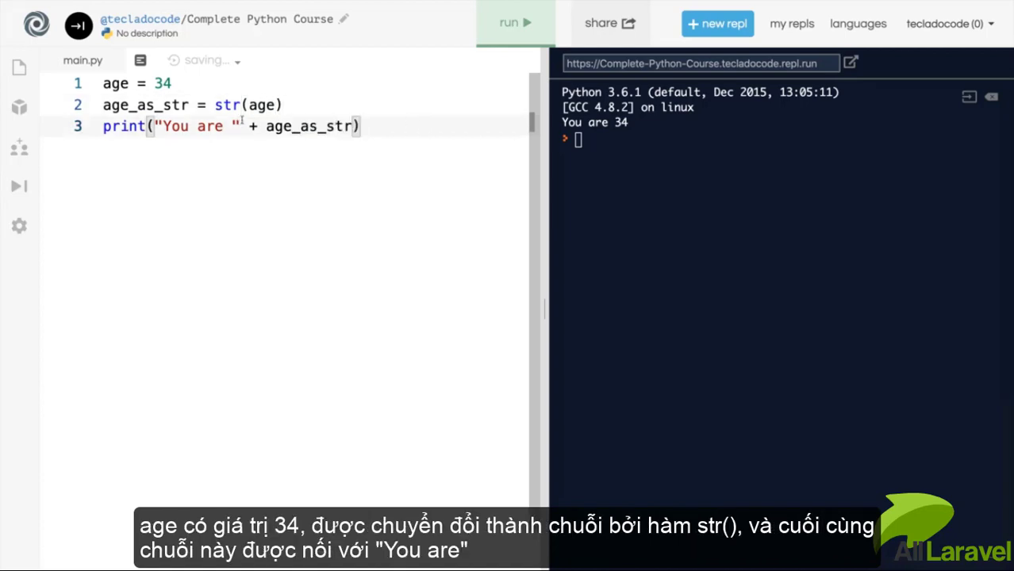
pyautogui.doubleClick(262, 105)
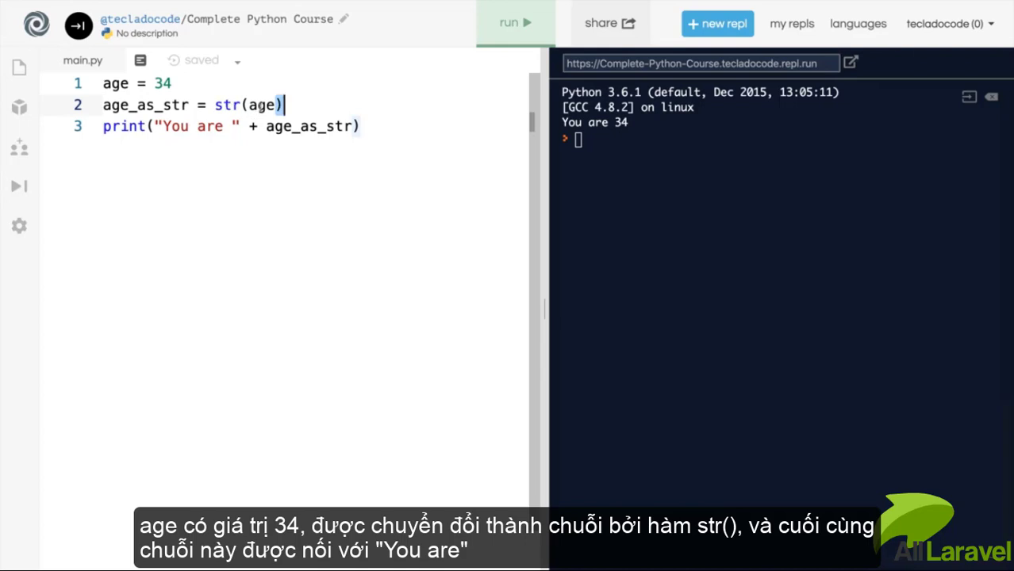
pyautogui.doubleClick(262, 105)
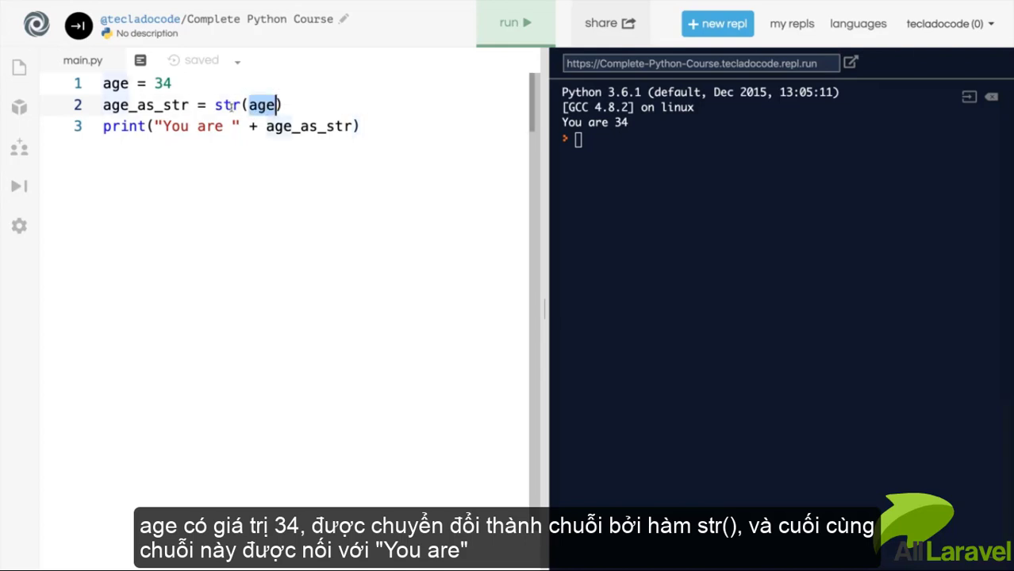
pyautogui.moveTo(270, 175)
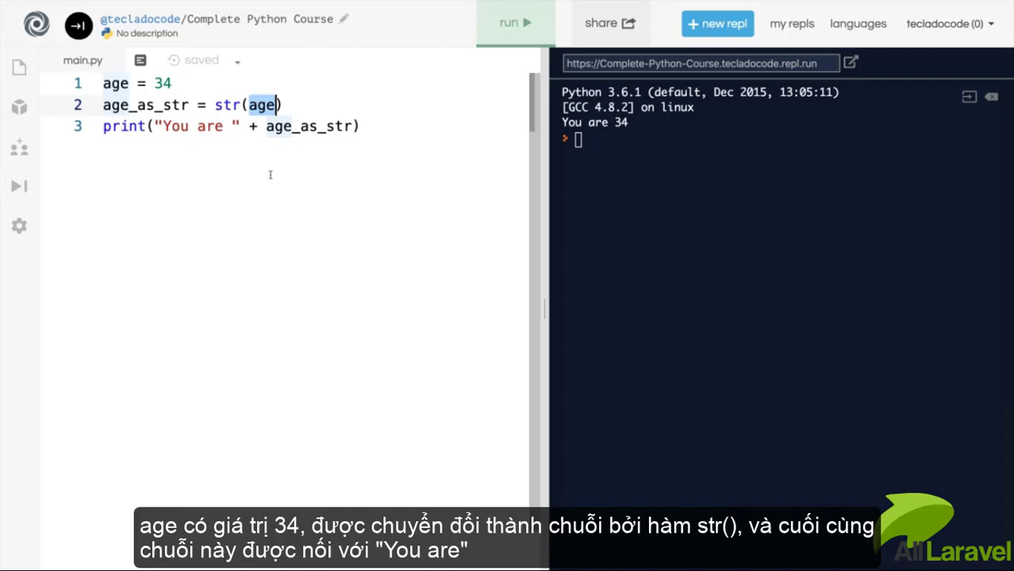
pyautogui.doubleClick(163, 83)
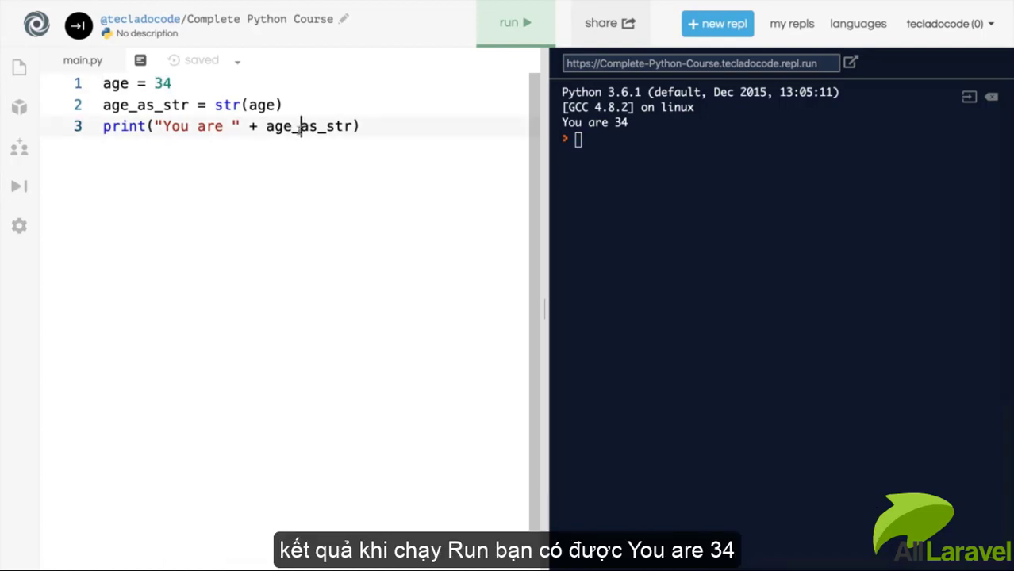
pyautogui.doubleClick(308, 127)
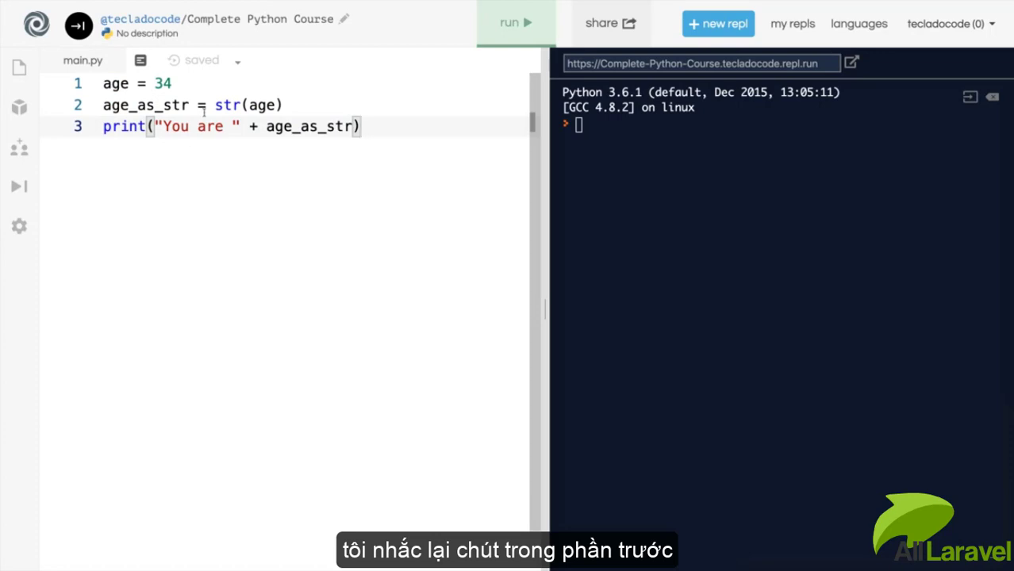
# Replace the print with the f-string print(f"You are {age}") and run it to output You are 34.
pyautogui.doubleClick(115, 82)
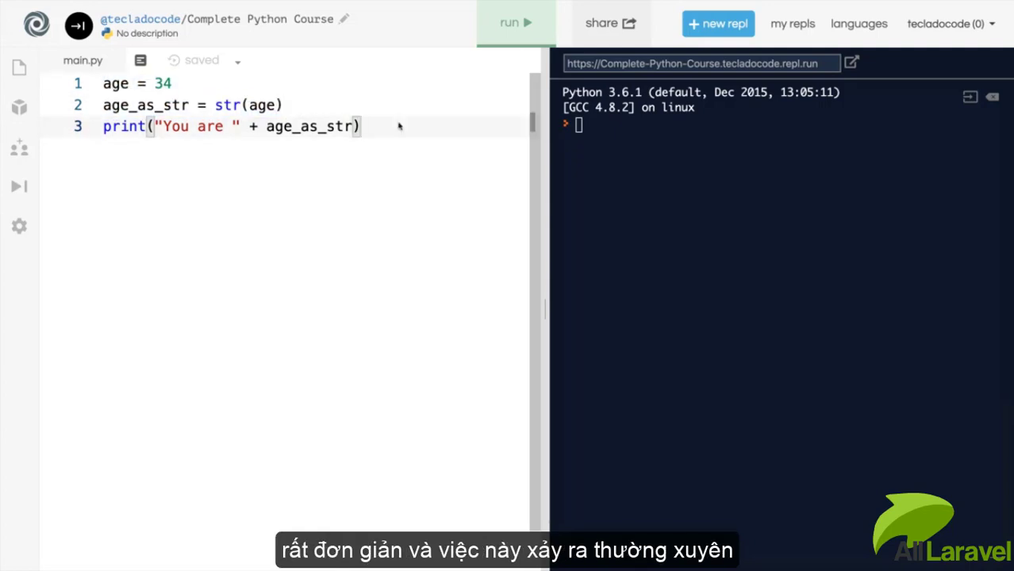
pyautogui.moveTo(368, 164)
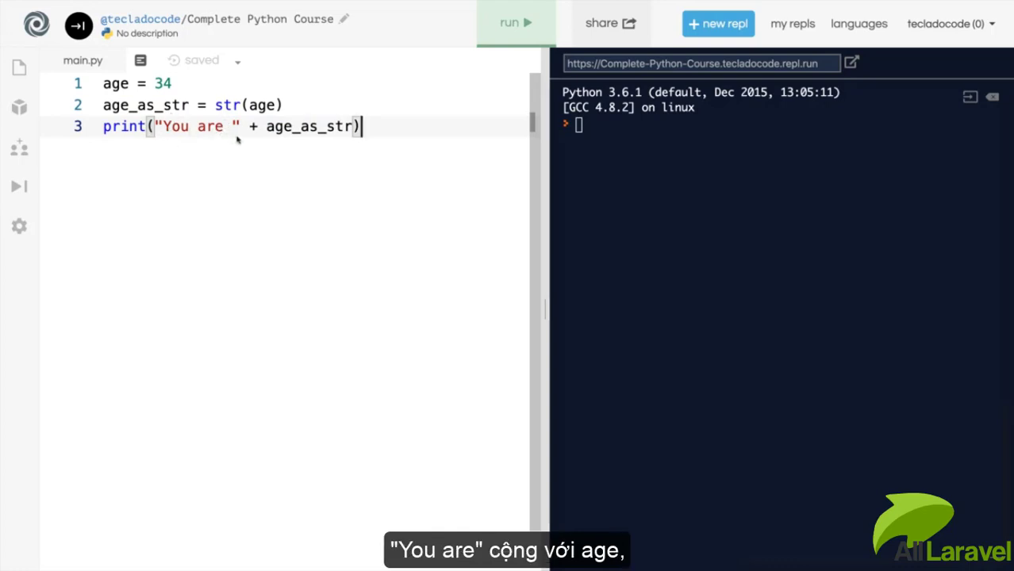
pyautogui.moveTo(405, 136)
pyautogui.write('print(')
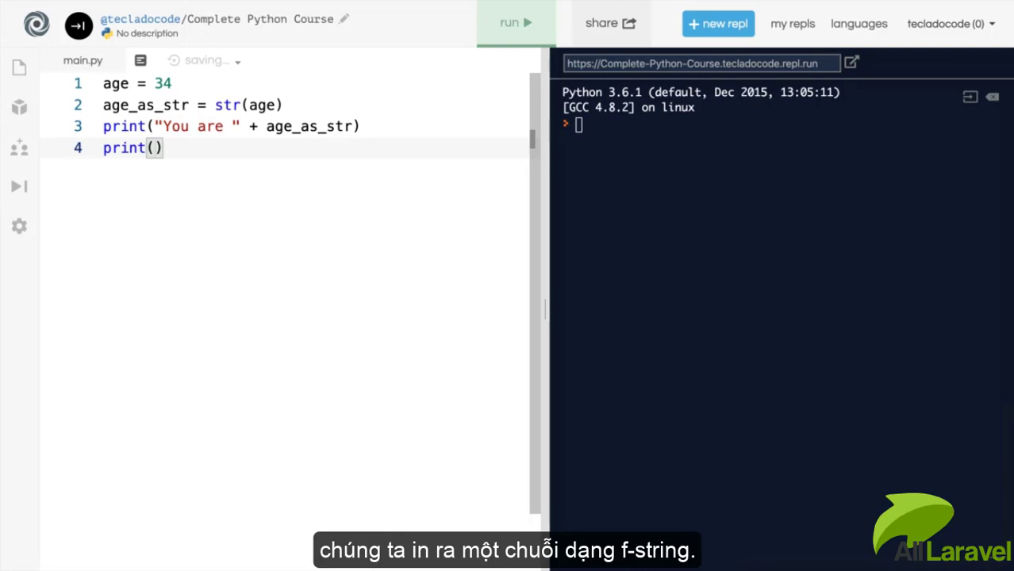
pyautogui.write('f"')
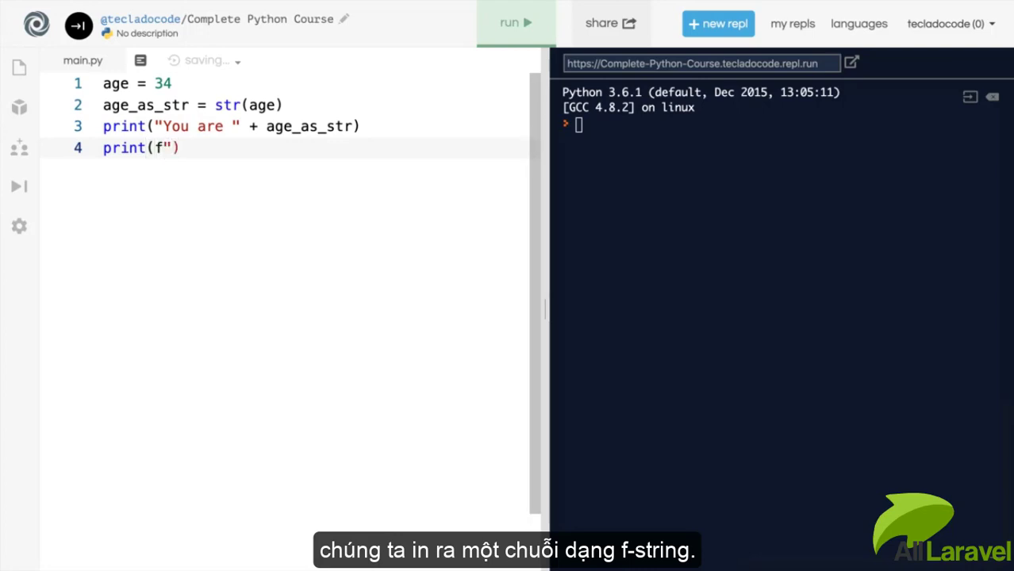
pyautogui.write('""')
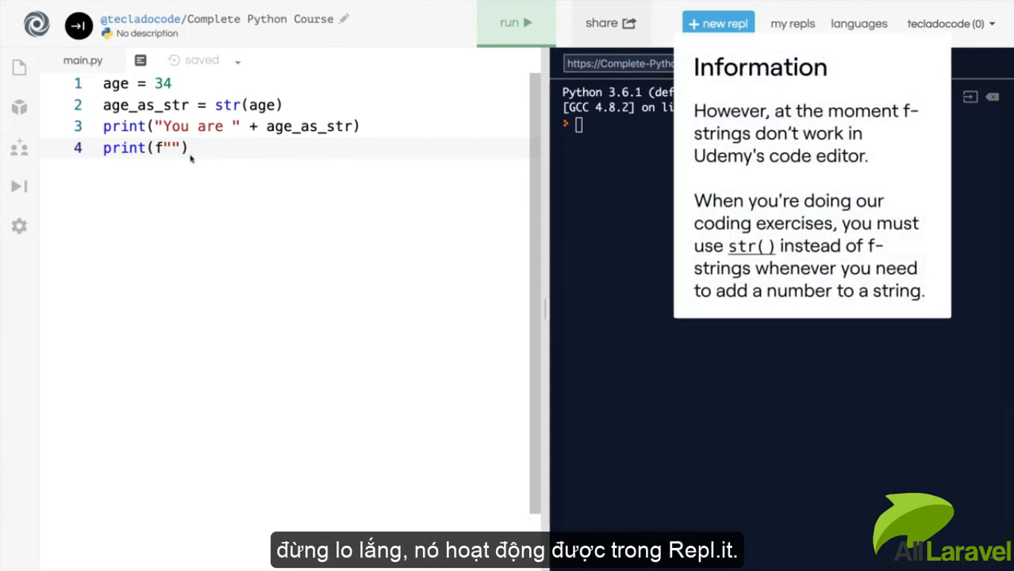
pyautogui.moveTo(483, 122)
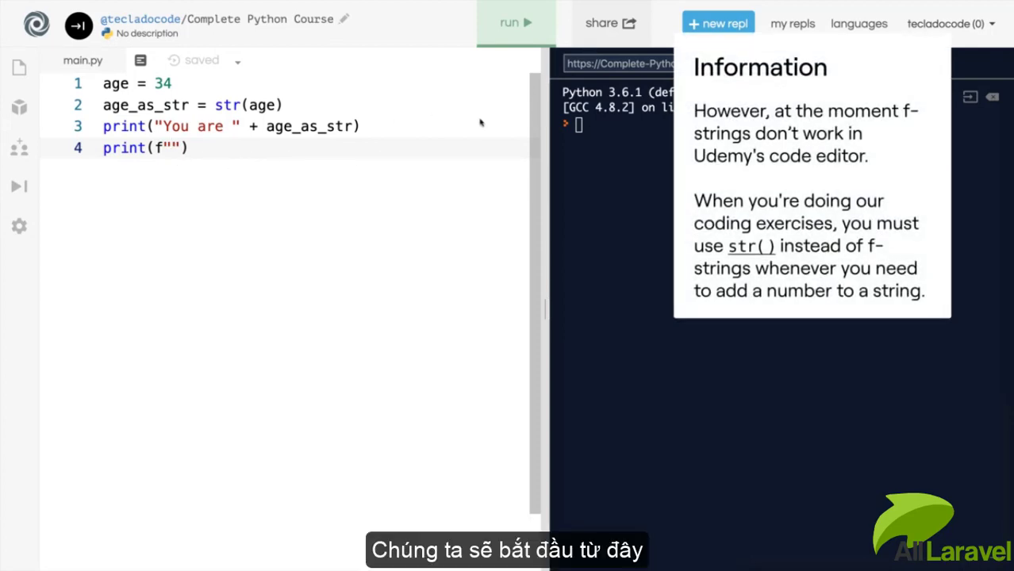
pyautogui.write('You are {}')
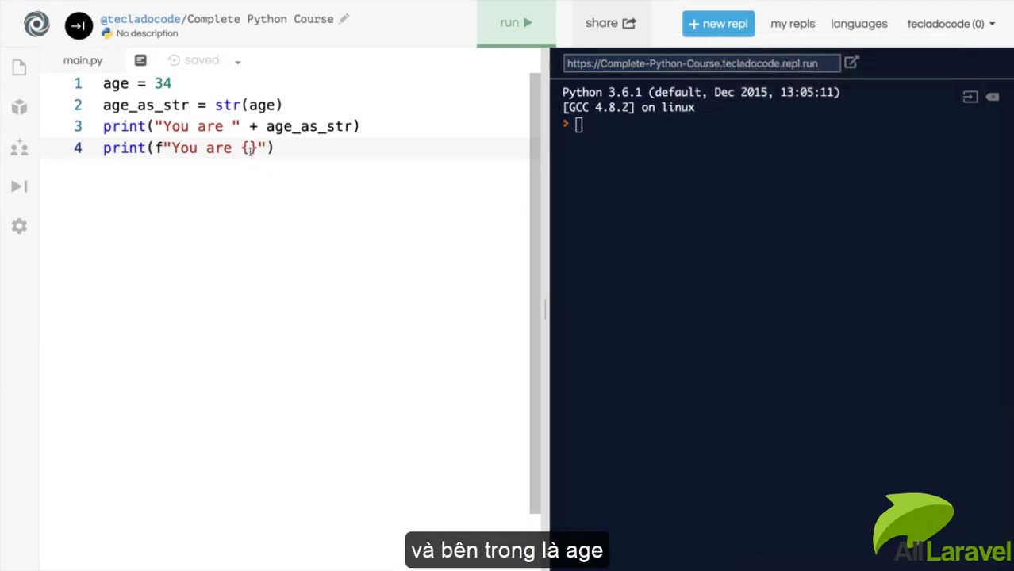
pyautogui.write('age')
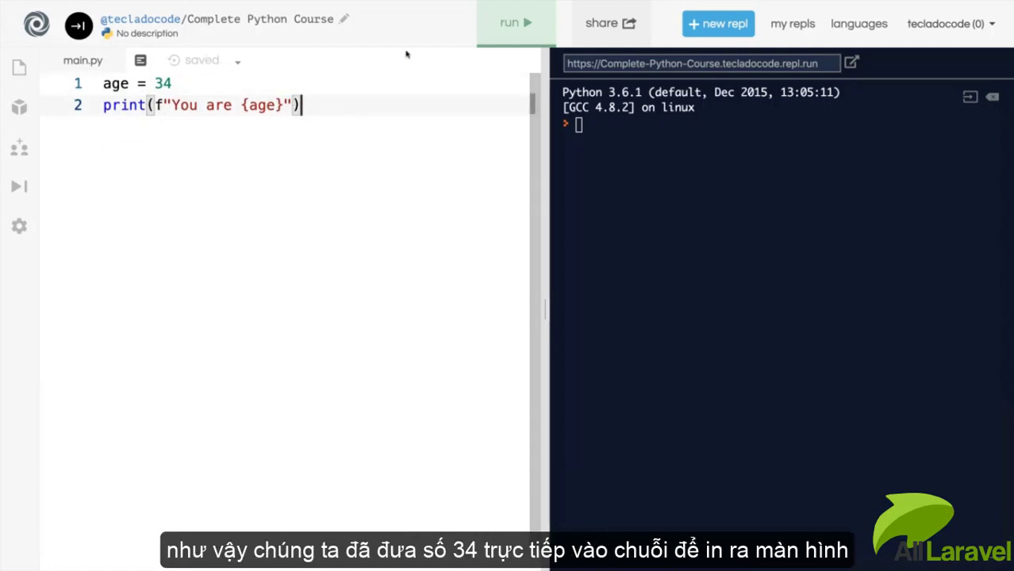
pyautogui.click(514, 22)
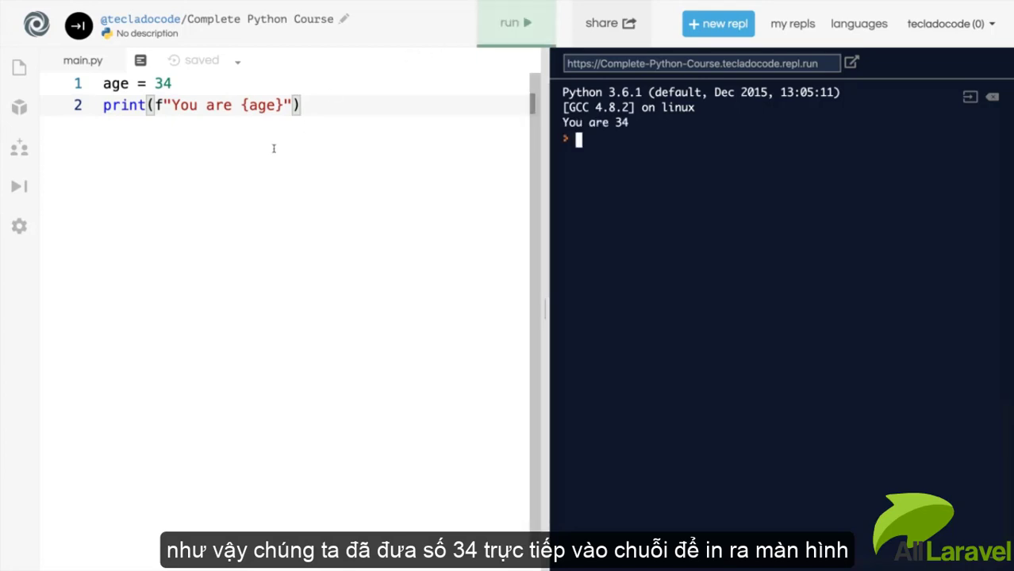
pyautogui.moveTo(165, 129)
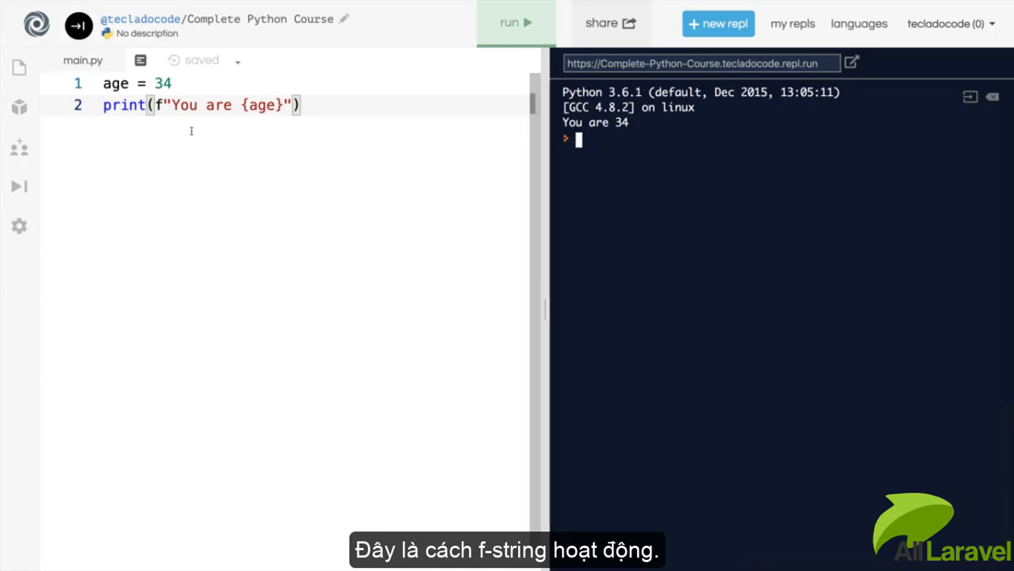
pyautogui.moveTo(158, 105)
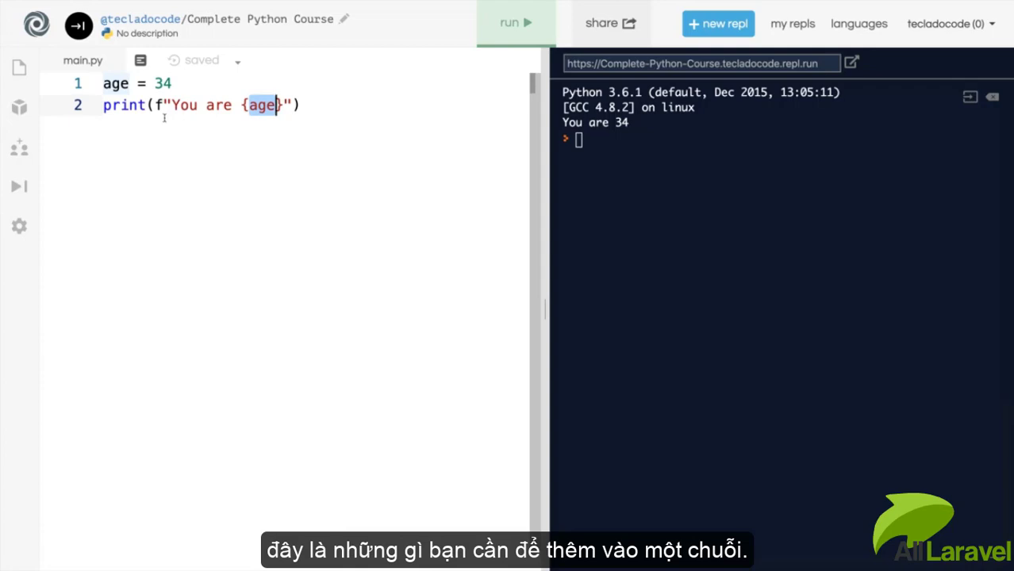
pyautogui.press('ctrl+a')
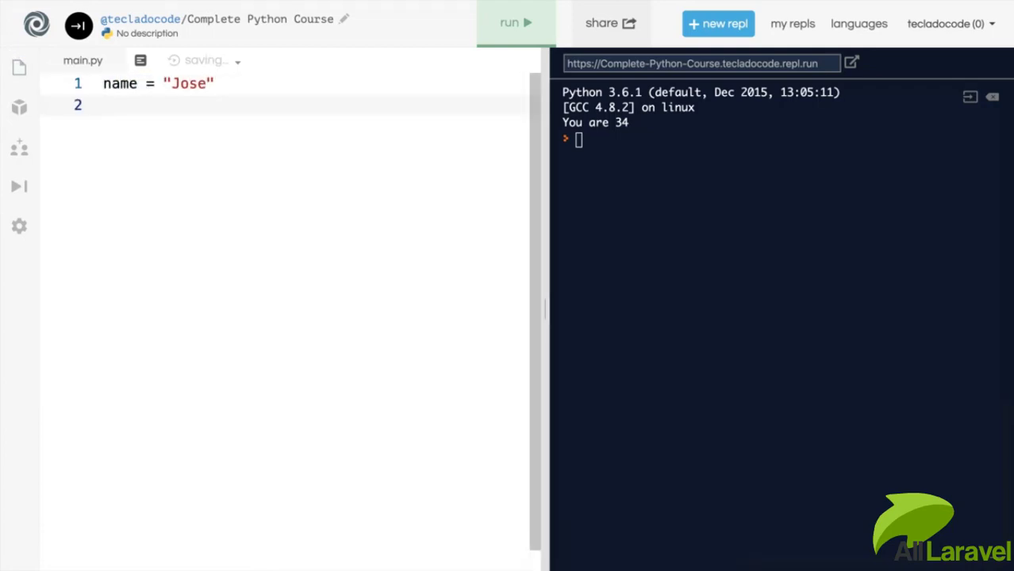
# Write greeting = f"How are you, {name}?" and print(greeting), running it to output How are you, Jose?
pyautogui.write('greeting = f"How')
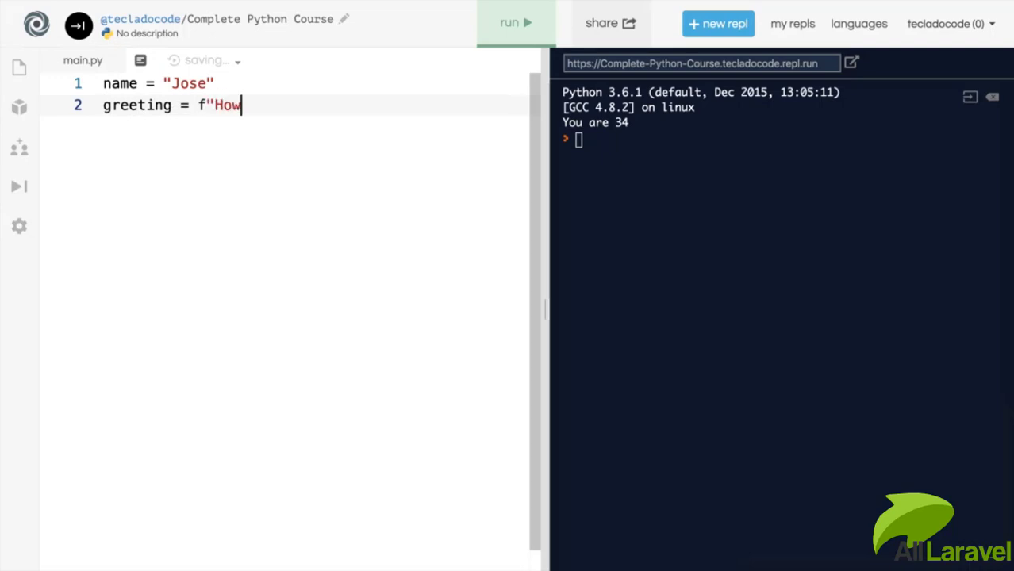
pyautogui.write('are you, {name}?"')
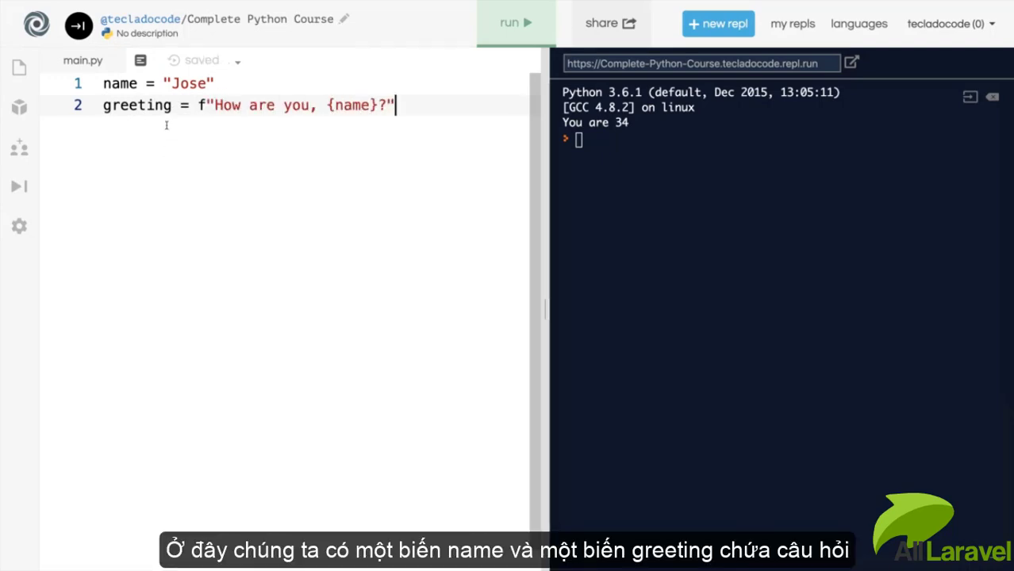
pyautogui.doubleClick(188, 82)
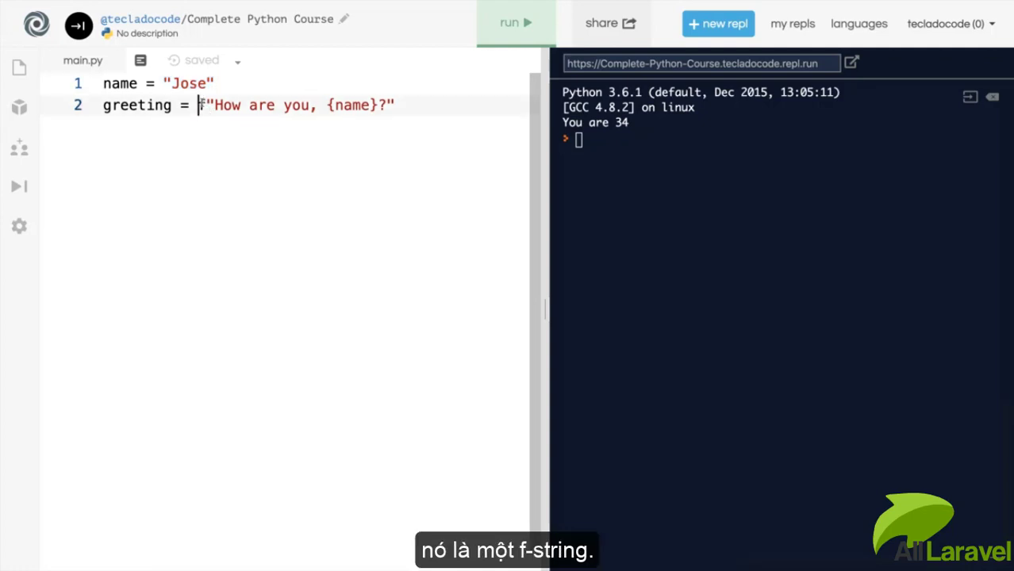
pyautogui.doubleClick(225, 105)
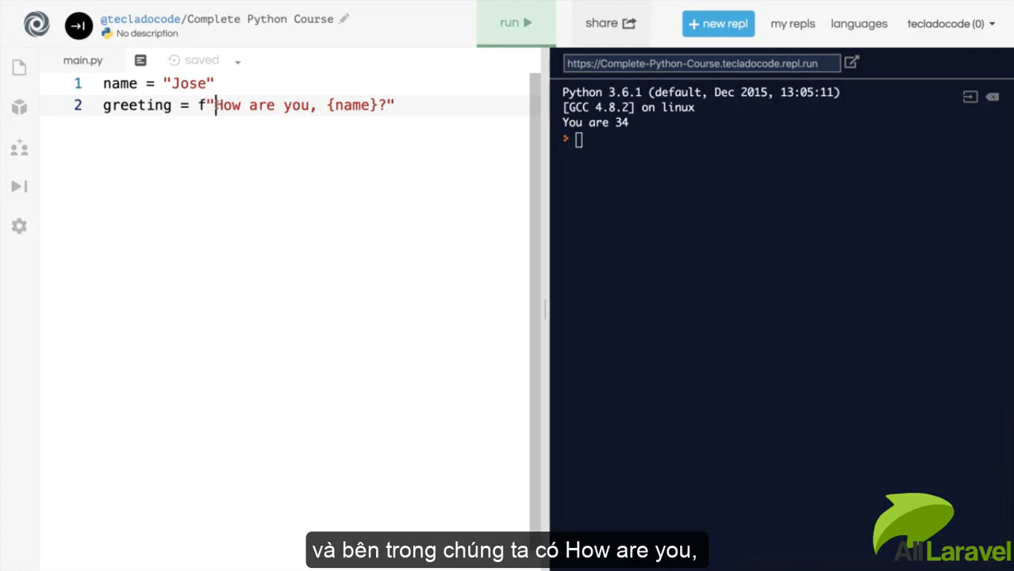
pyautogui.moveTo(215, 105); pyautogui.dragTo(317, 105)
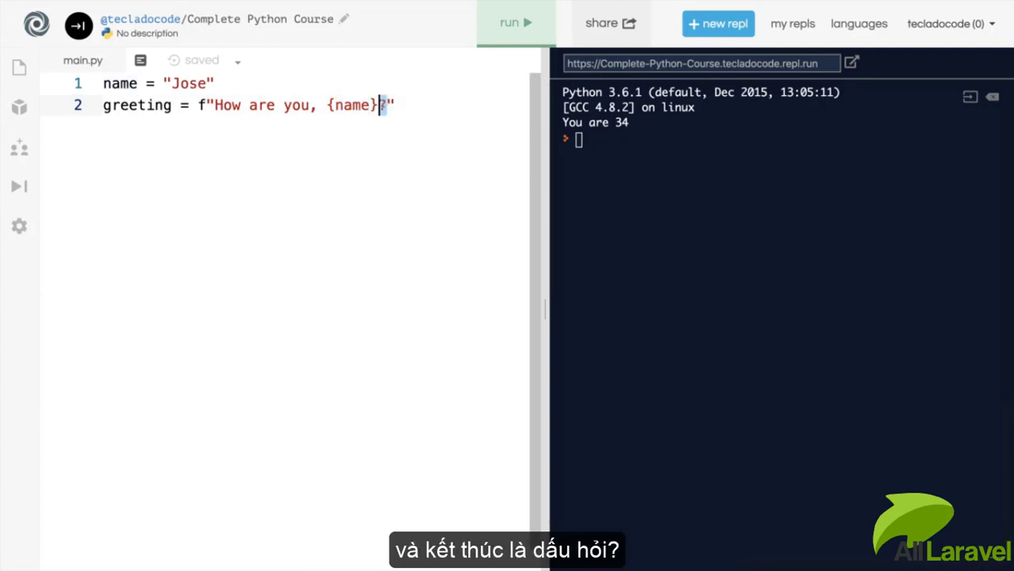
pyautogui.write('?')
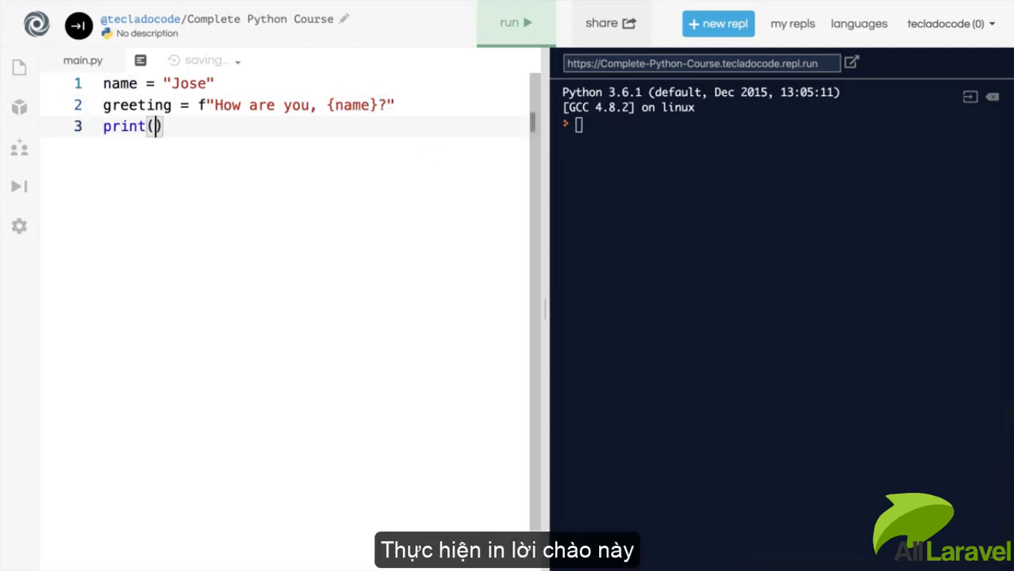
pyautogui.write('greeting')
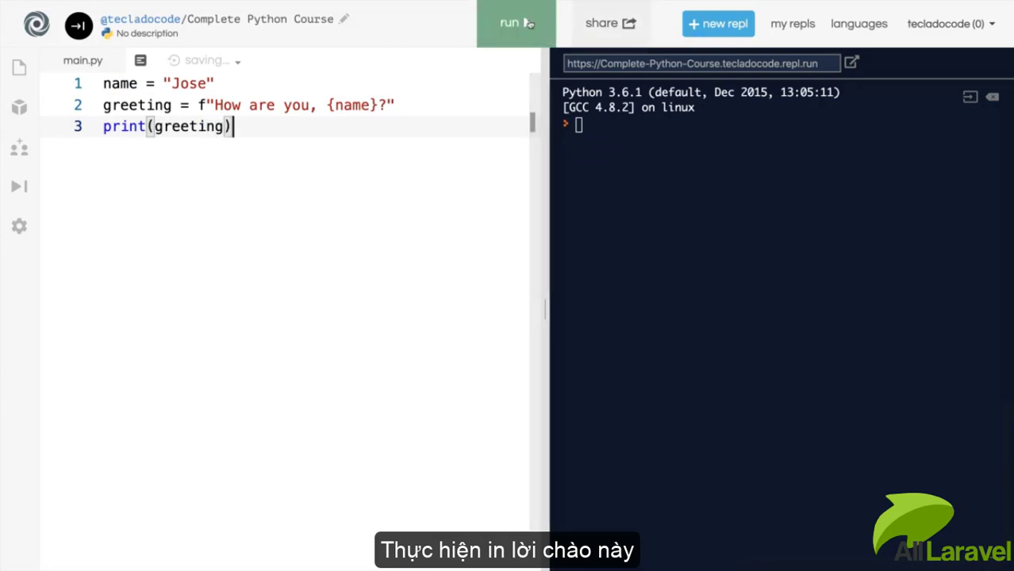
pyautogui.click(516, 22)
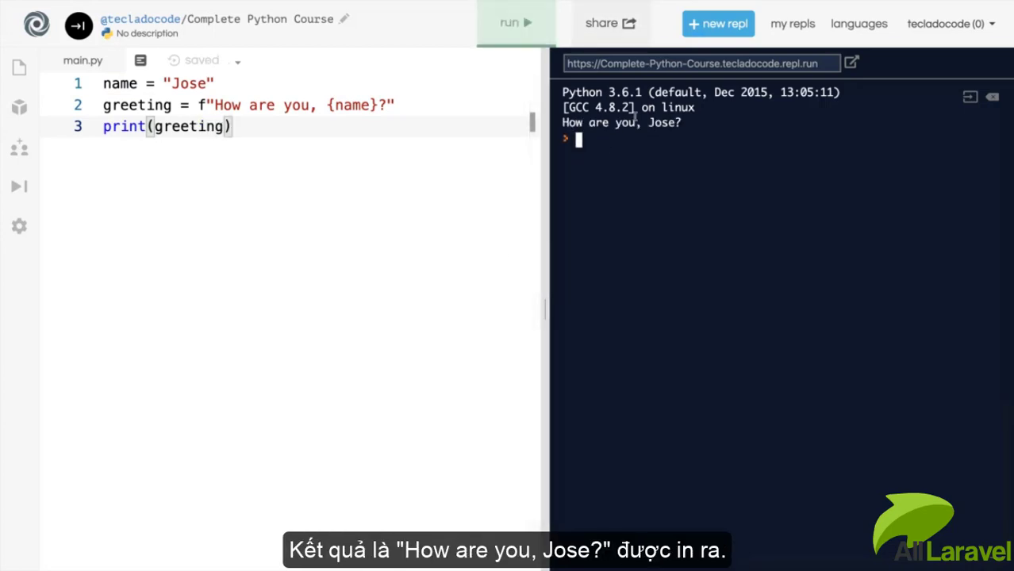
pyautogui.moveTo(672, 170)
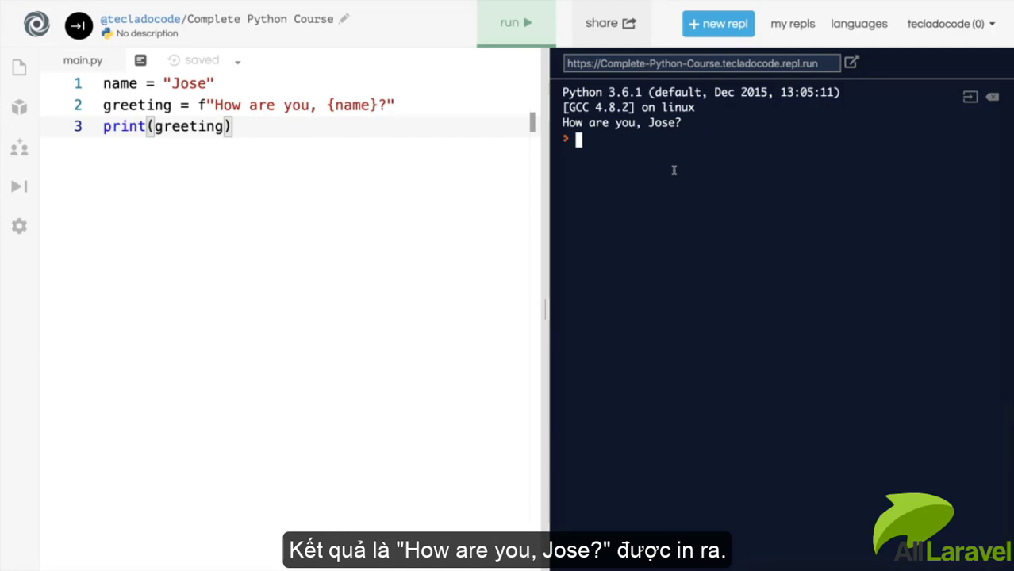
# Reassign name = "Bob", print greeting again and rerun; both lines still read How are you, Jose?
pyautogui.press('Return')
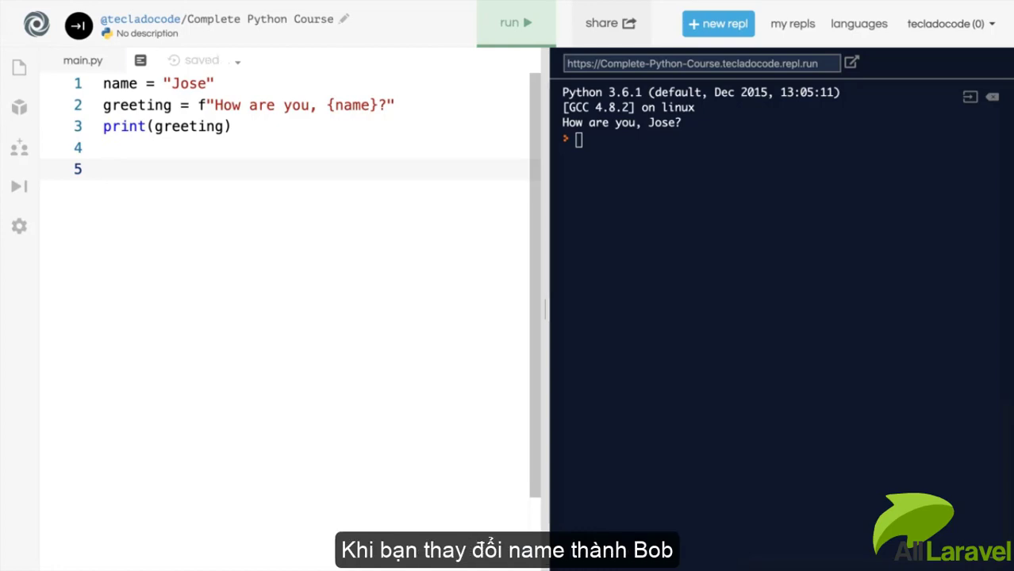
pyautogui.write('name = "Bob')
pyautogui.write('print(greeti)')
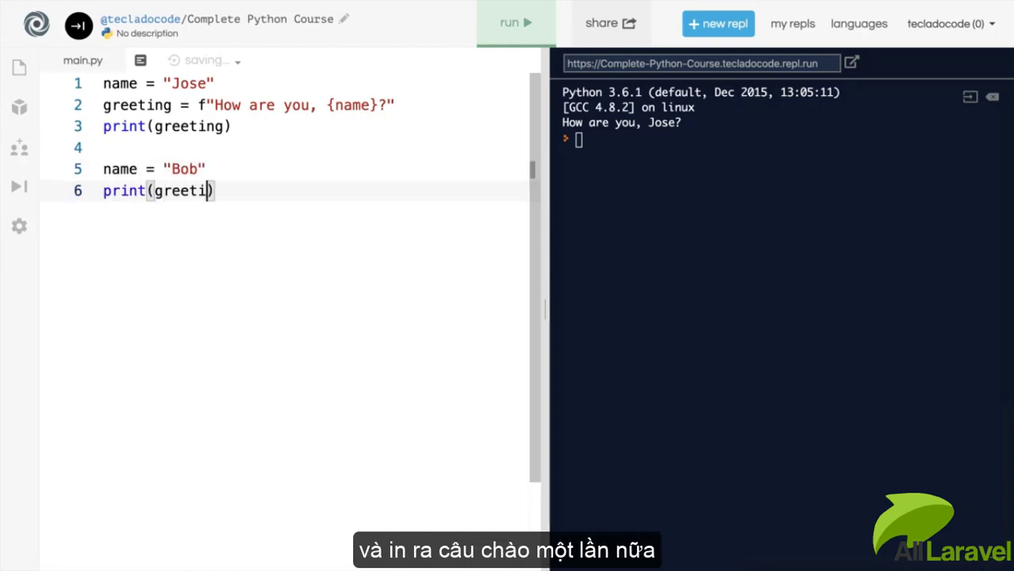
pyautogui.click(514, 22)
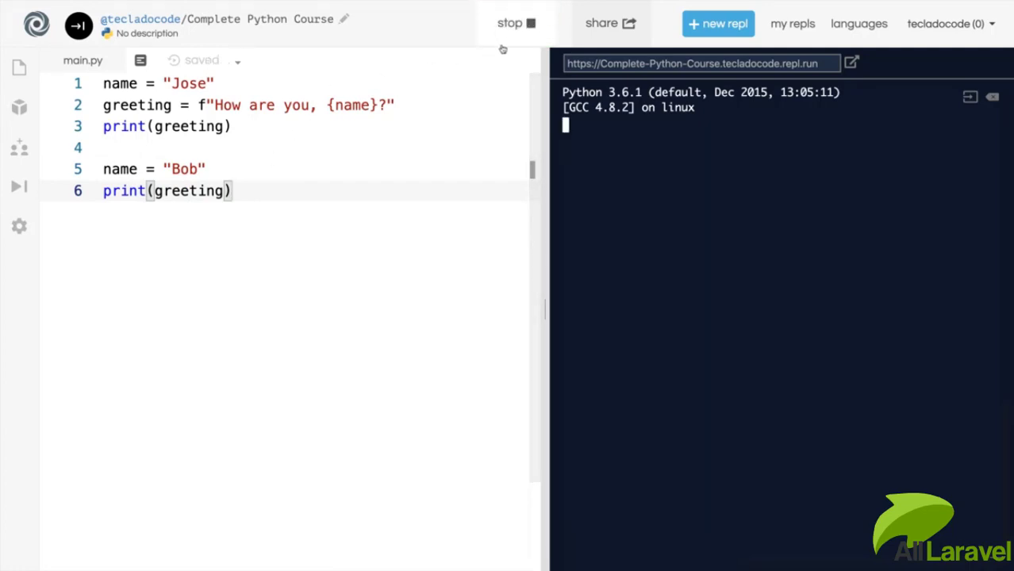
pyautogui.click(516, 22)
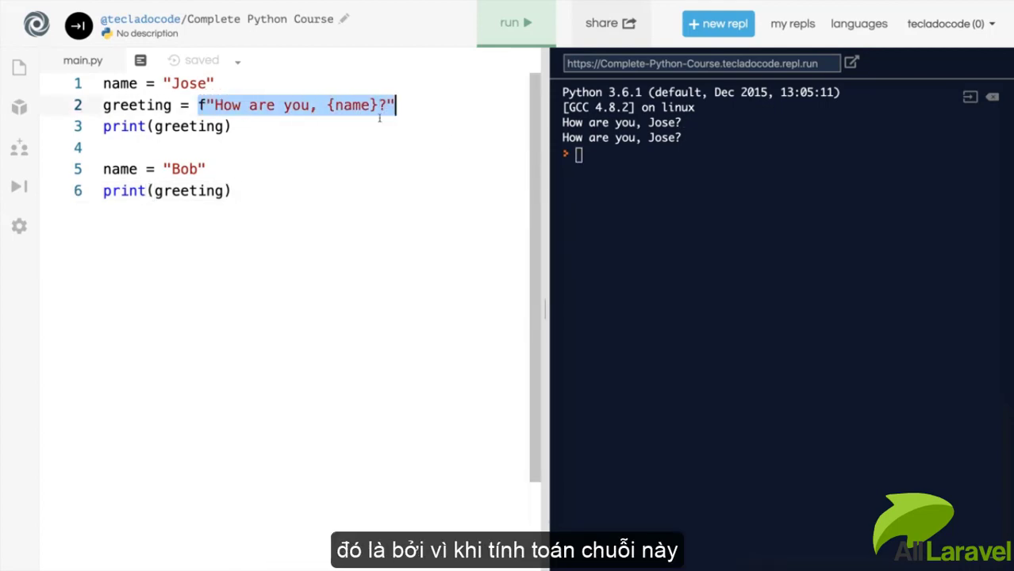
pyautogui.click(181, 83)
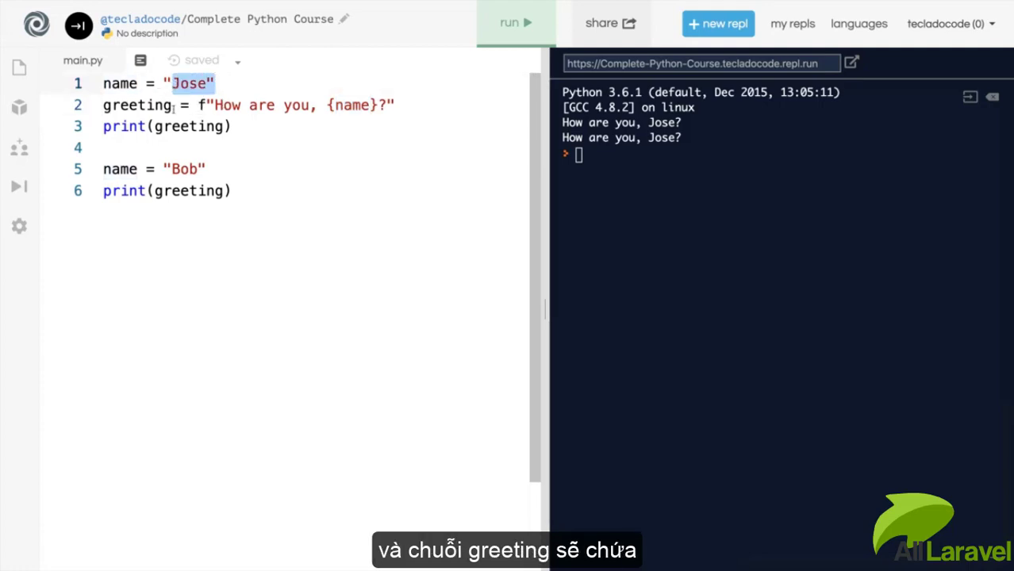
pyautogui.doubleClick(135, 105)
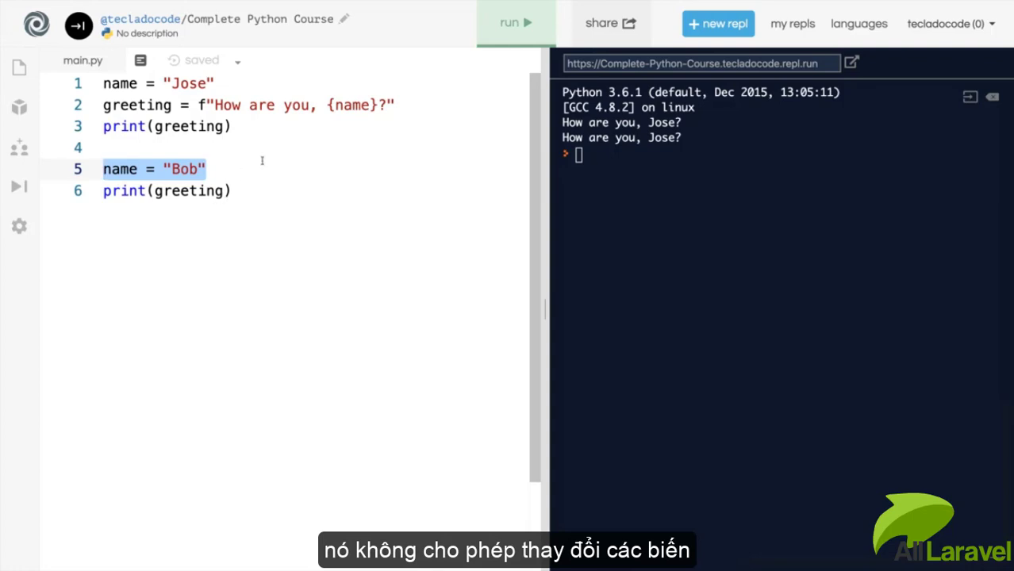
pyautogui.moveTo(246, 181)
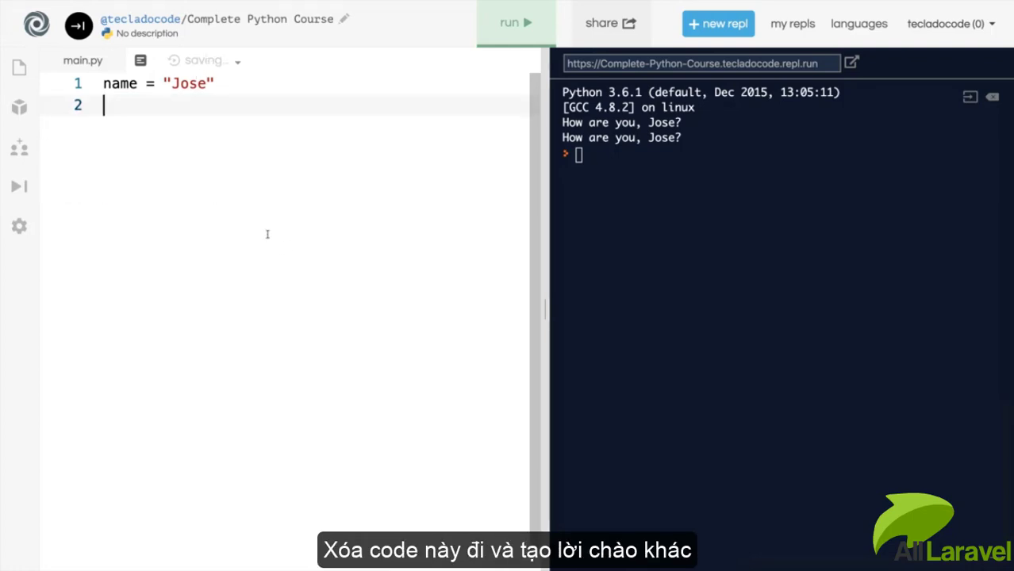
# Define final_greeting = "How are you, {}?" as a template with an empty placeholder.
pyautogui.write('final')
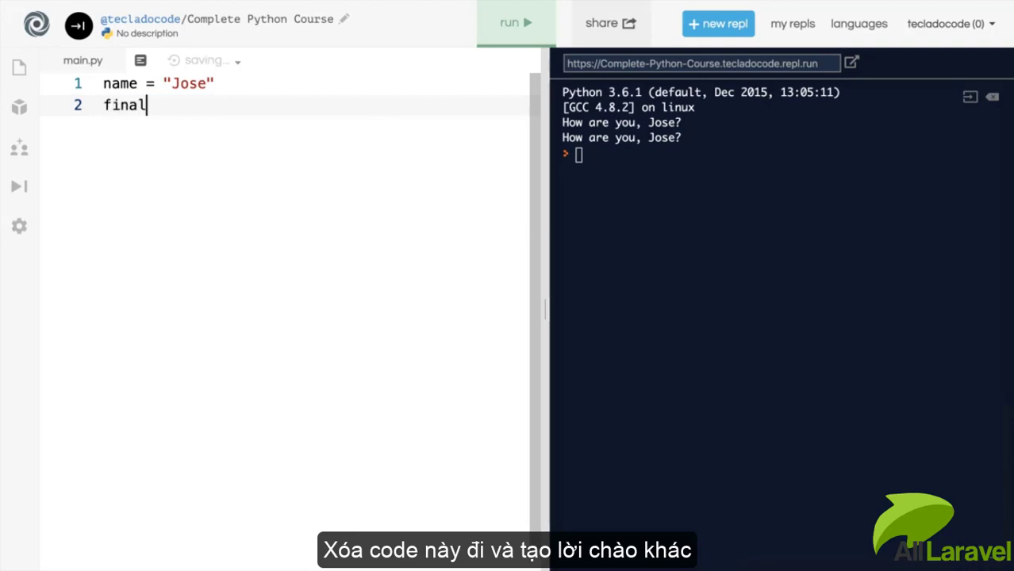
pyautogui.write('_greeting = "Ho')
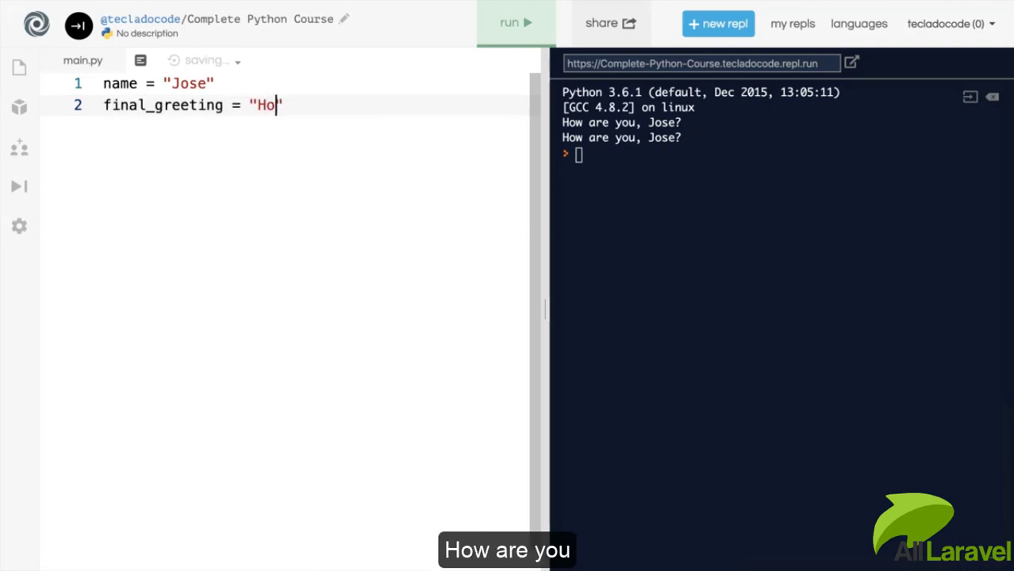
pyautogui.write('w are you, {}')
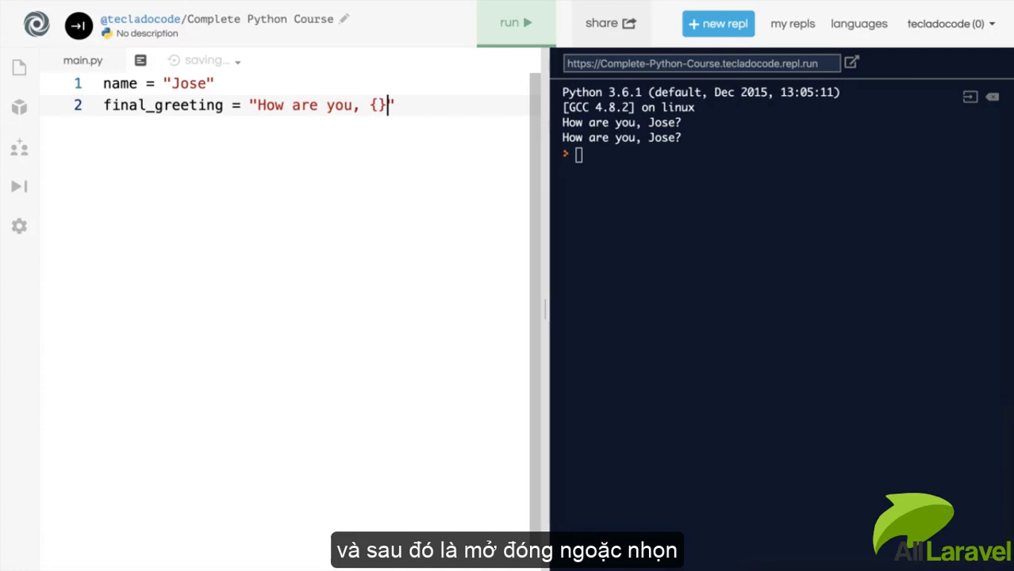
pyautogui.write('?"')
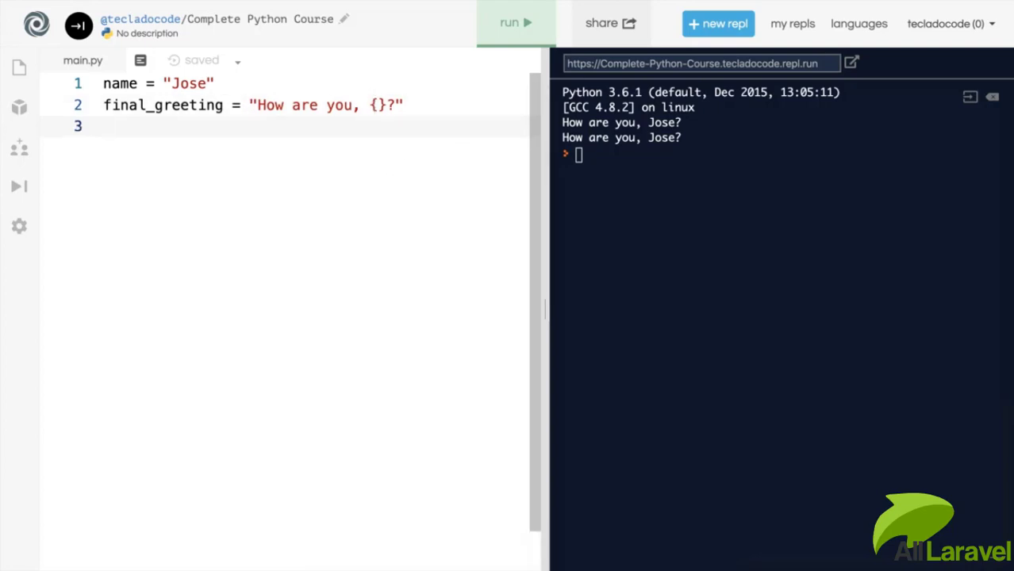
# Set jose_greeting = final_greeting.format(name), print it and run to output How are you, Jose?
pyautogui.write('jose_greeting = fin')
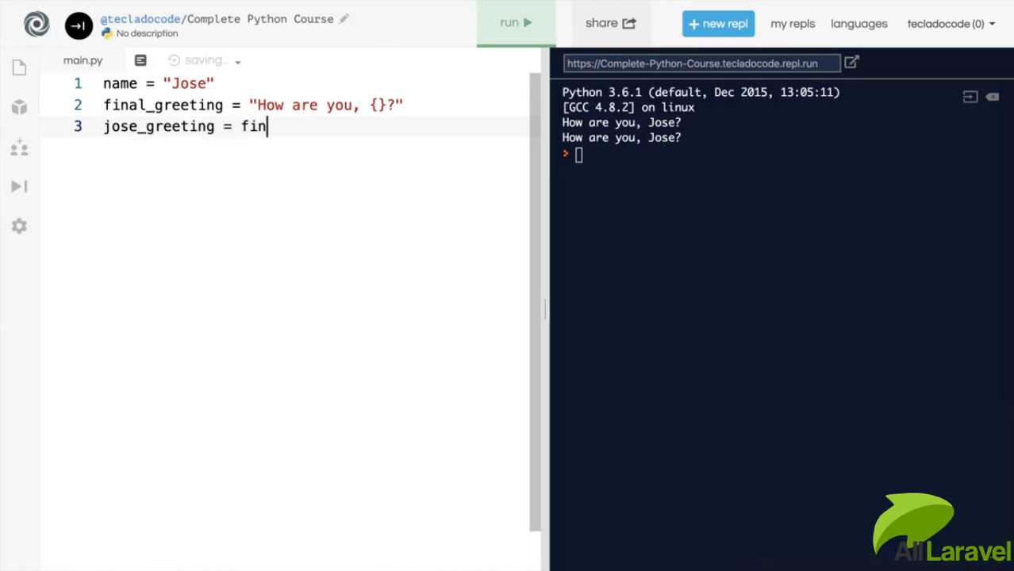
pyautogui.write('al_greeting.form')
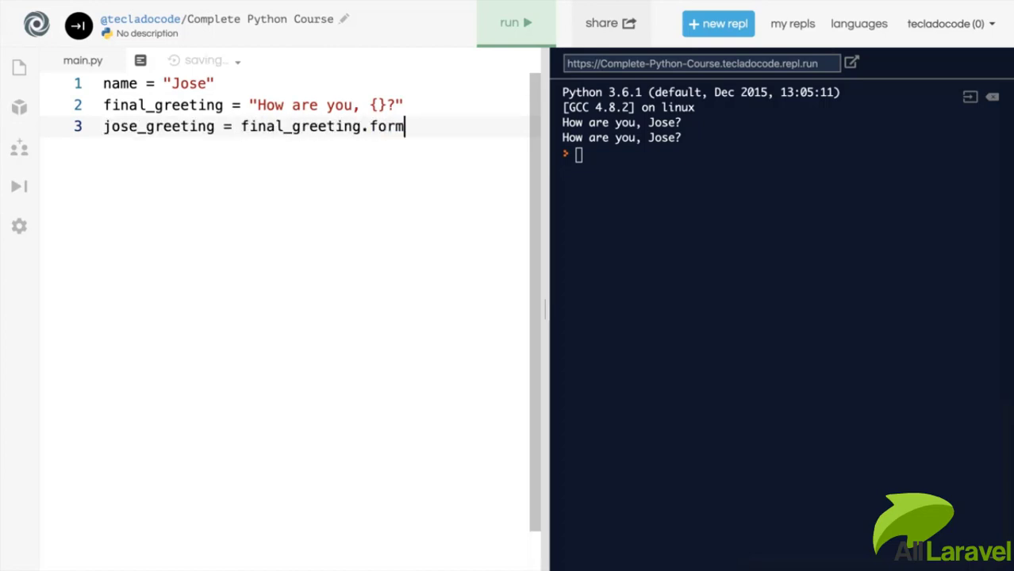
pyautogui.write('at(name)')
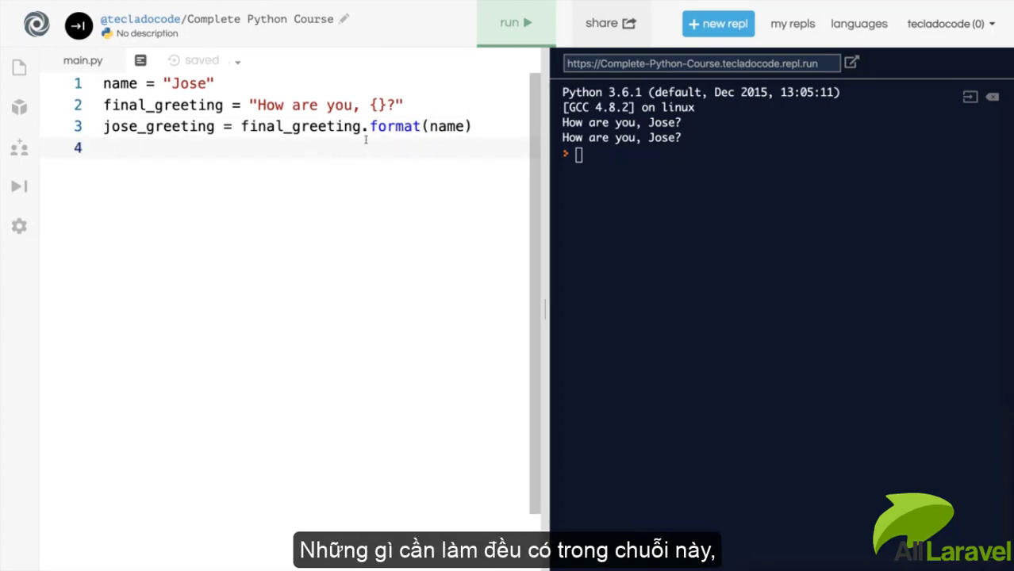
pyautogui.doubleClick(301, 127)
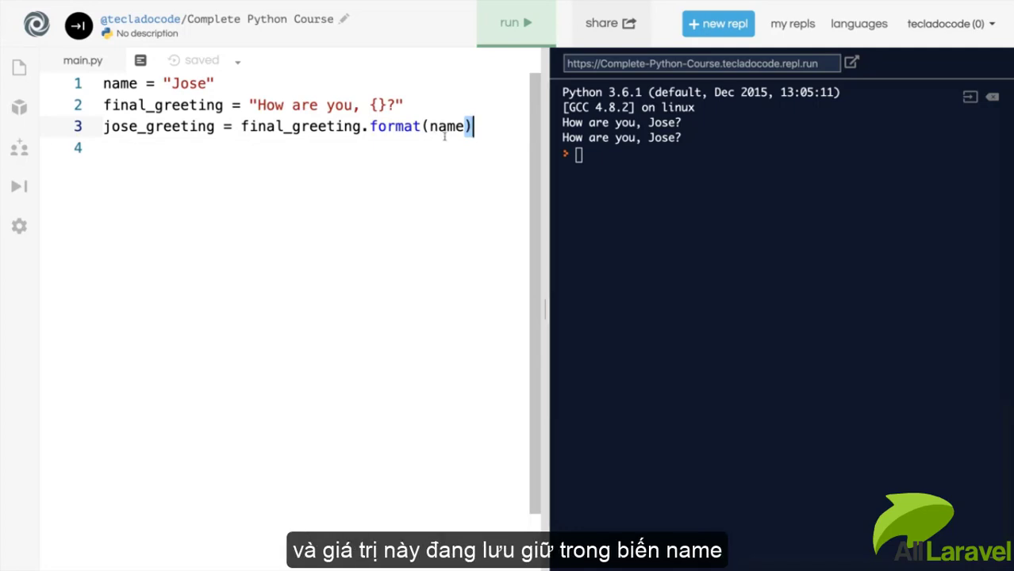
pyautogui.doubleClick(448, 127)
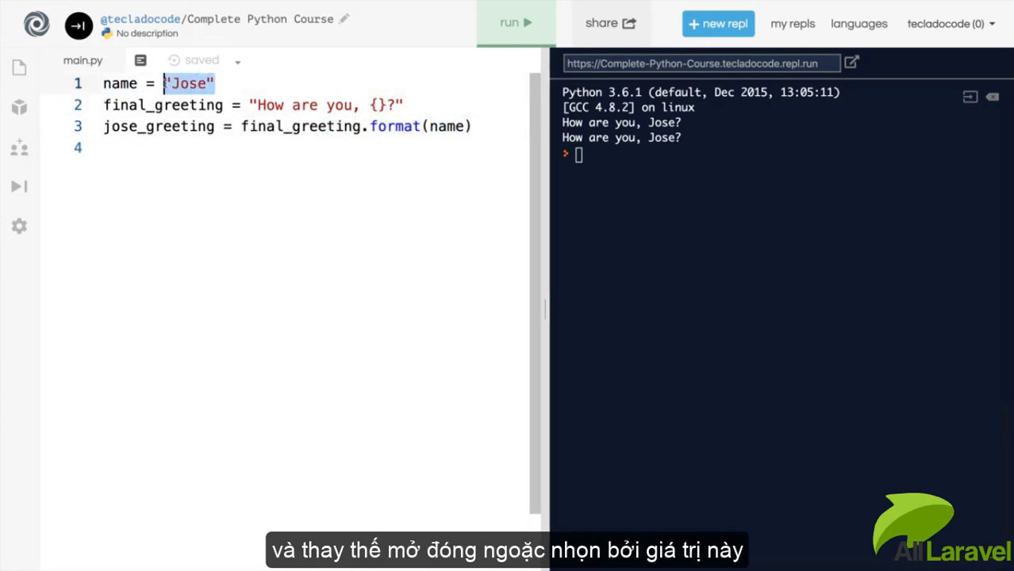
pyautogui.write('p')
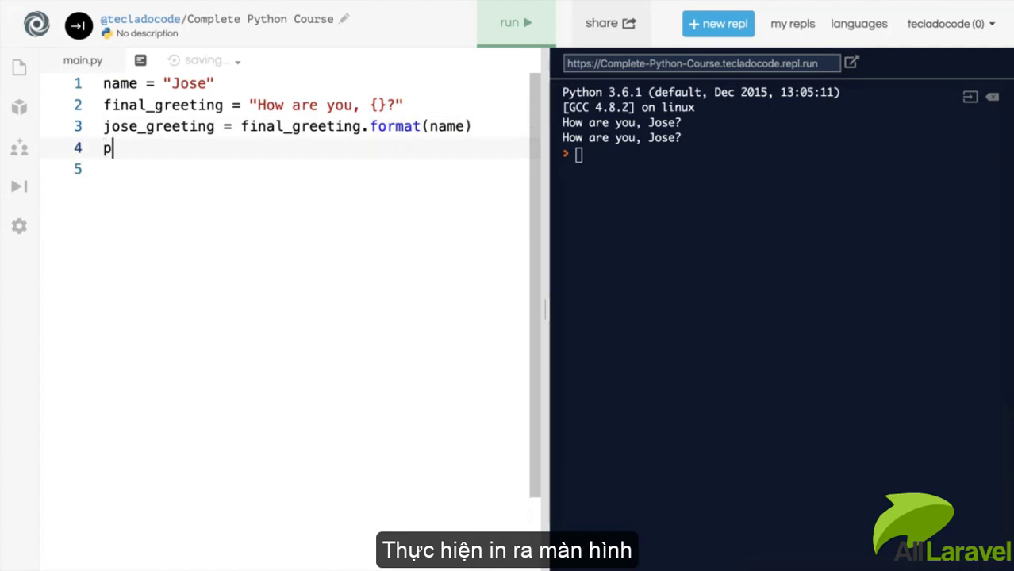
pyautogui.write('rint(jose_greeting)')
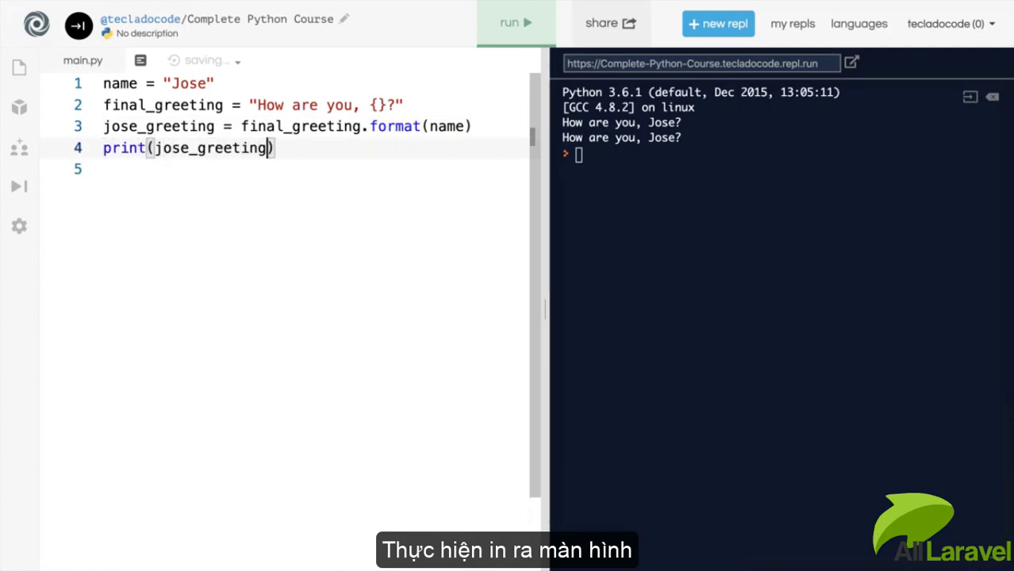
pyautogui.click(514, 23)
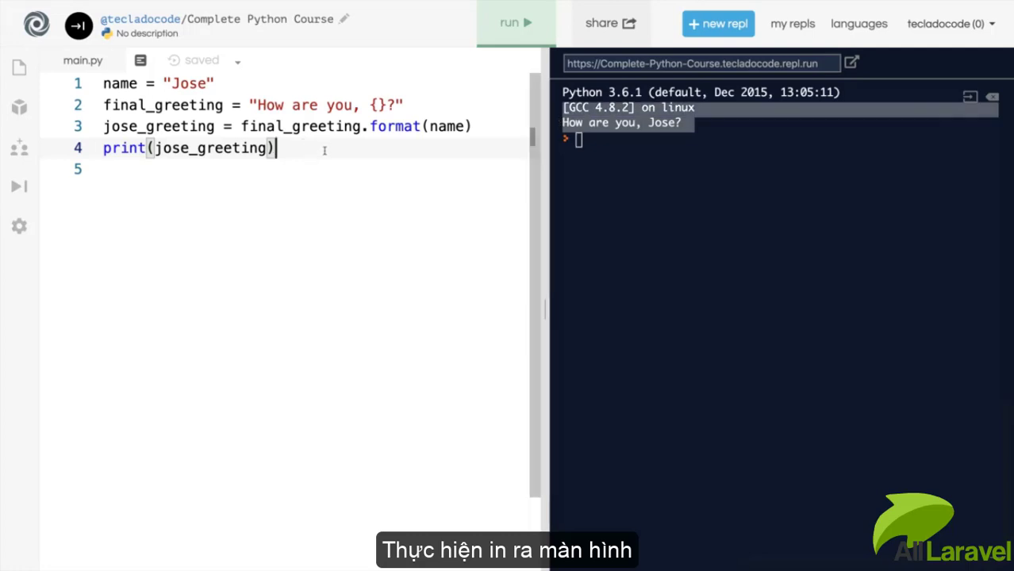
# Add name = "Bob", bob_greeting = final_greeting.format(name) and print(bob_greeting), running to output How are you, Bob?
pyautogui.press('enter')
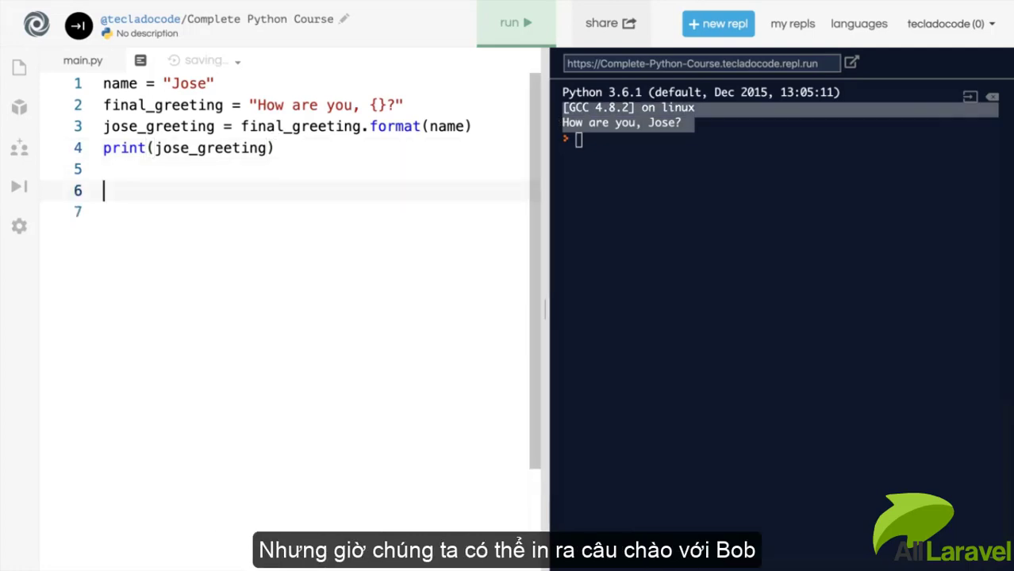
pyautogui.write('bob_greeting = fi')
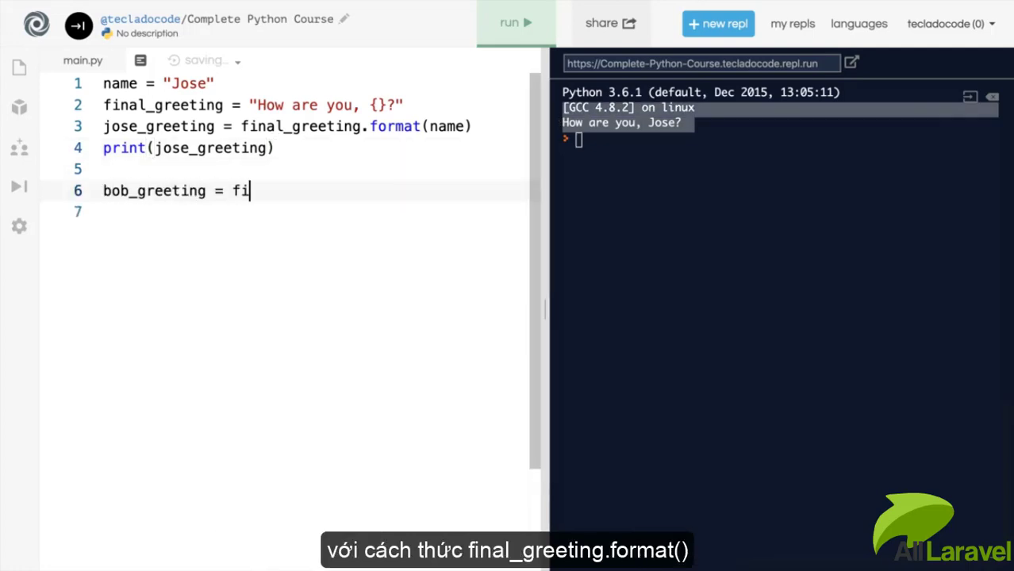
pyautogui.write('nal_greeting.format()')
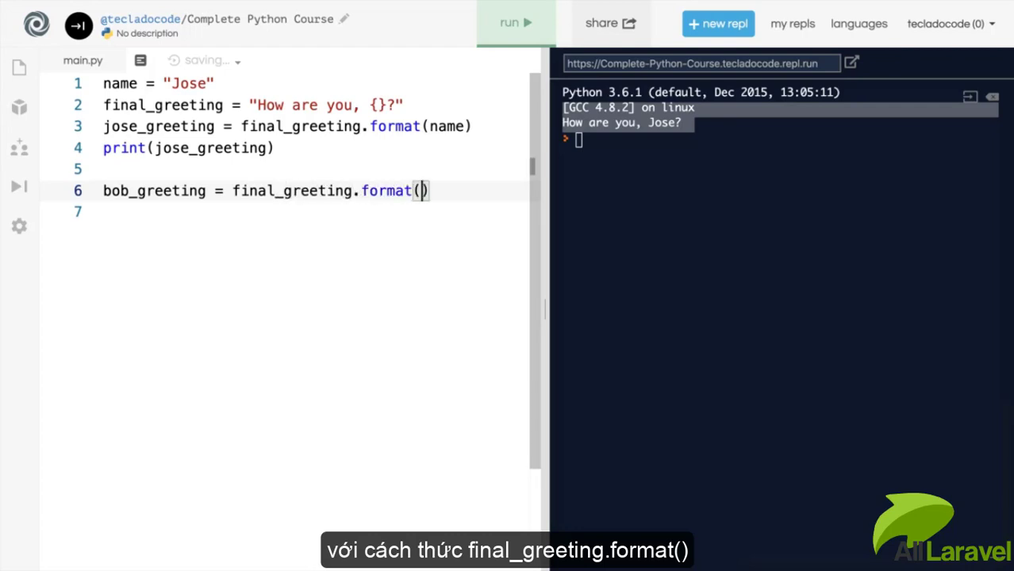
pyautogui.write('"Bob"')
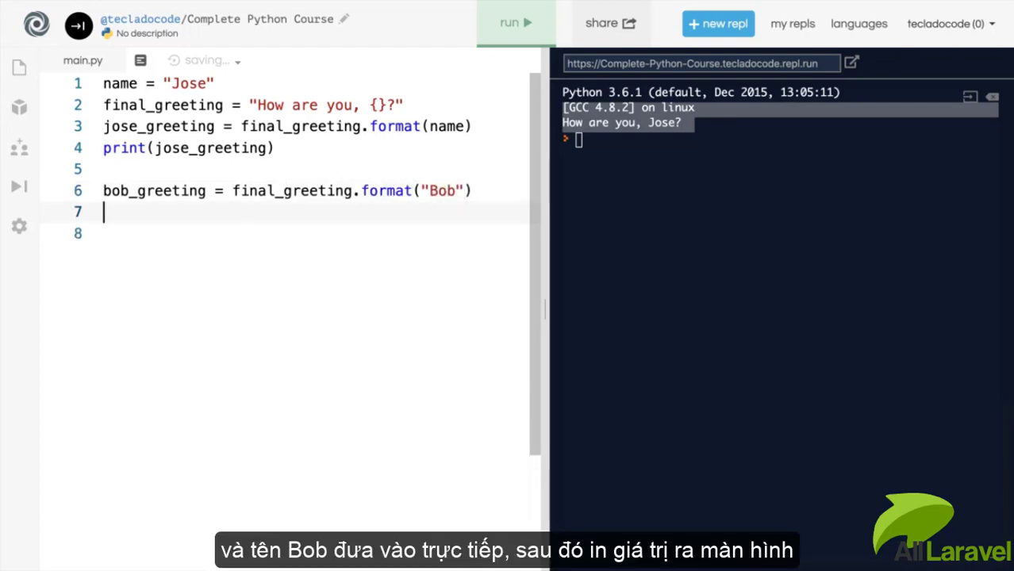
pyautogui.write('print(bob_greeting')
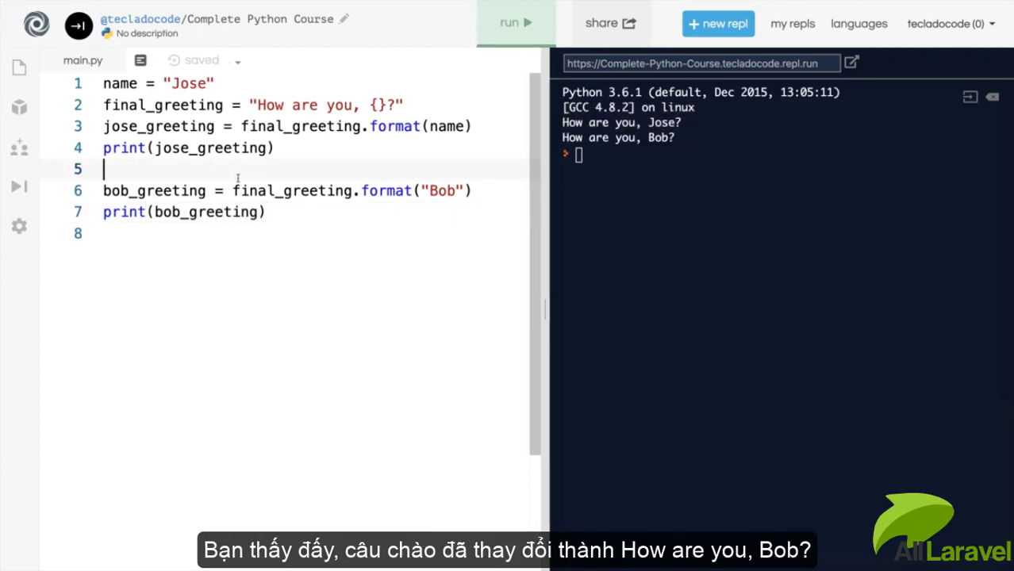
pyautogui.write('name')
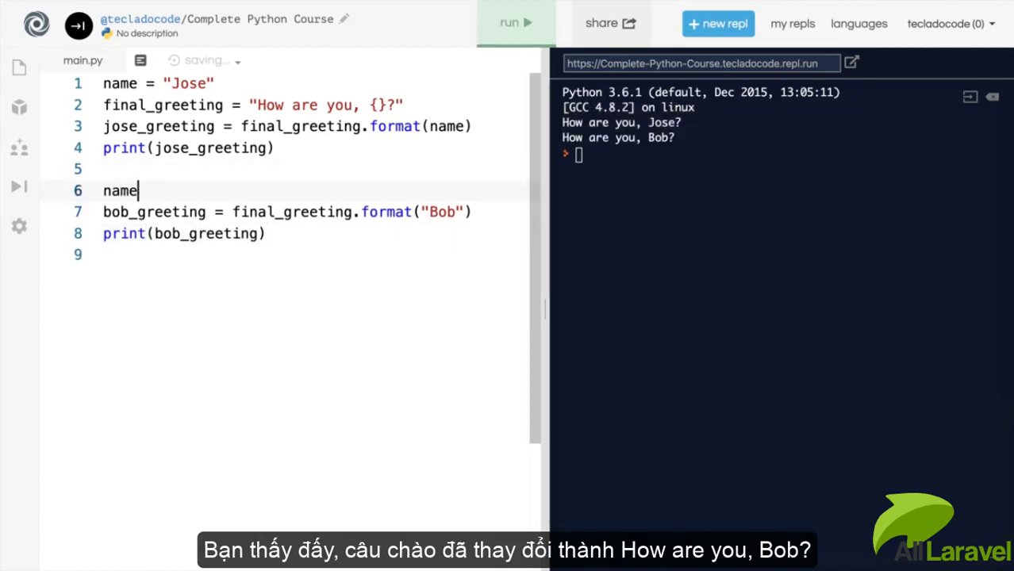
pyautogui.write('= "Bob"')
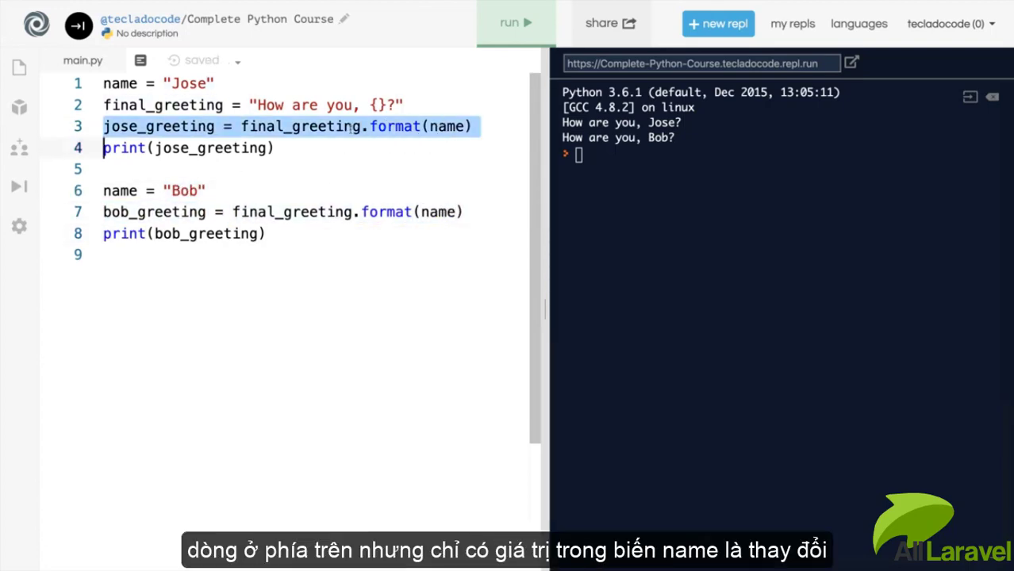
pyautogui.click(516, 23)
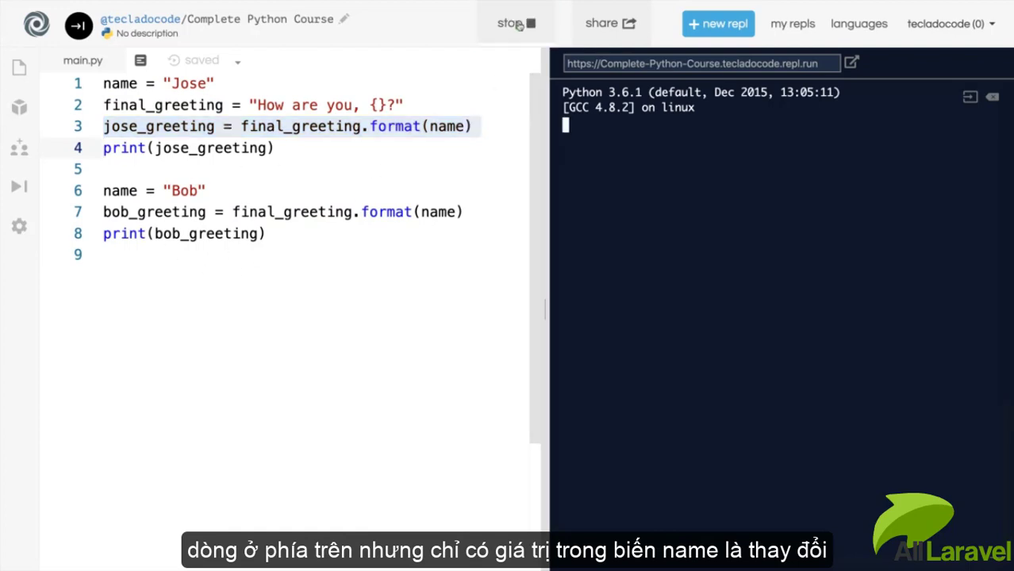
pyautogui.click(515, 22)
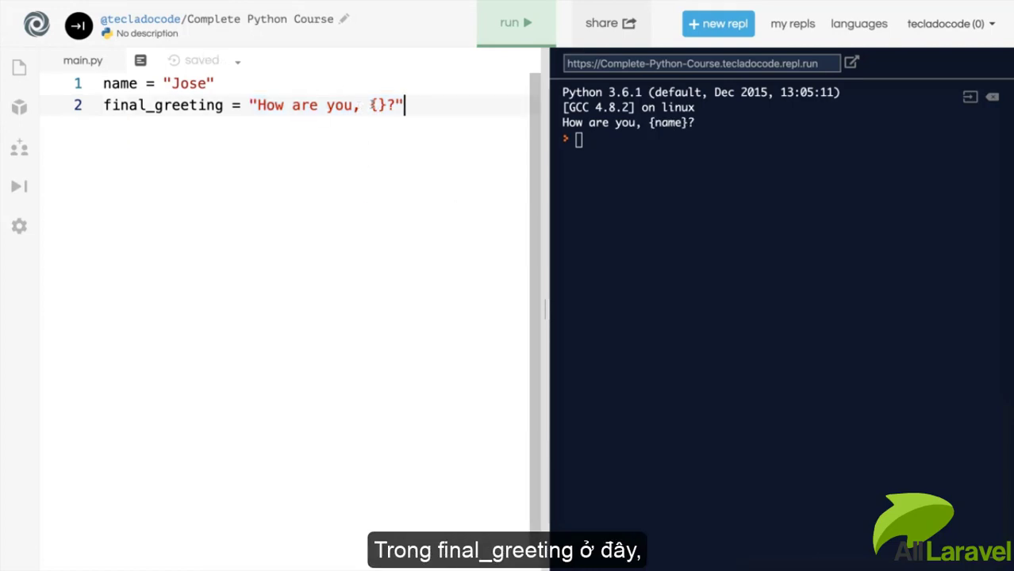
# Change the placeholder to {name} and set jose_greeting = final_greeting.format(name="Jose").
pyautogui.write('name')
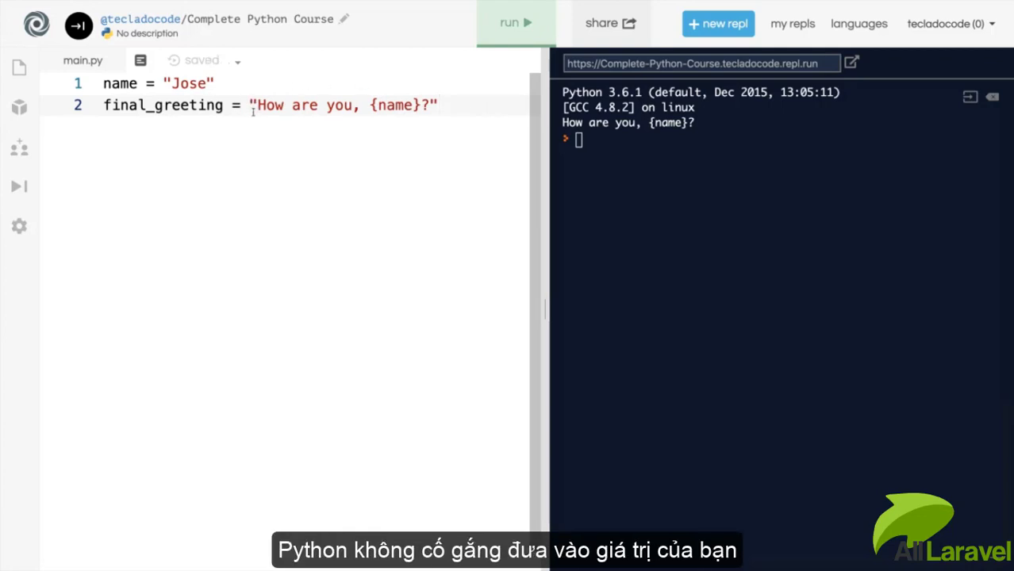
pyautogui.doubleClick(189, 82)
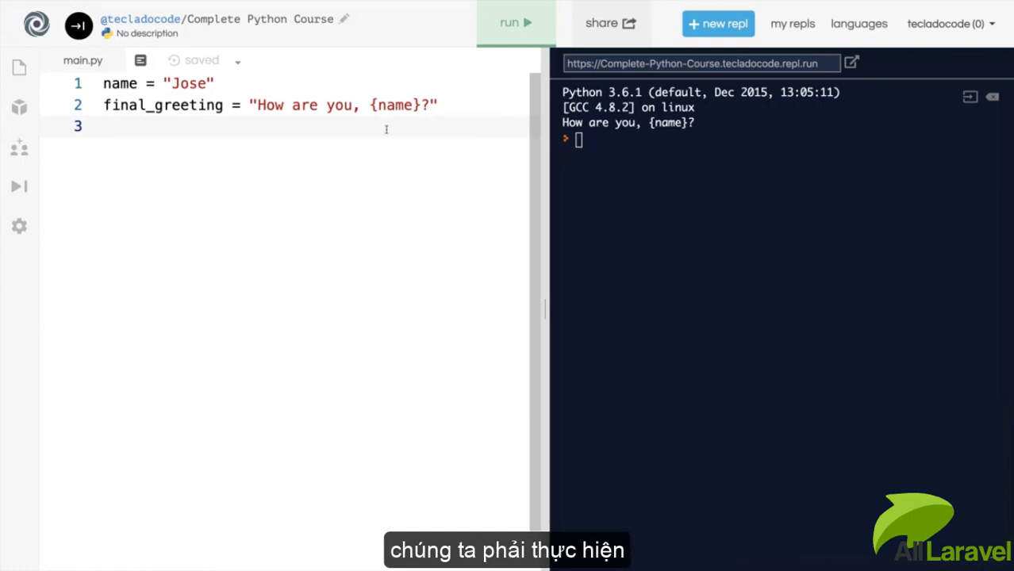
pyautogui.write('jose_greeting =')
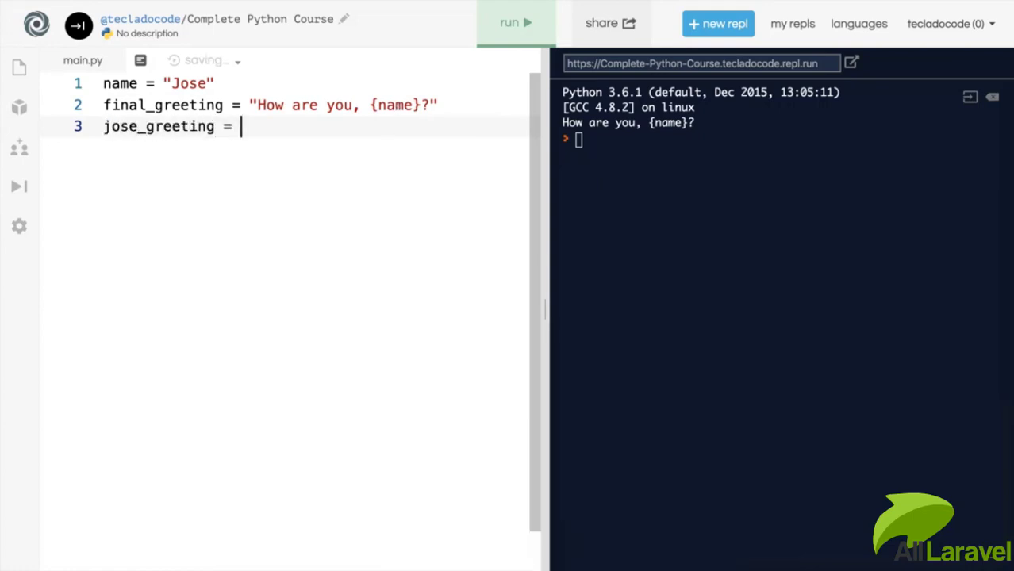
pyautogui.write('final_greeting.')
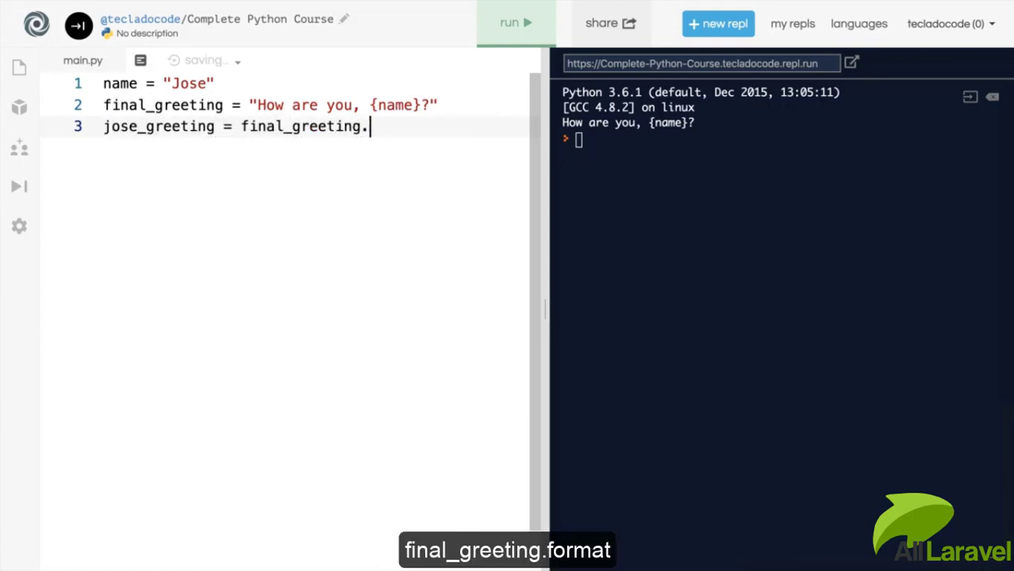
pyautogui.write('format()')
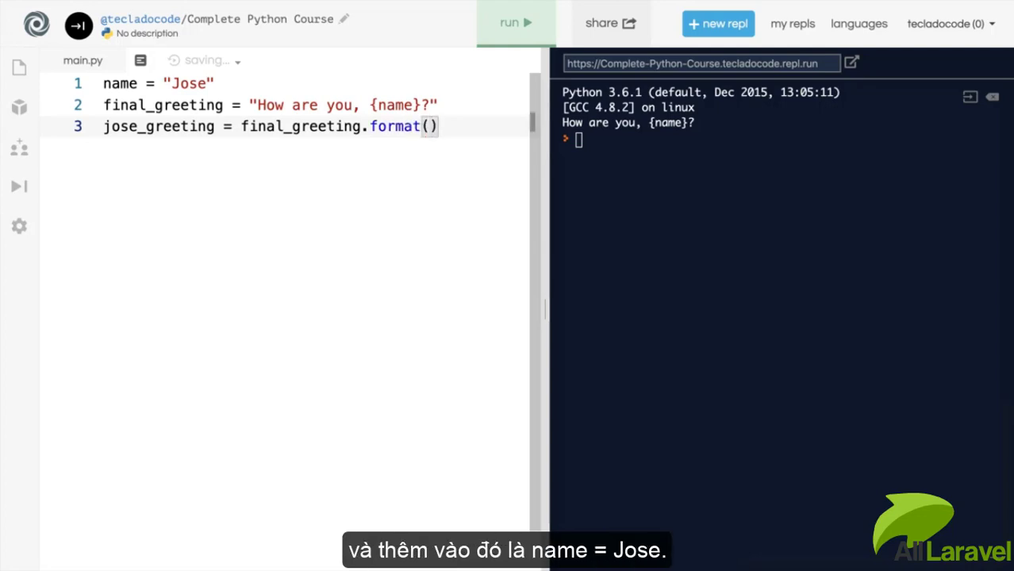
pyautogui.write('name=')
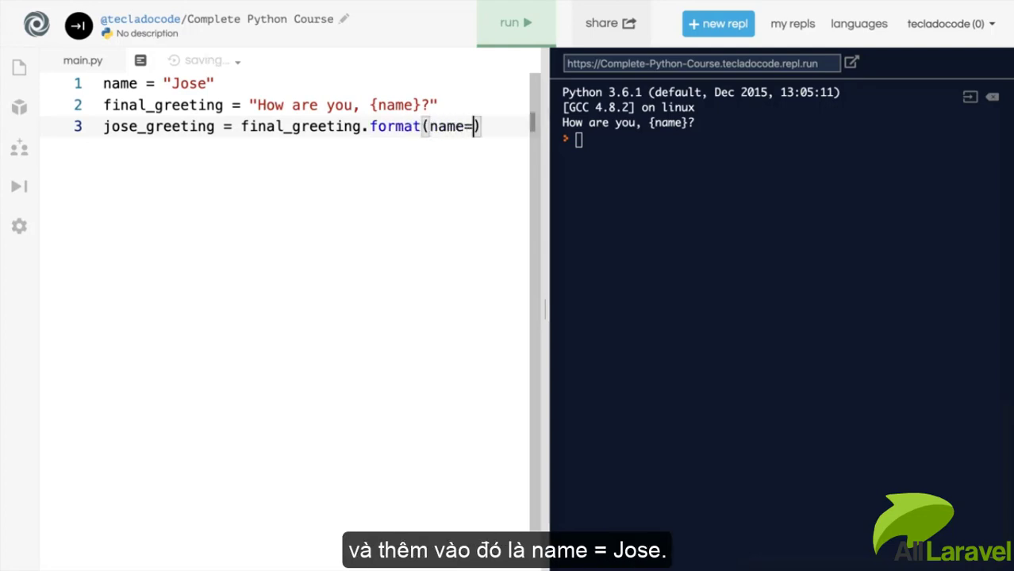
pyautogui.write('"Jose"')
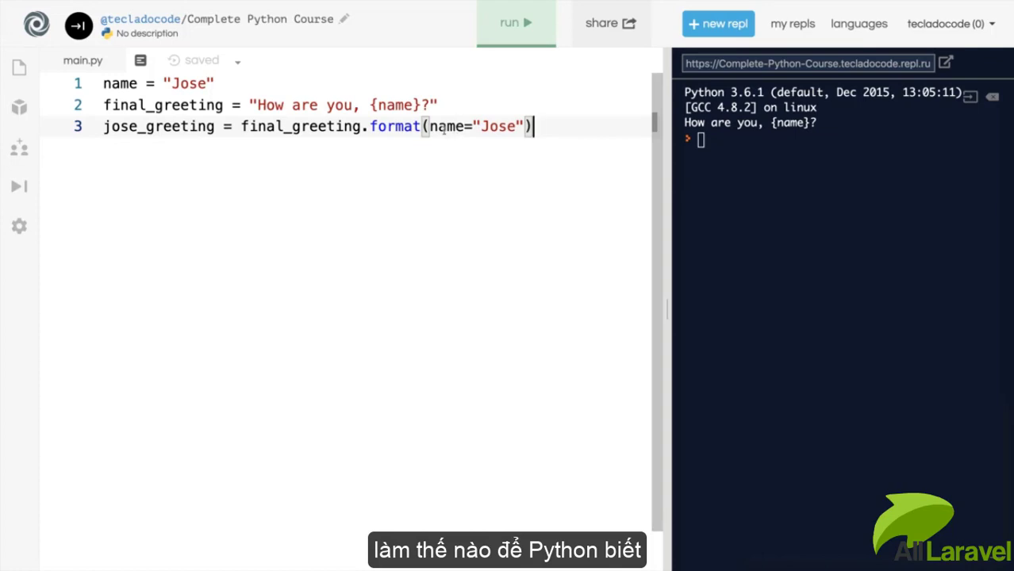
# Add print(jose_greeting) and highlight the "Jose" value passed to format.
pyautogui.doubleClick(448, 127)
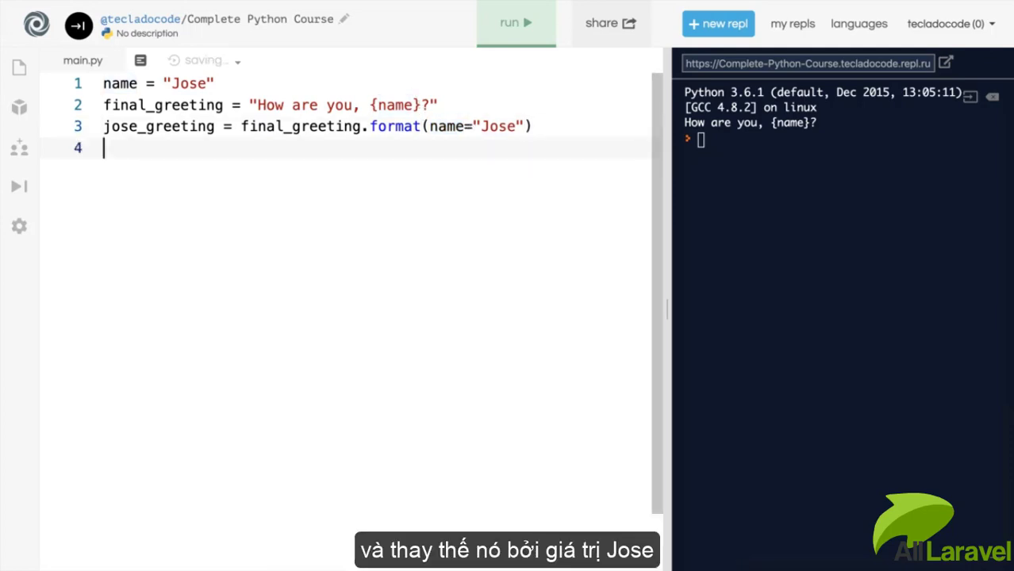
pyautogui.write('print(jose_greeting')
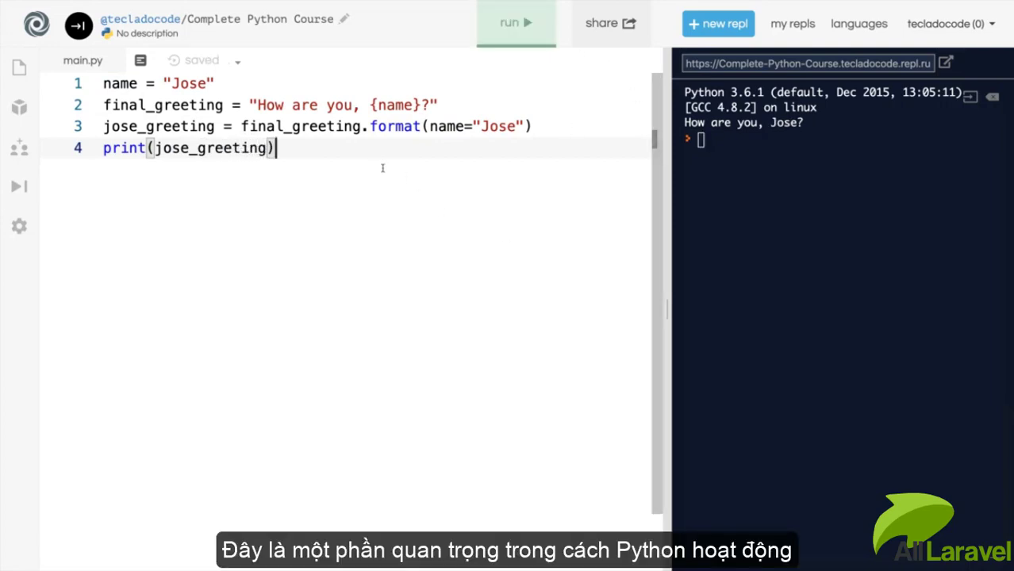
pyautogui.moveTo(416, 208)
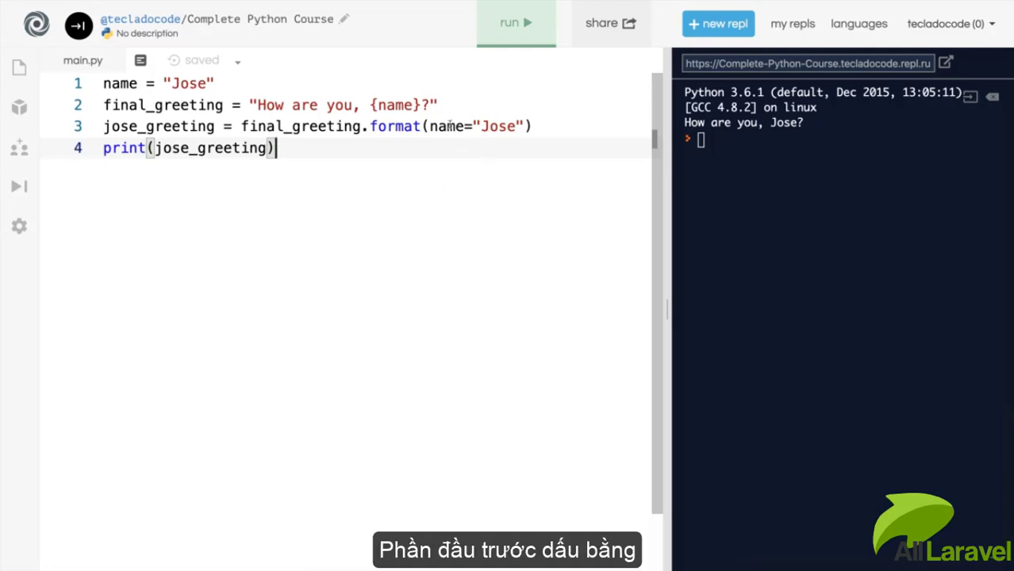
pyautogui.doubleClick(447, 127)
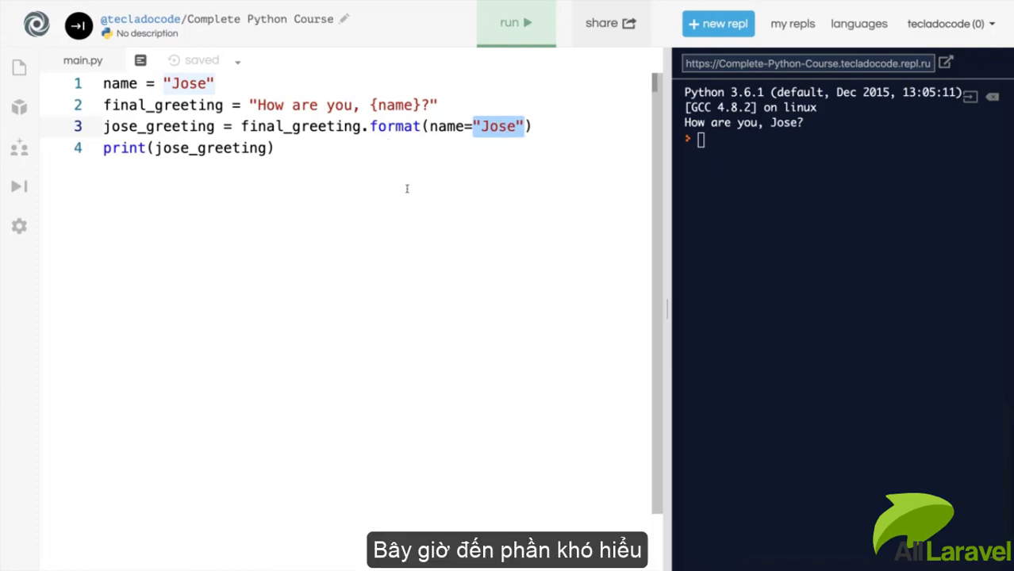
pyautogui.moveTo(473, 145)
pyautogui.write('friend_name')
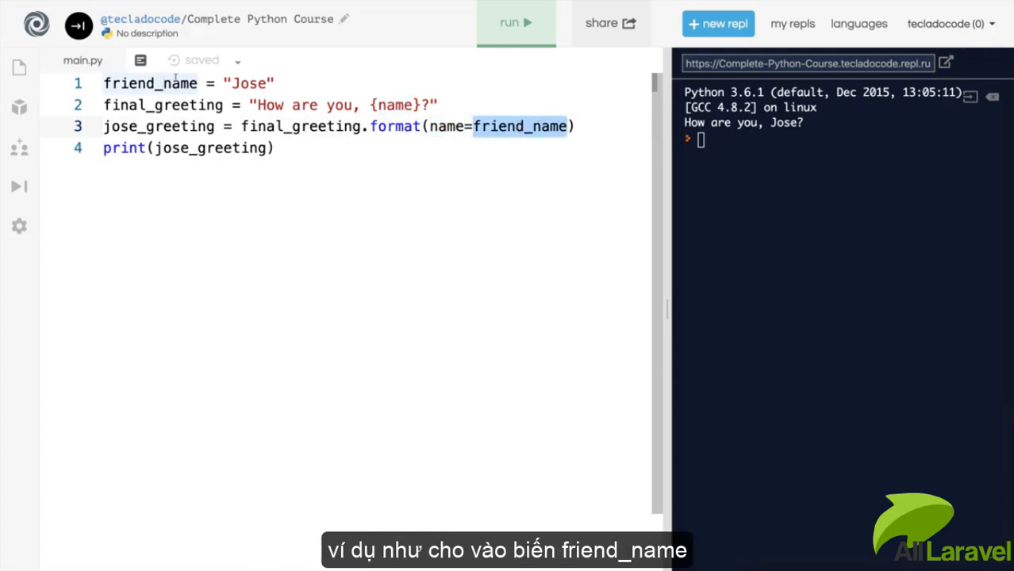
# Run the program with friend_name passed as name=friend_name to the template.
pyautogui.click(516, 23)
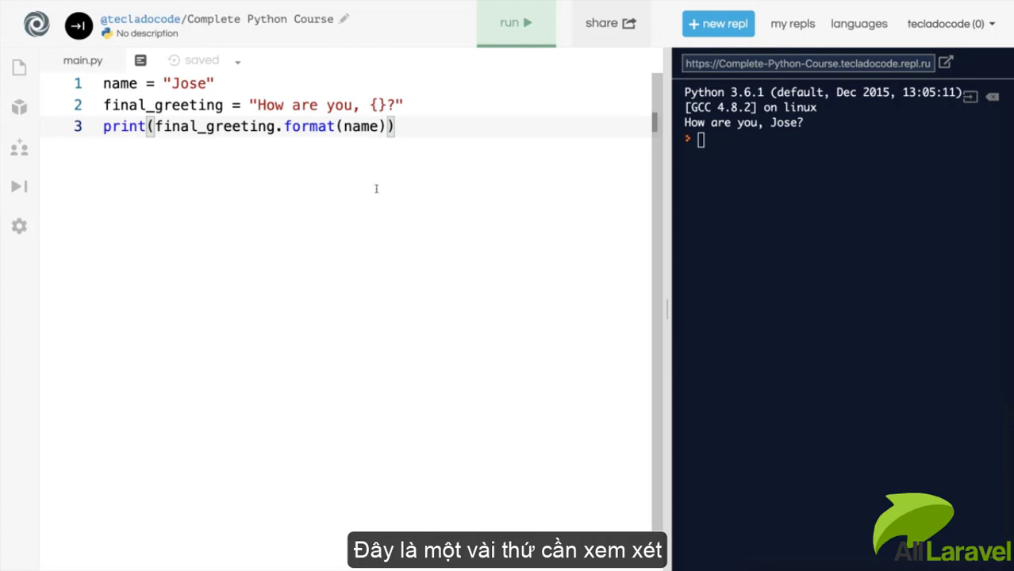
# Run print(final_greeting.format(name)) to output How are you, Jose?
pyautogui.click(515, 22)
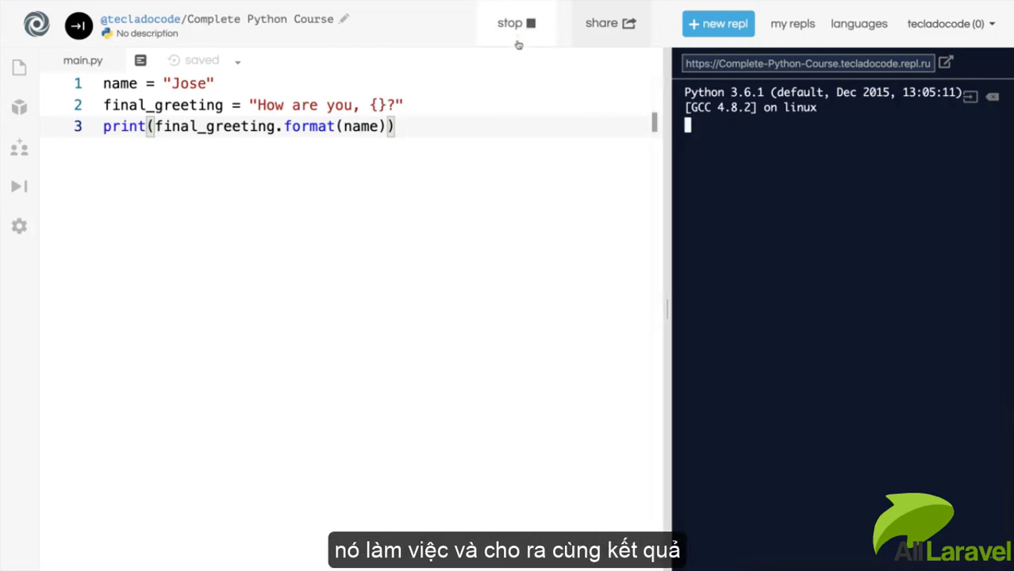
pyautogui.click(515, 22)
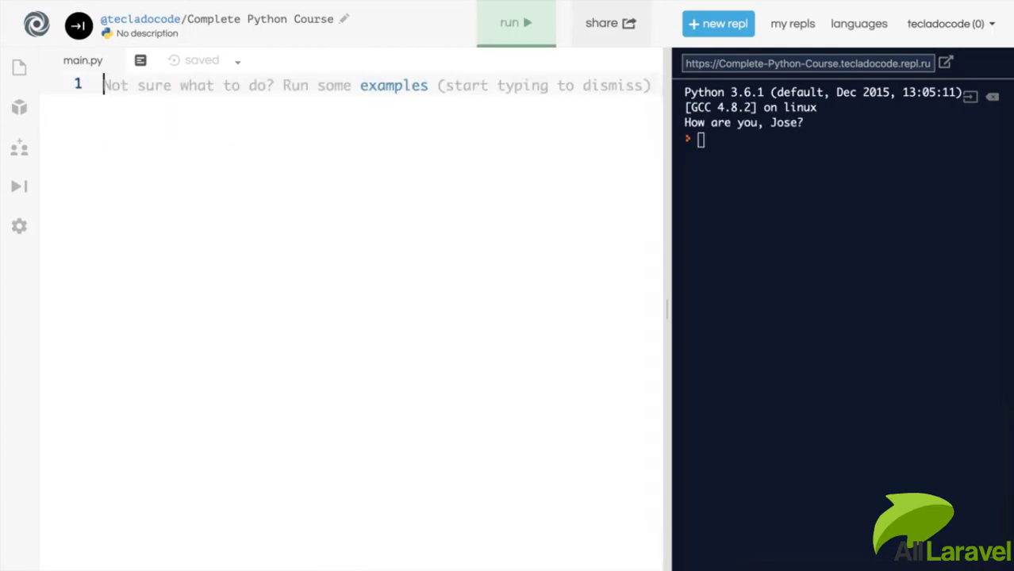